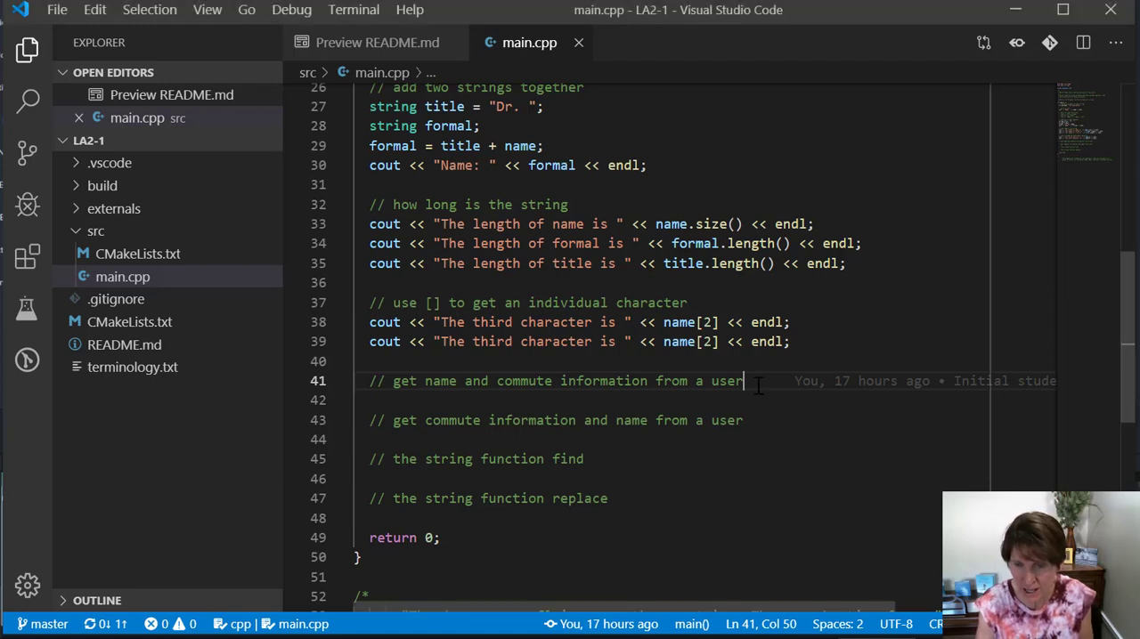
# Step: Declare int minutes and int miles and prompt "Enter a name: " below the input comment
pyautogui.press('Enter')
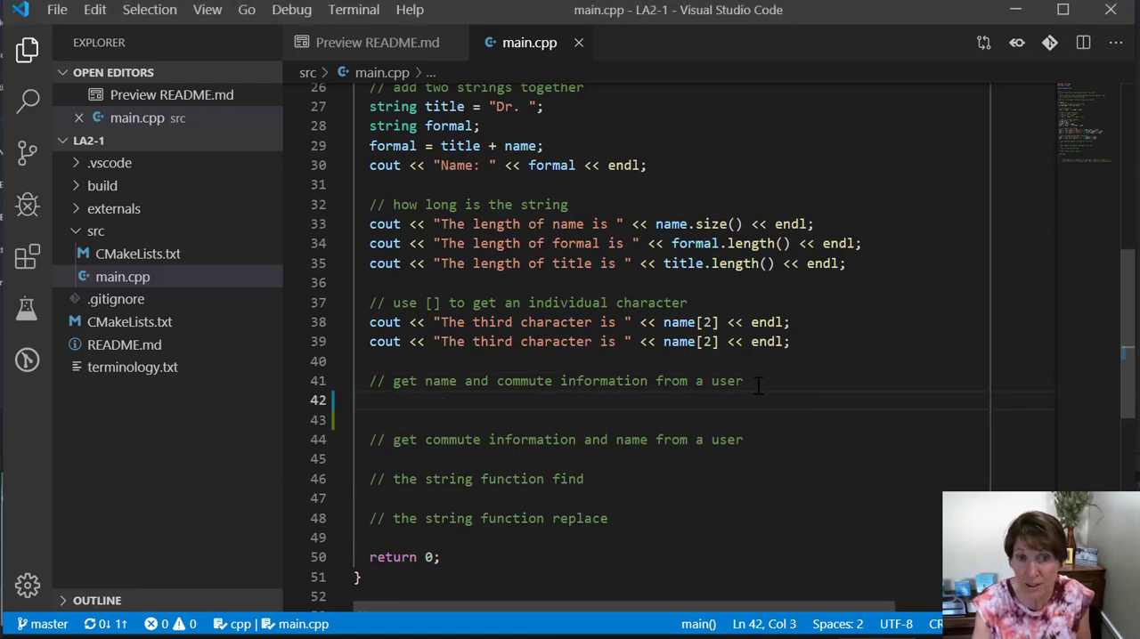
pyautogui.write('int minut')
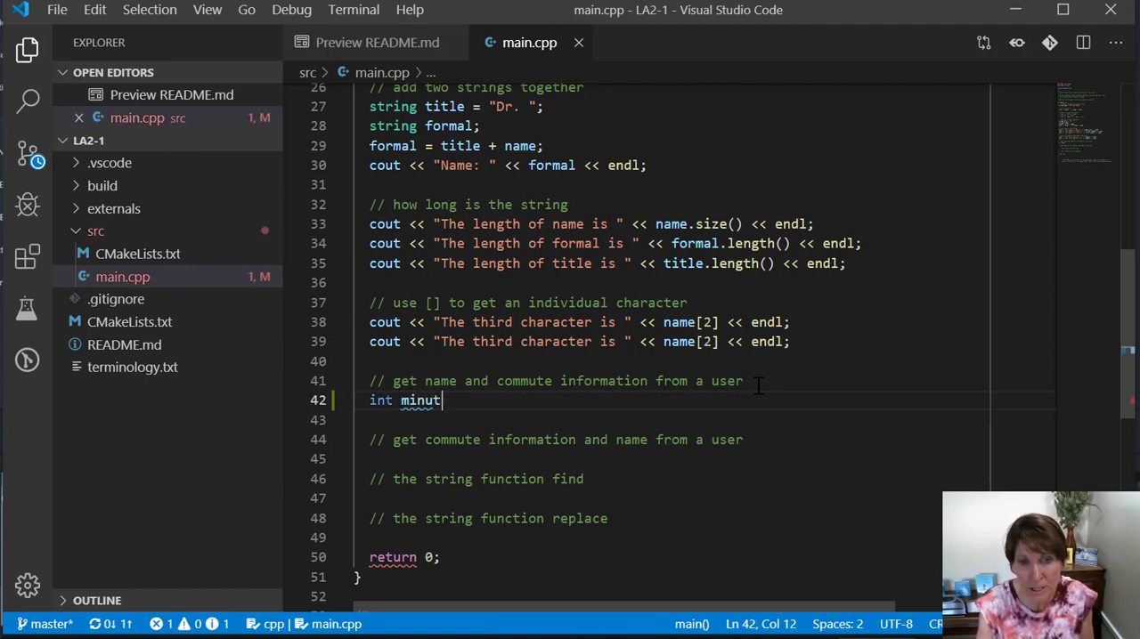
pyautogui.write('es;')
pyautogui.write('int')
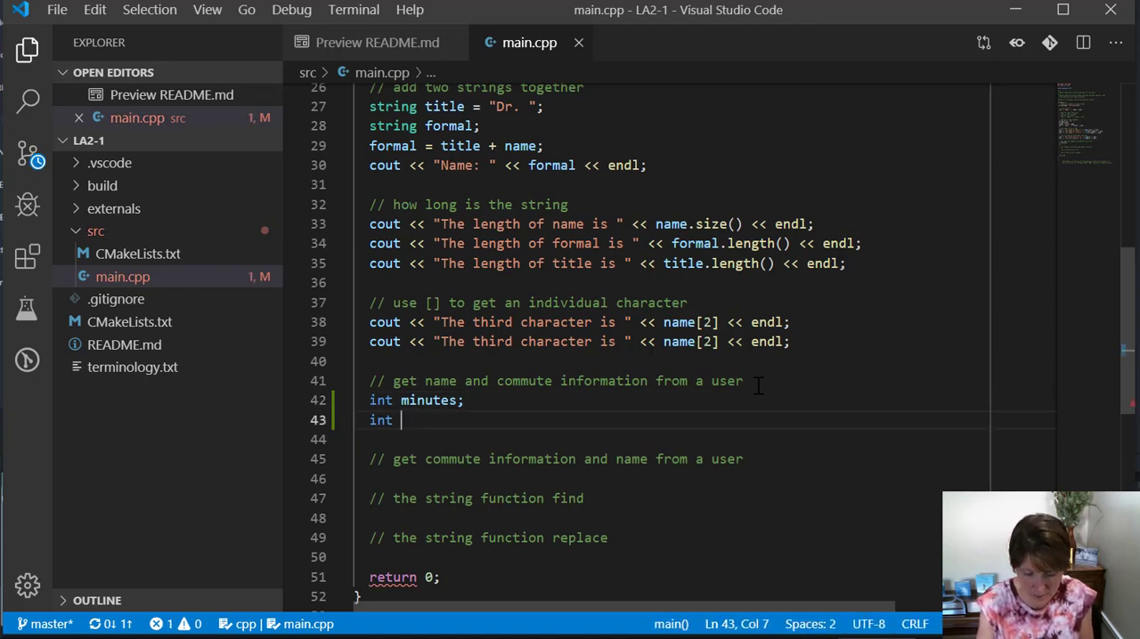
pyautogui.write('miles;')
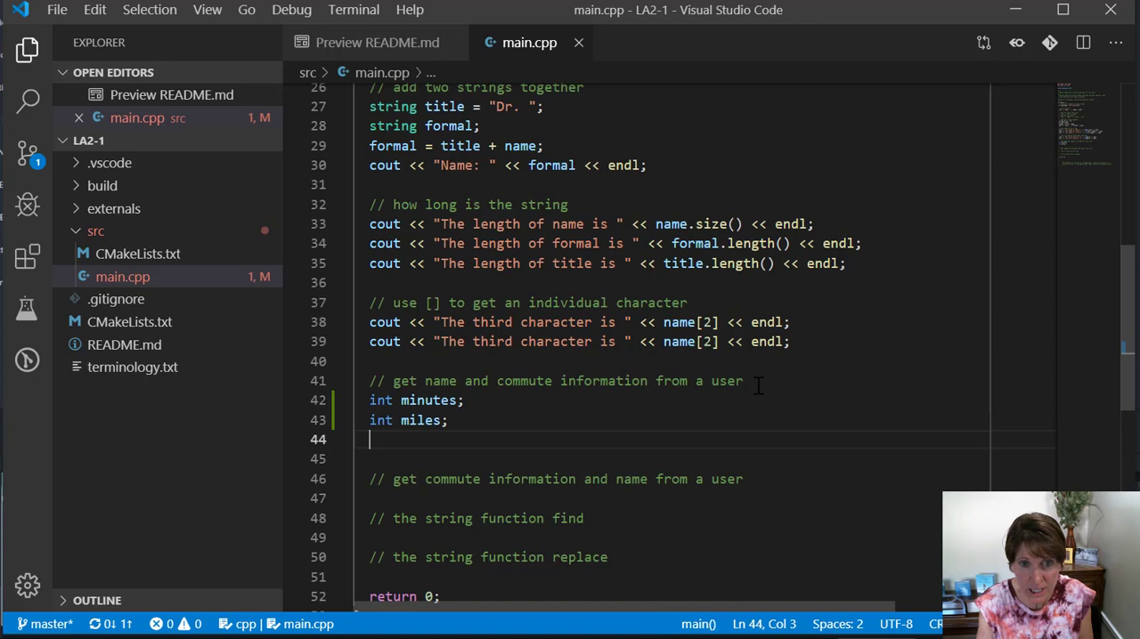
pyautogui.write('cout << "')
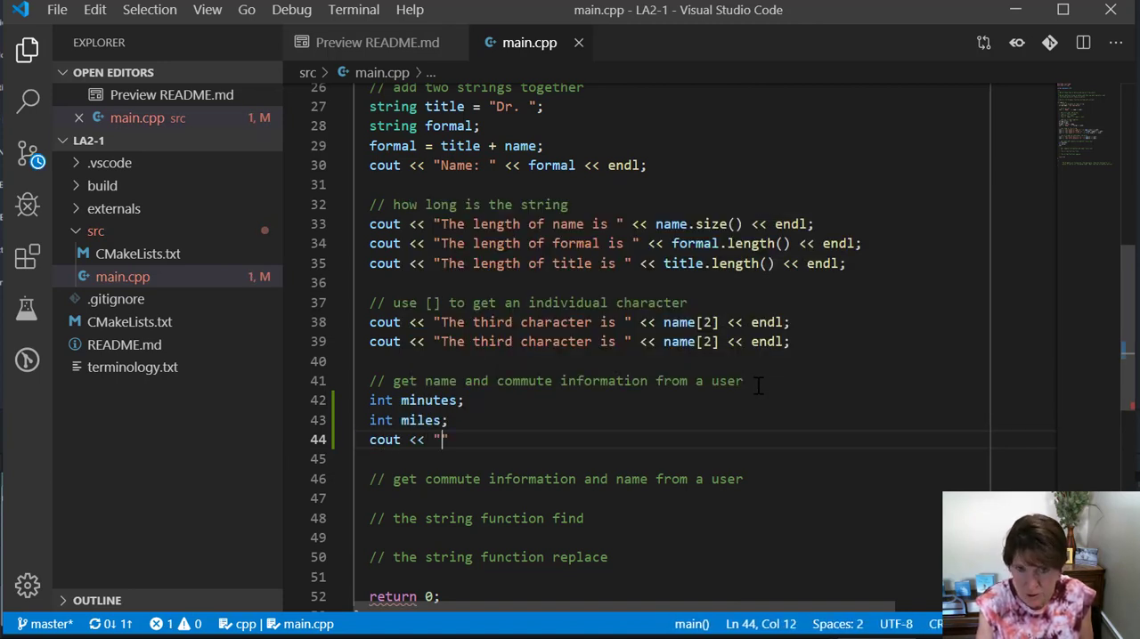
pyautogui.write('Enter')
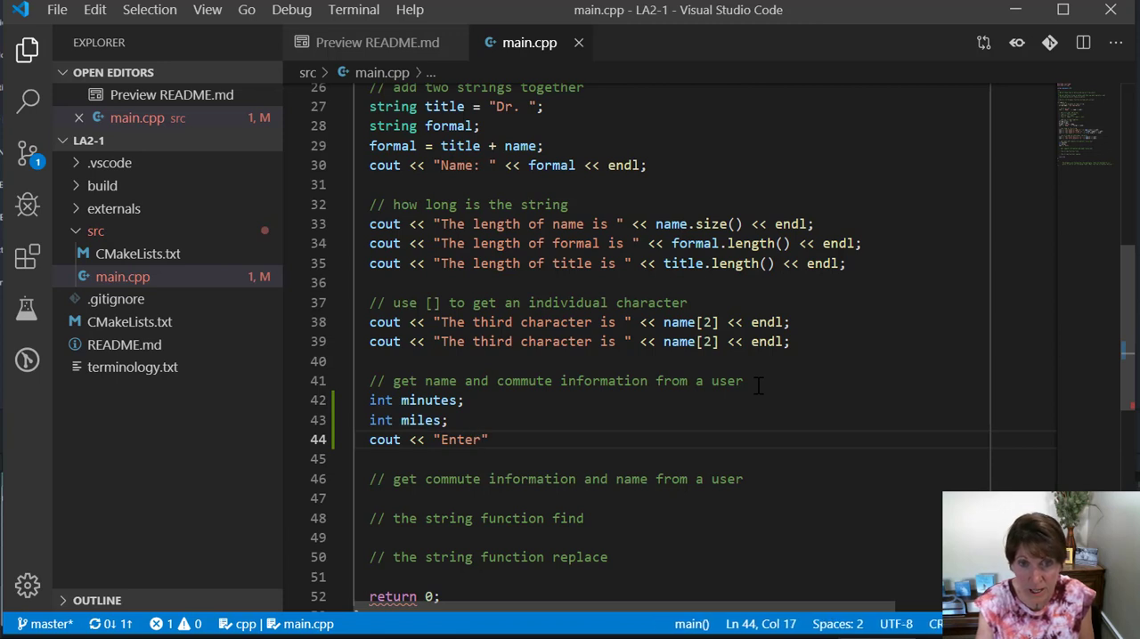
pyautogui.write('a name')
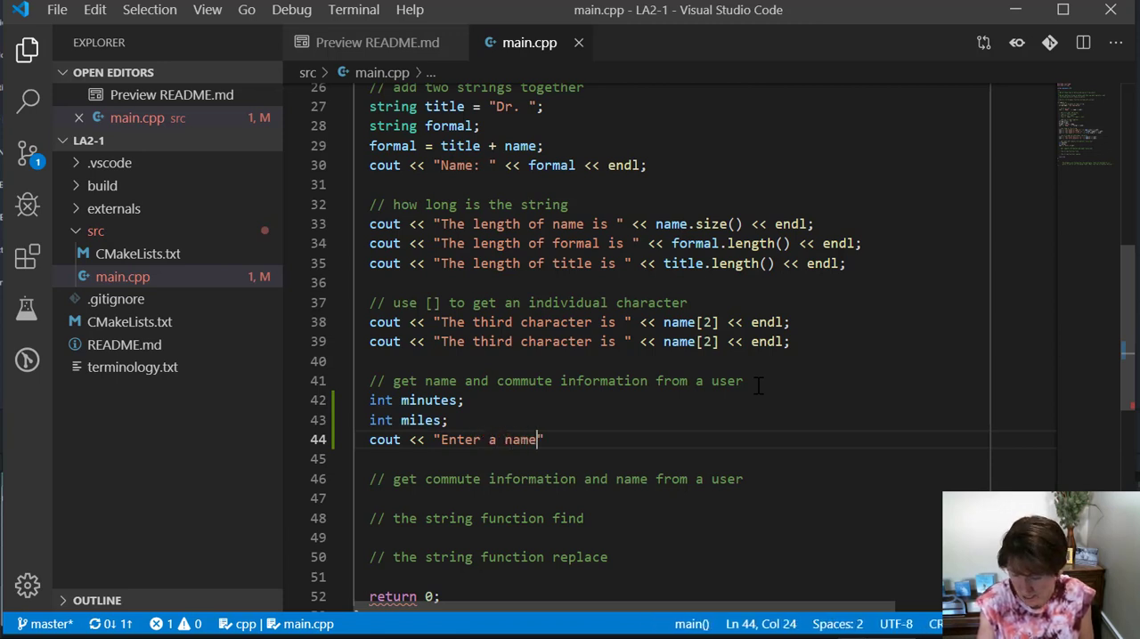
pyautogui.write(':')
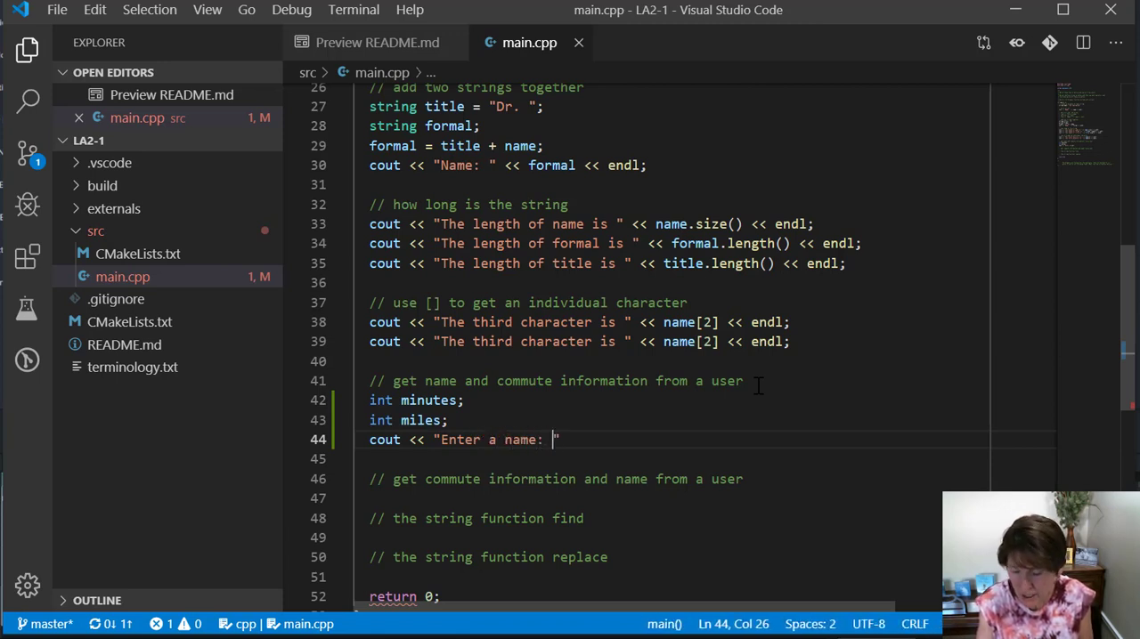
pyautogui.write(';')
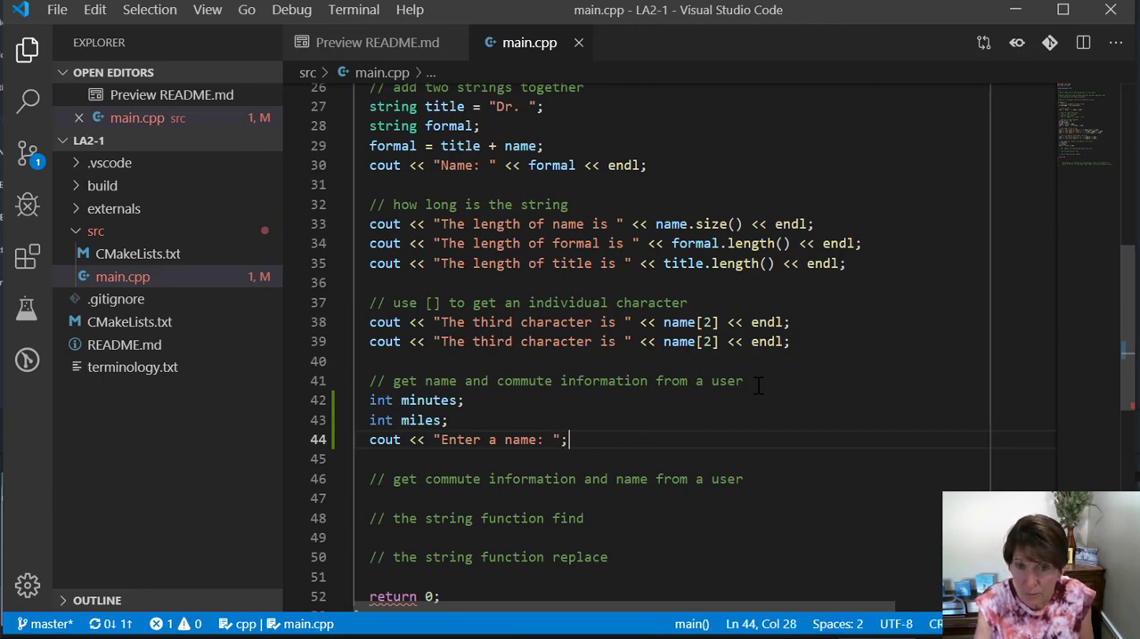
# Step: Read the name with getline(cin, name);
pyautogui.write('getline')
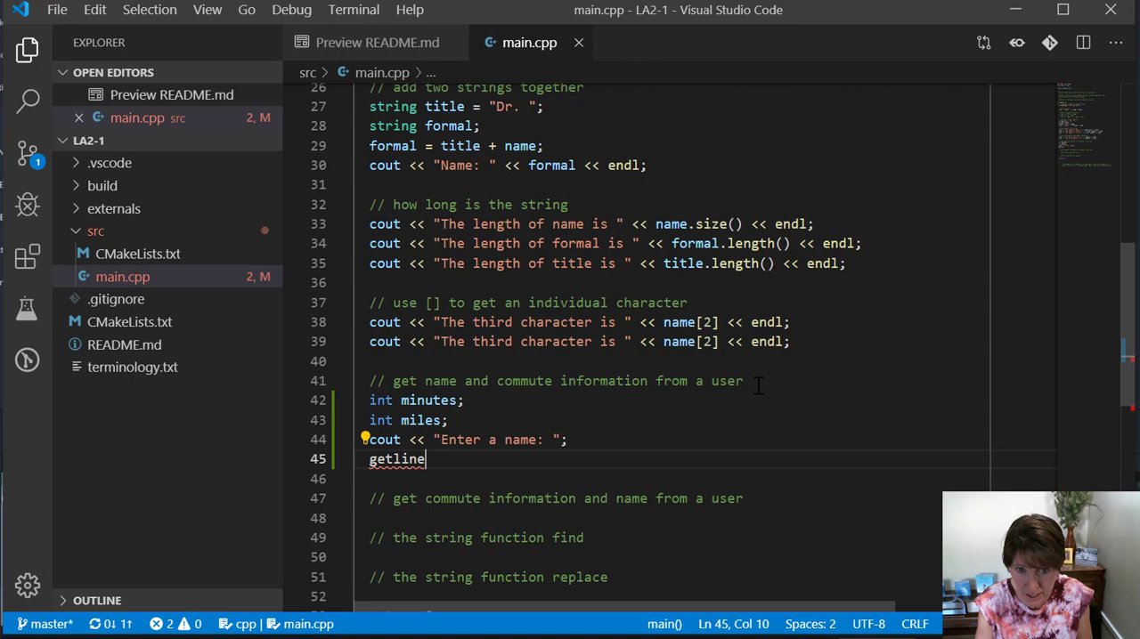
pyautogui.write('(cin')
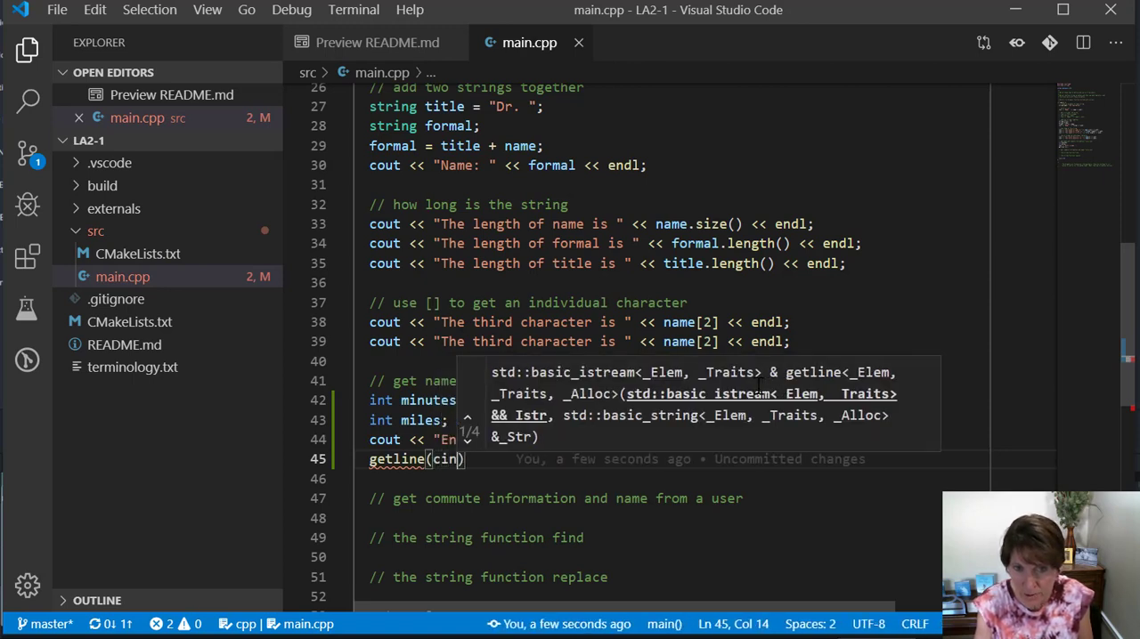
pyautogui.write(',')
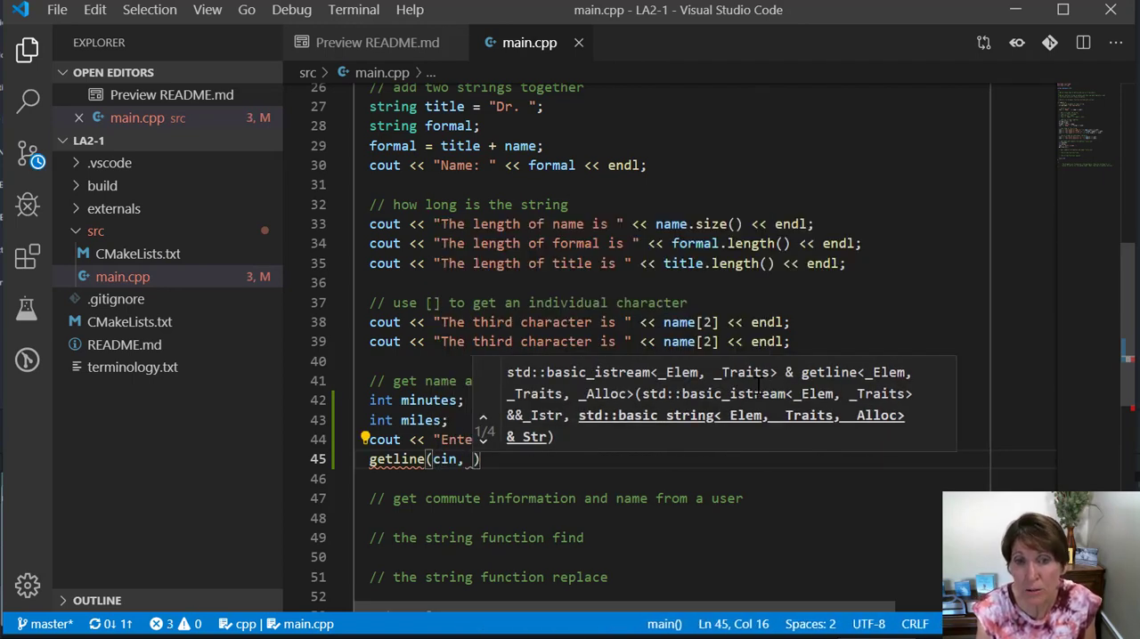
pyautogui.write('name')
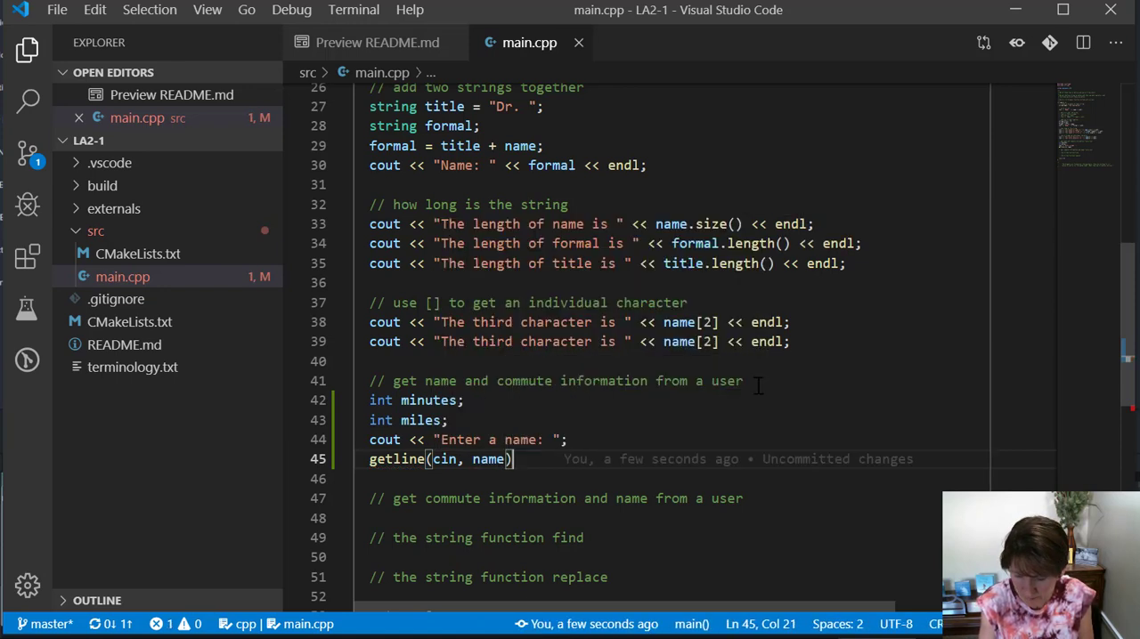
pyautogui.write(';')
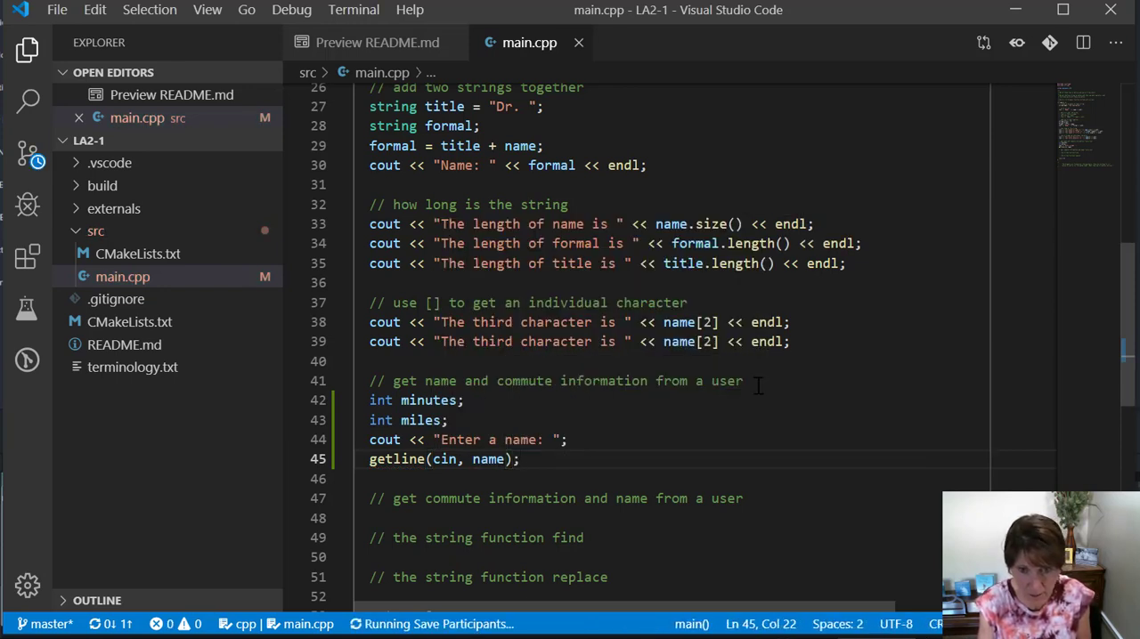
# Step: Add the prompt "How long is your commute in minutes? " after the getline line
pyautogui.press('Enter')
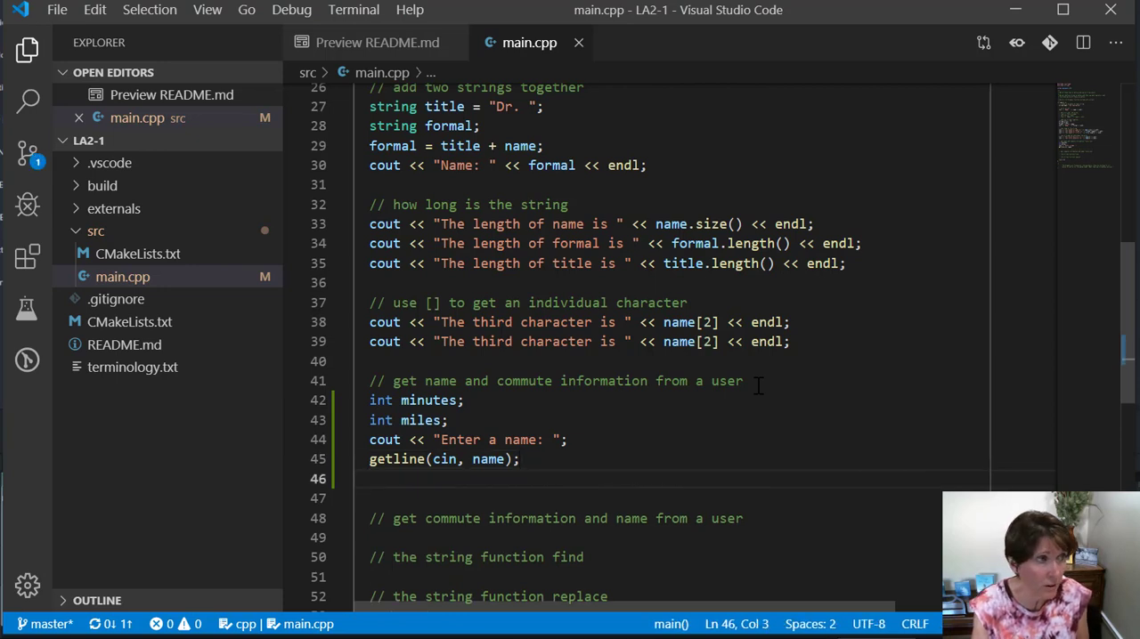
pyautogui.write('co')
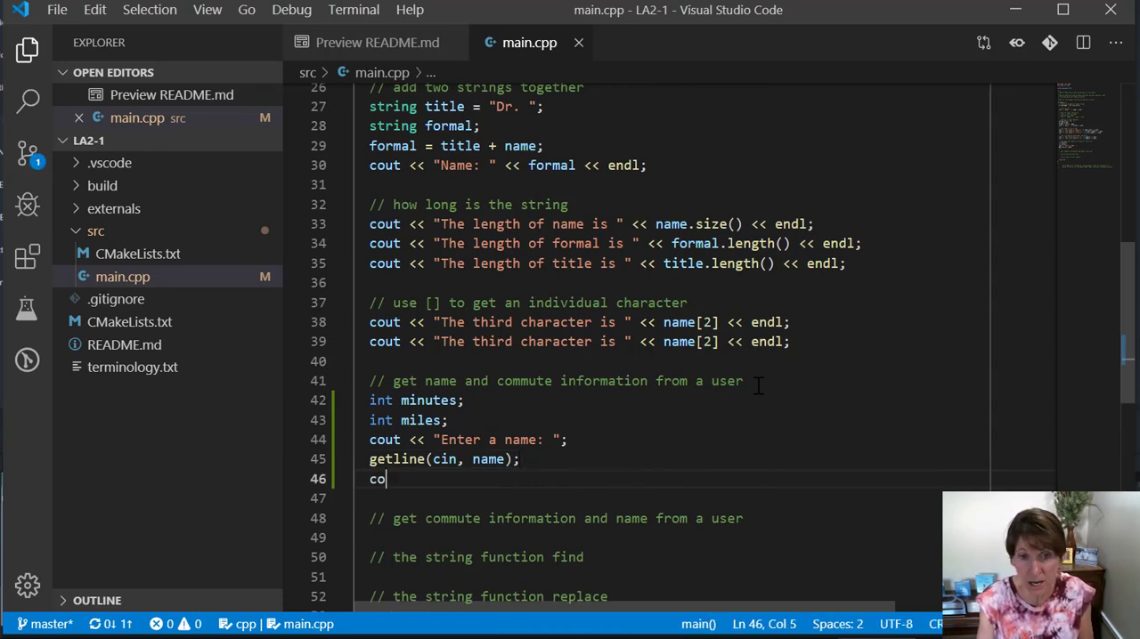
pyautogui.write('ut <<')
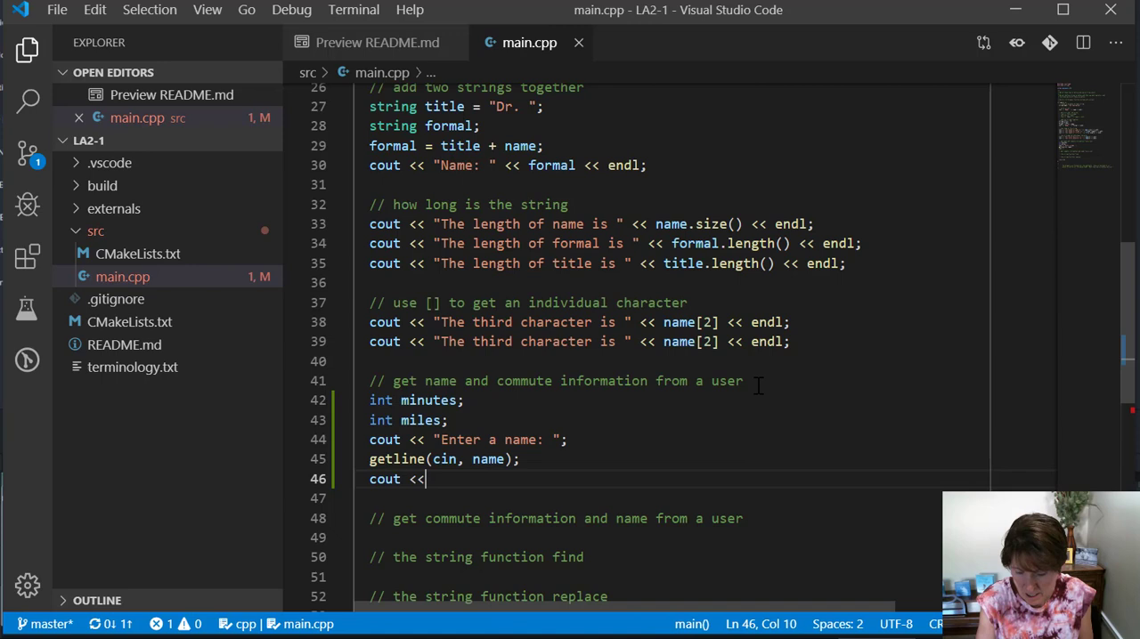
pyautogui.write('"')
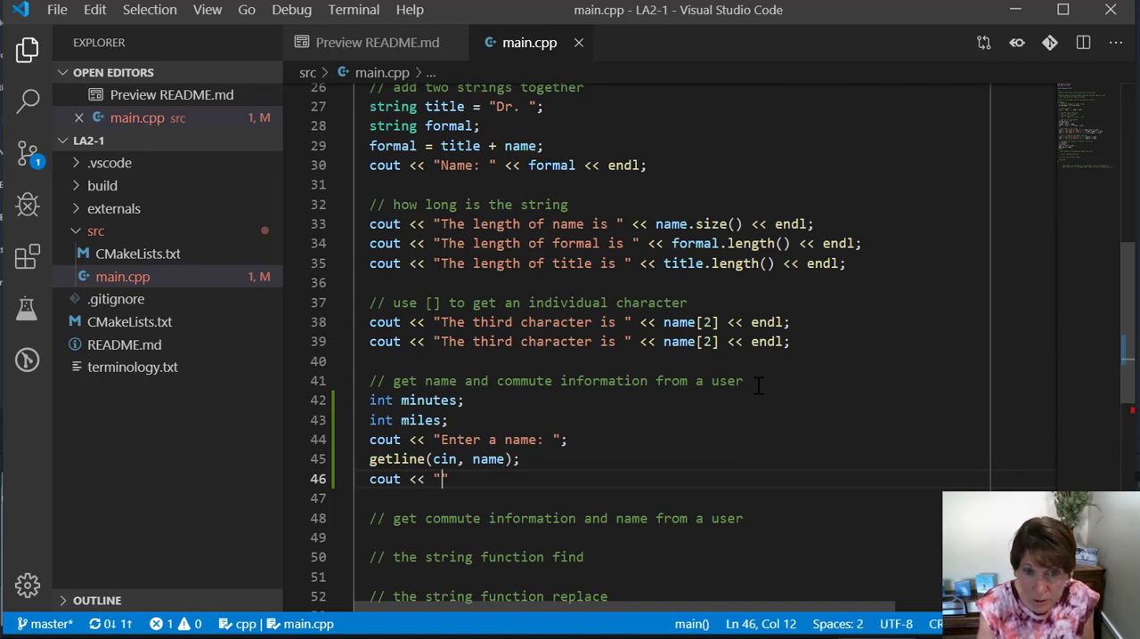
pyautogui.write('How long i')
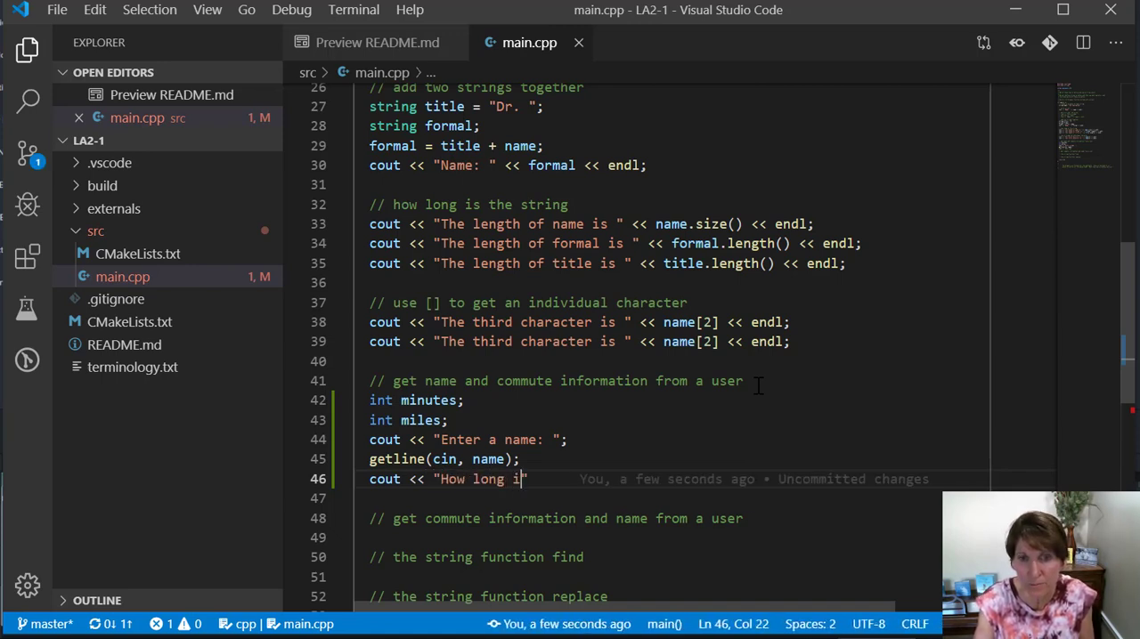
pyautogui.write('s your commute in minut')
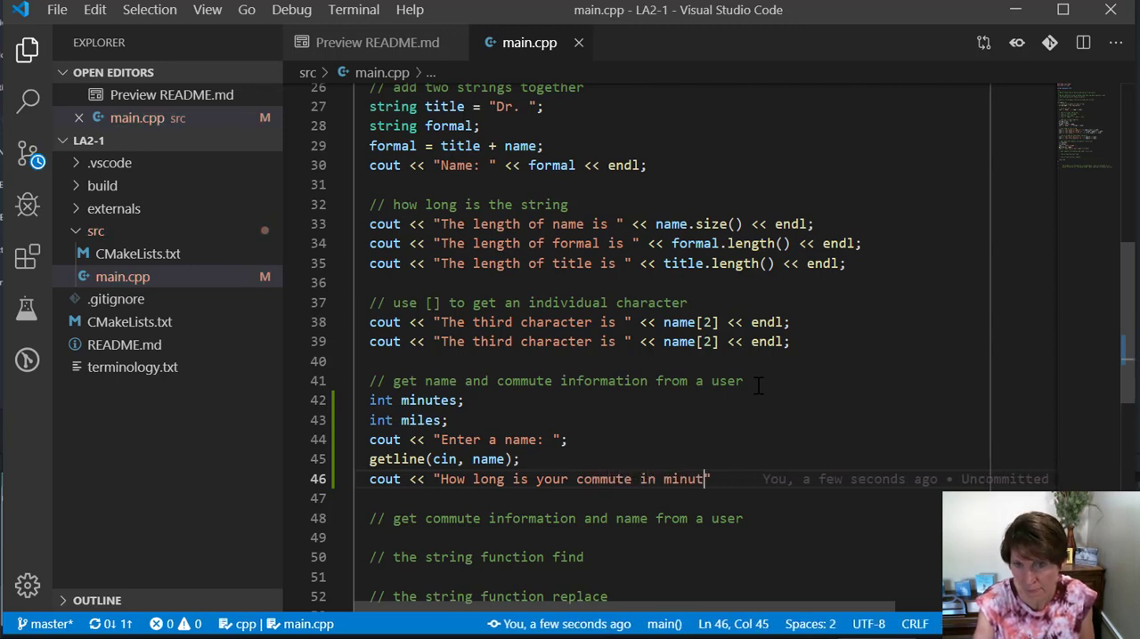
pyautogui.write('es:')
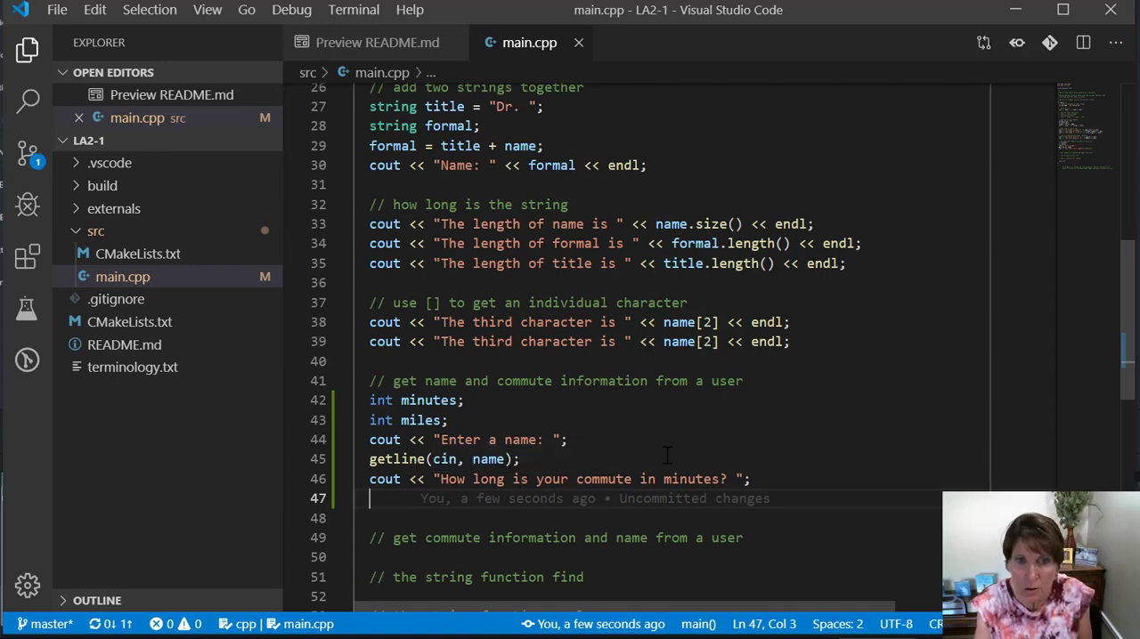
# Step: Read the answer into minutes with cin >> minutes;
pyautogui.write('cin >>')
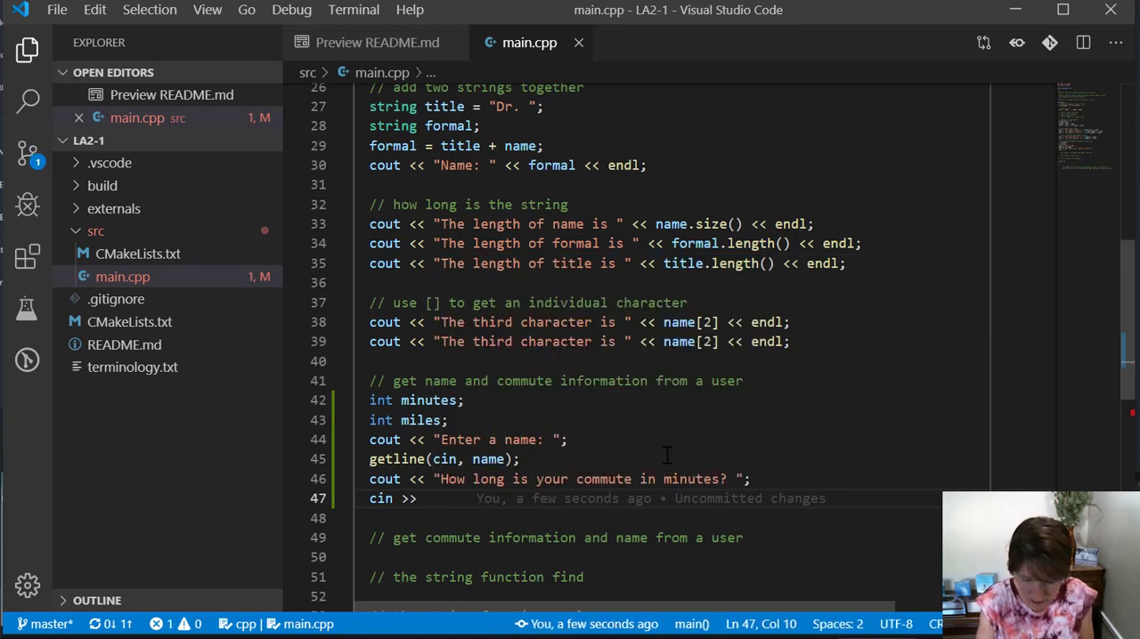
pyautogui.write('min')
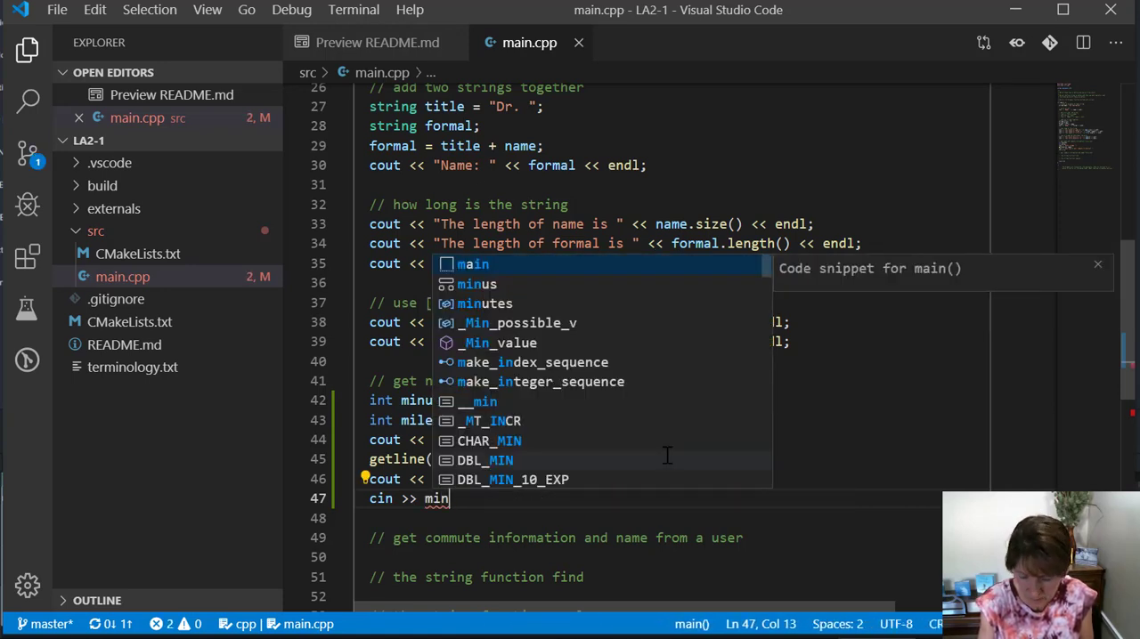
pyautogui.write('utes;')
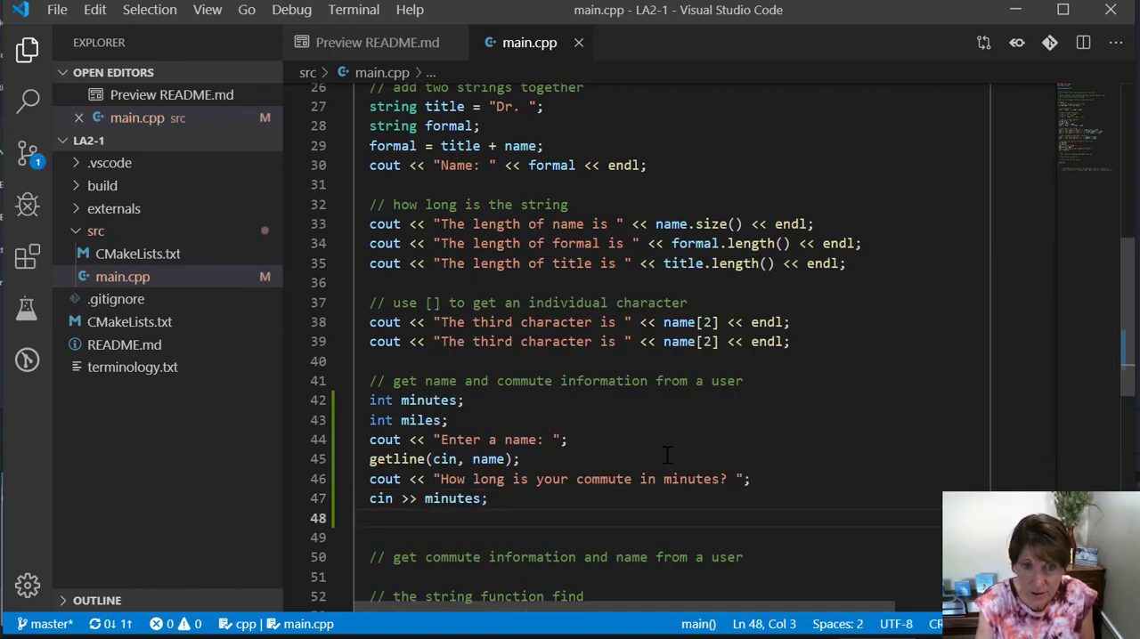
# Step: Add the prompt "How many miles is your commute? "
pyautogui.write('cout <<')
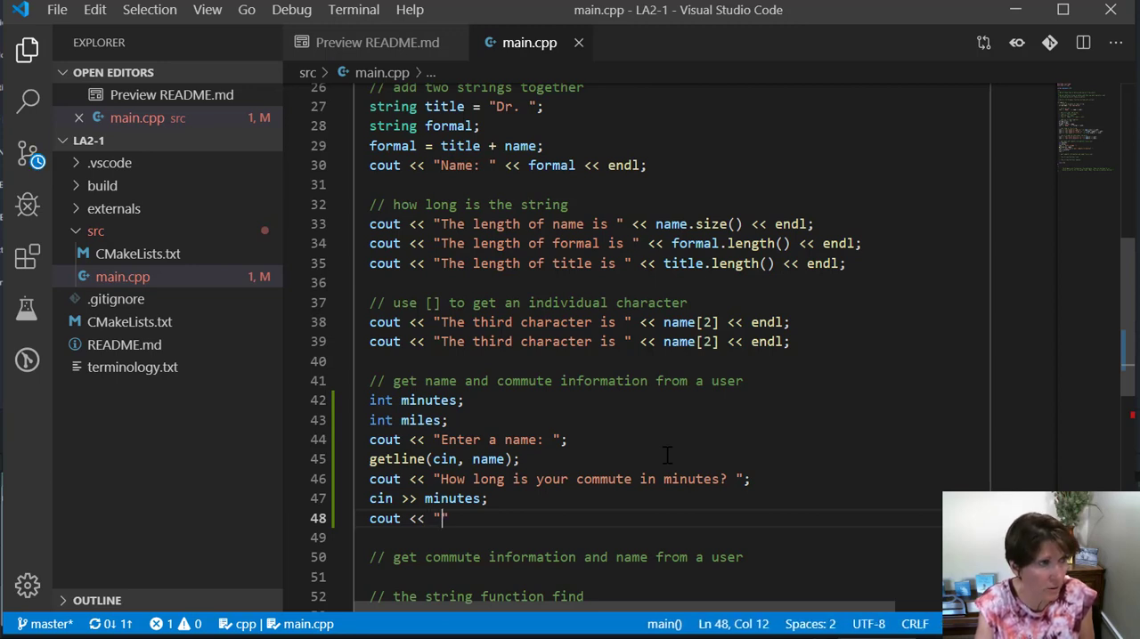
pyautogui.write('How many mil')
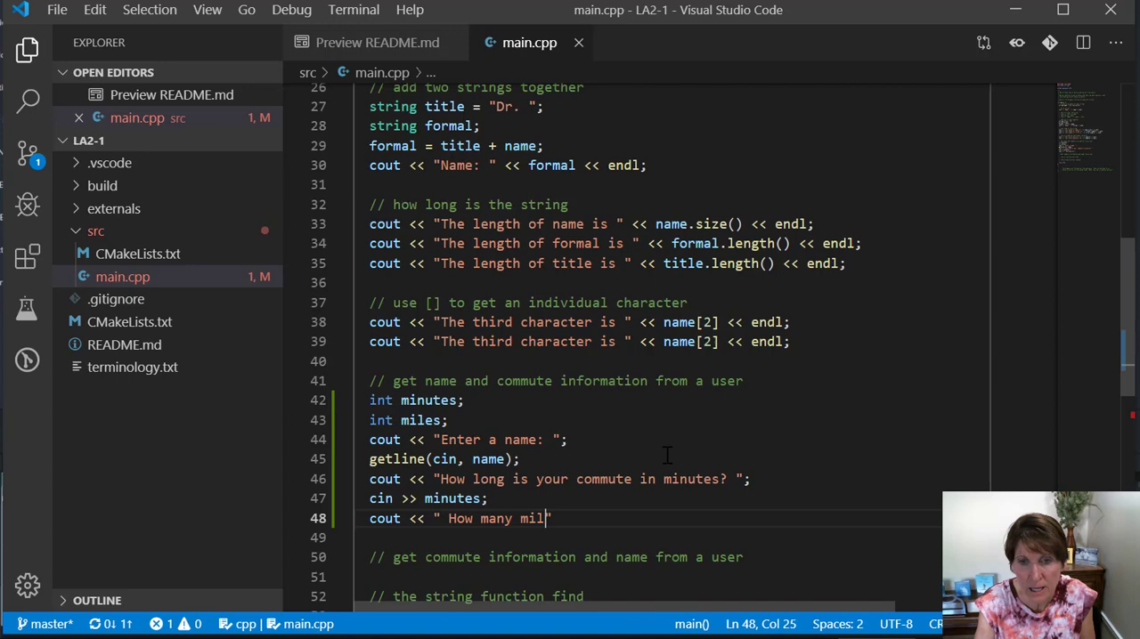
pyautogui.write('es is')
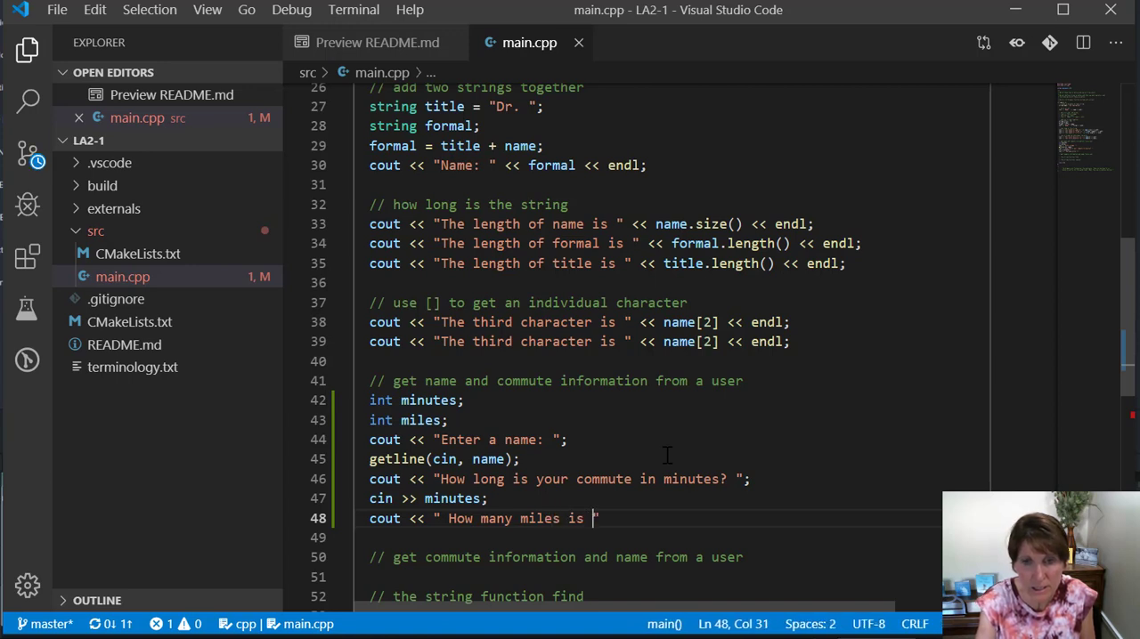
pyautogui.write('your commut')
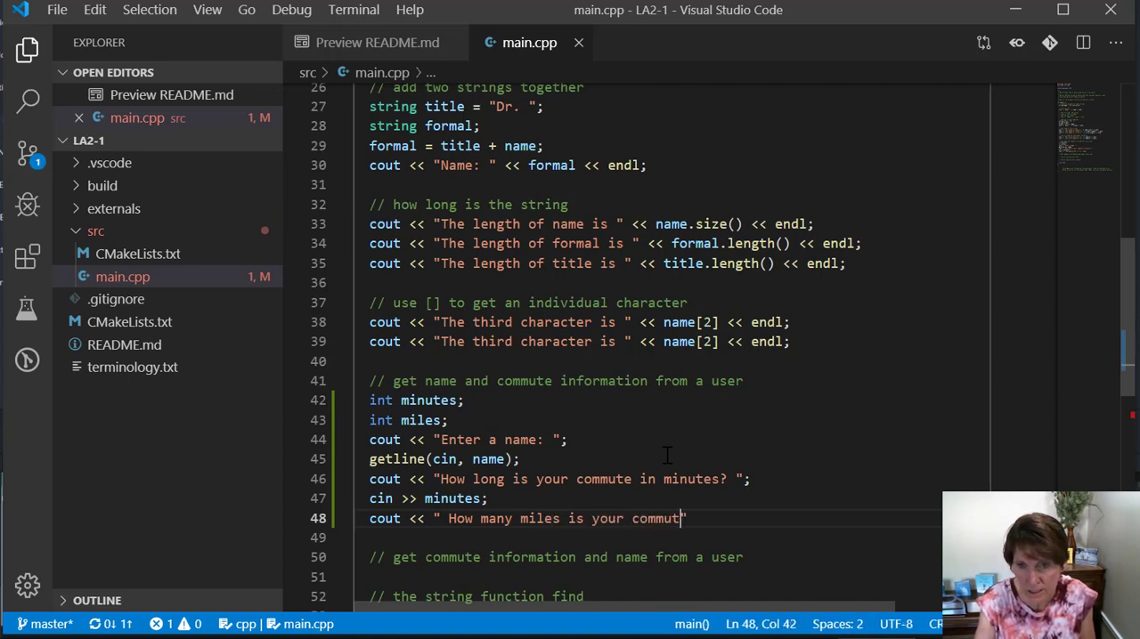
pyautogui.write('e?')
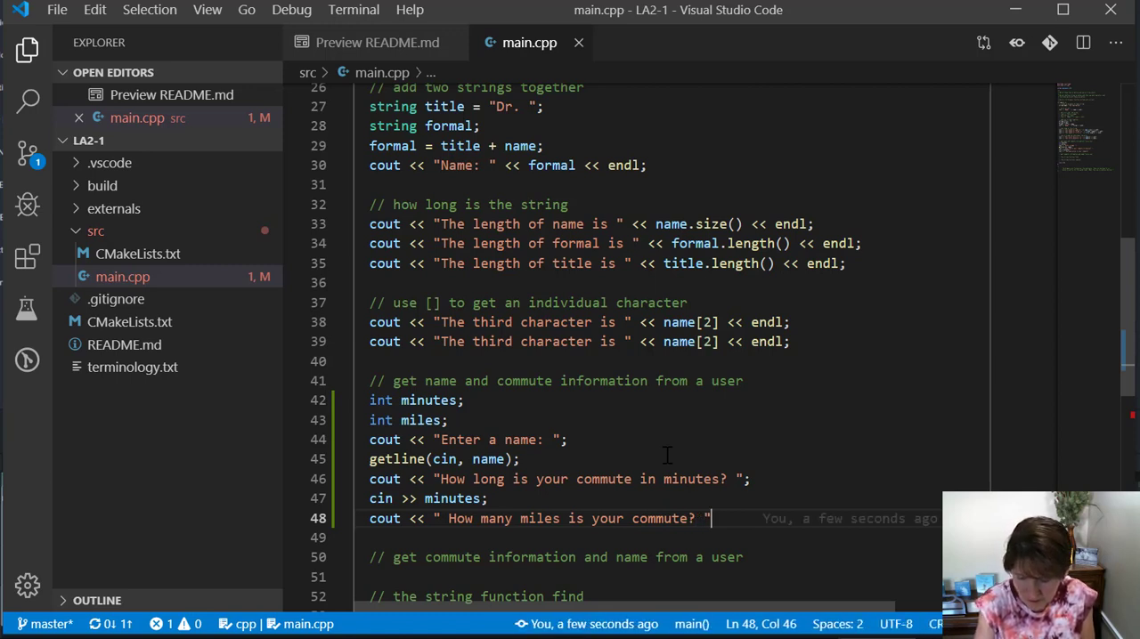
pyautogui.write(';')
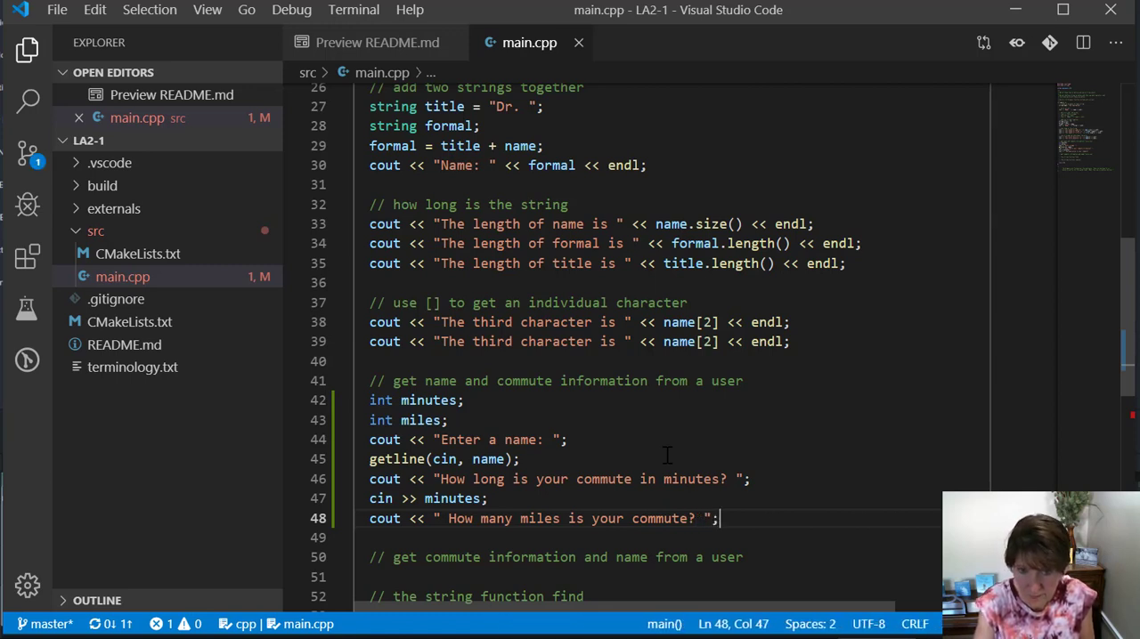
# Step: Read the answer into miles with cin >> miles;
pyautogui.write('cin')
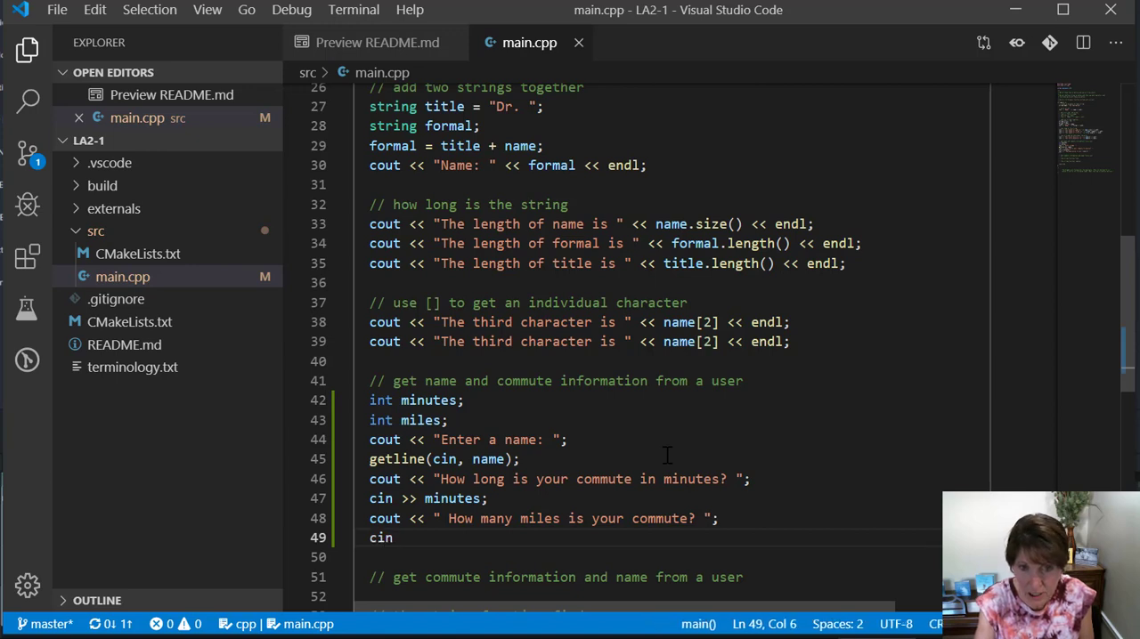
pyautogui.write('>> mil')
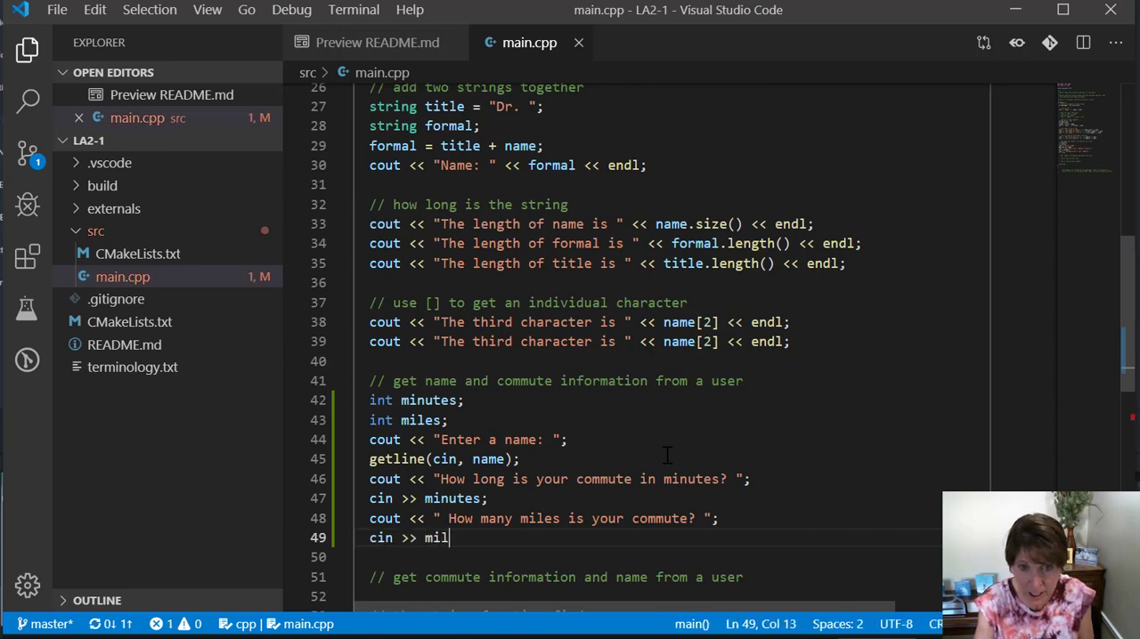
pyautogui.write('es;')
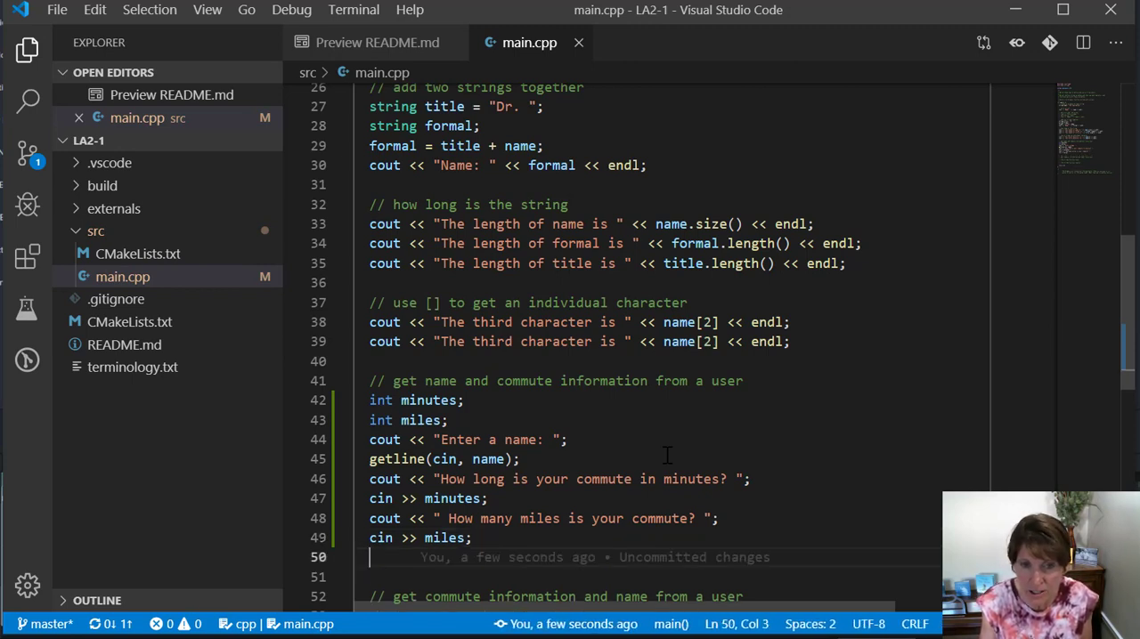
# Step: Start the summary output cout << name << " has a " << minutes
pyautogui.write('cout')
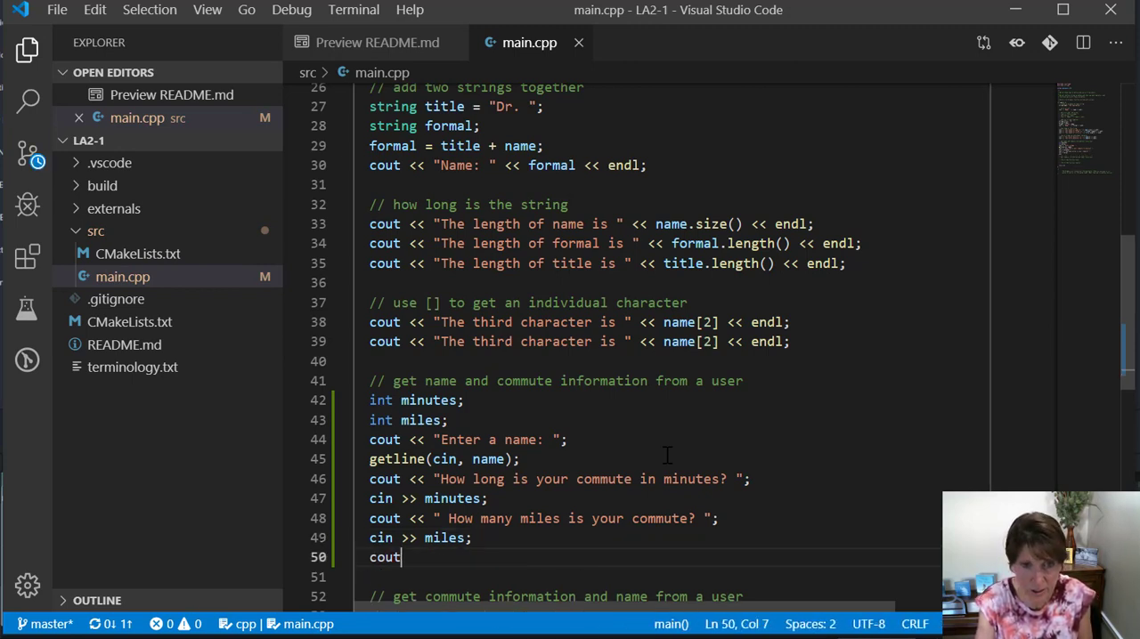
pyautogui.write('<<')
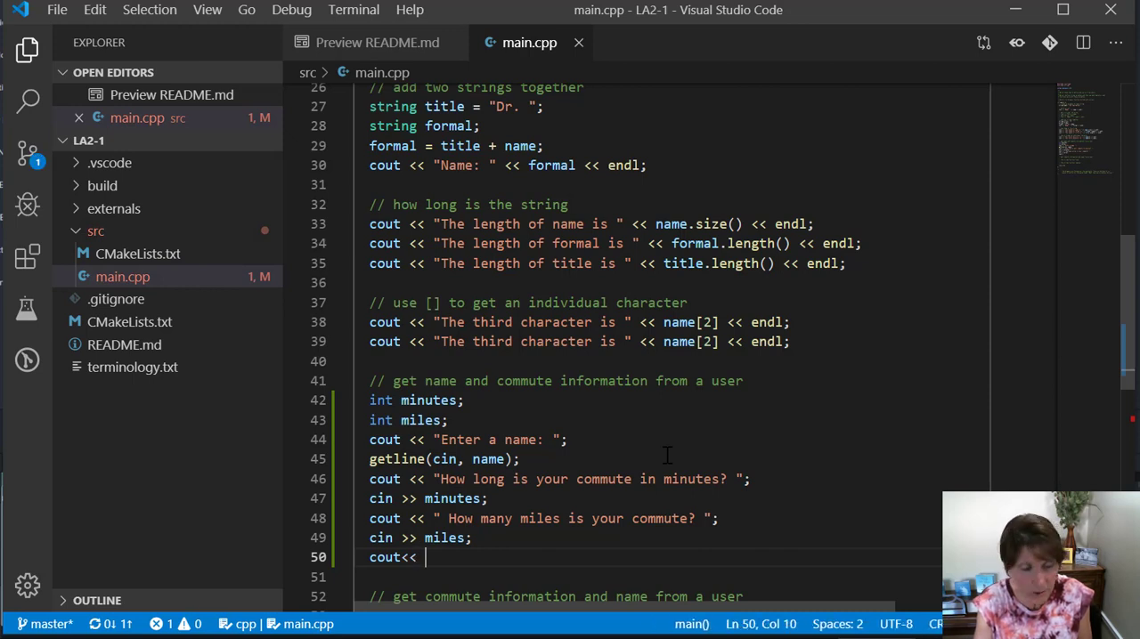
pyautogui.write('""')
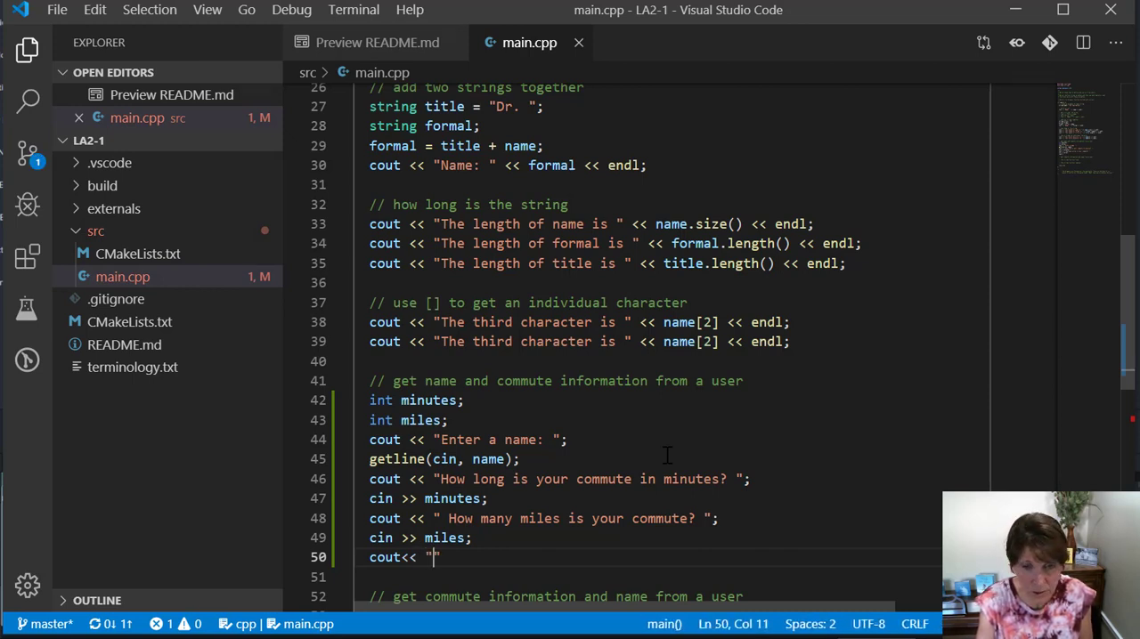
pyautogui.press('Backspace')
pyautogui.write('name')
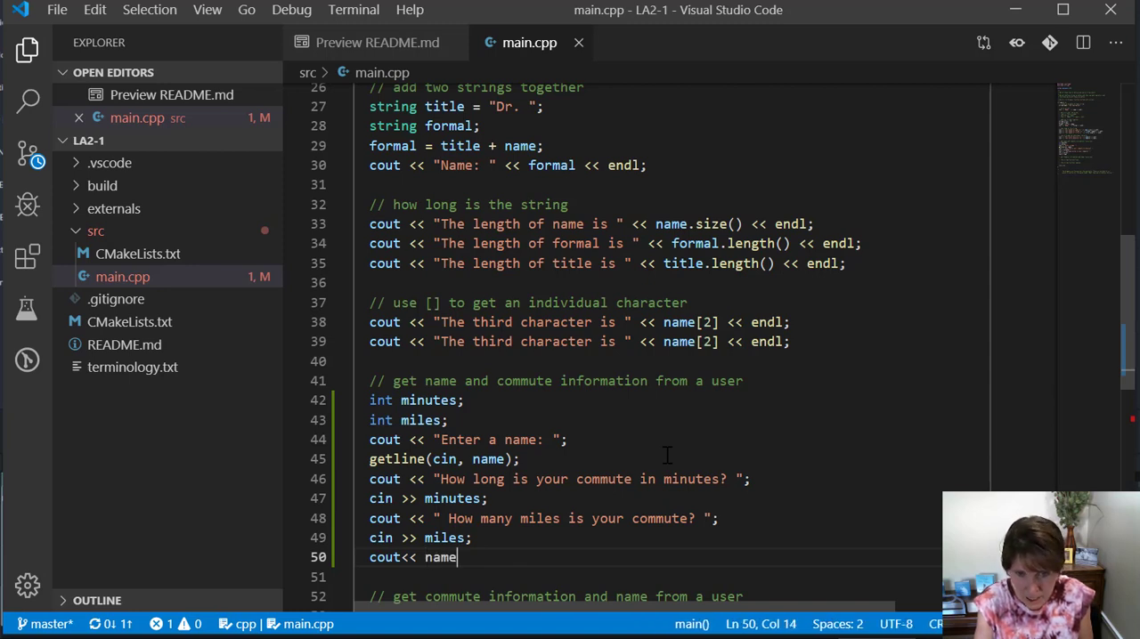
pyautogui.write('<<')
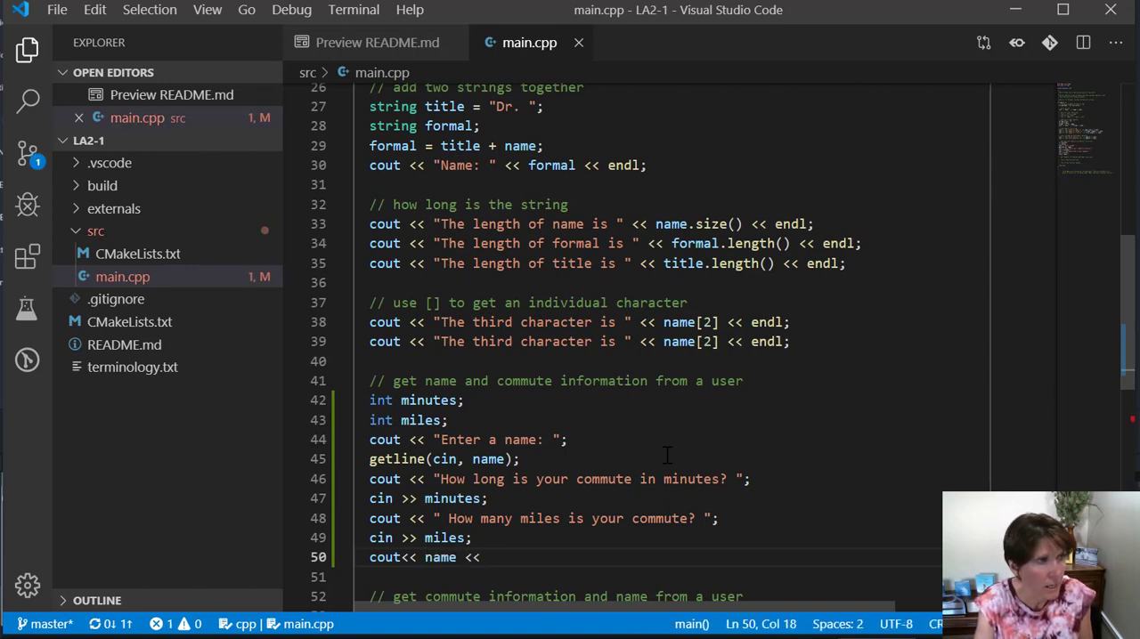
pyautogui.write('" has')
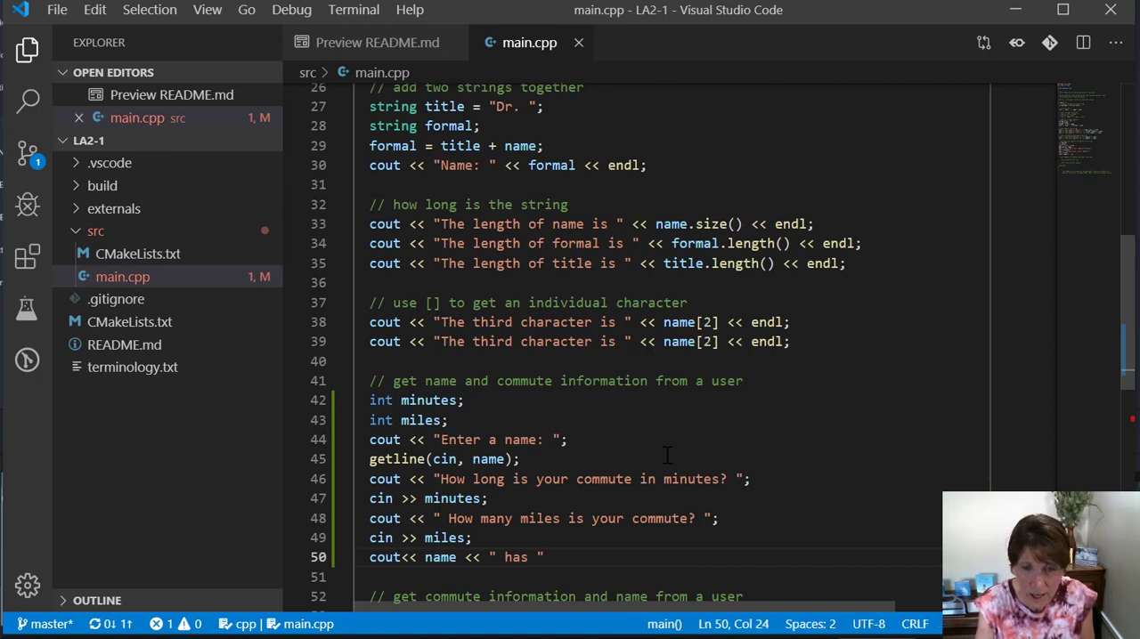
pyautogui.write('a')
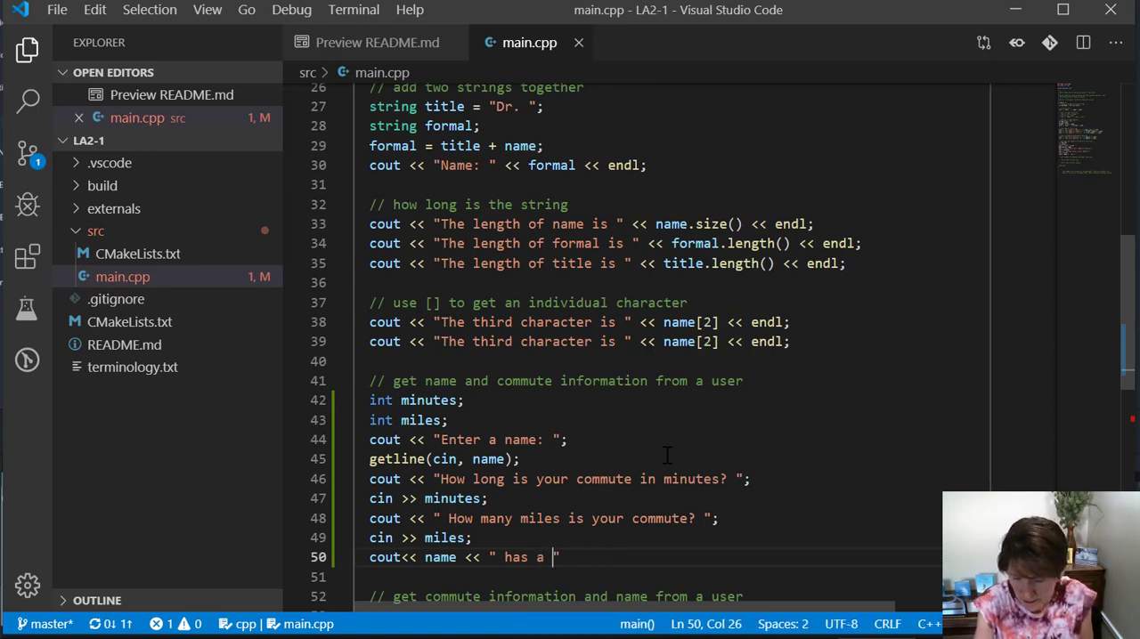
pyautogui.write('"')
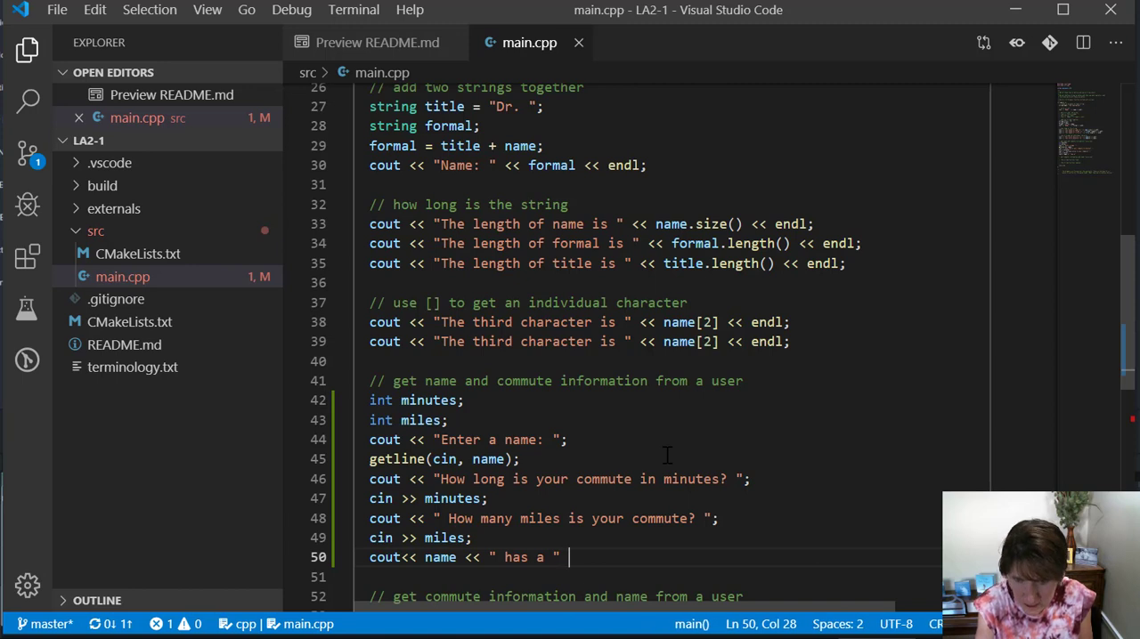
pyautogui.write('<< minut')
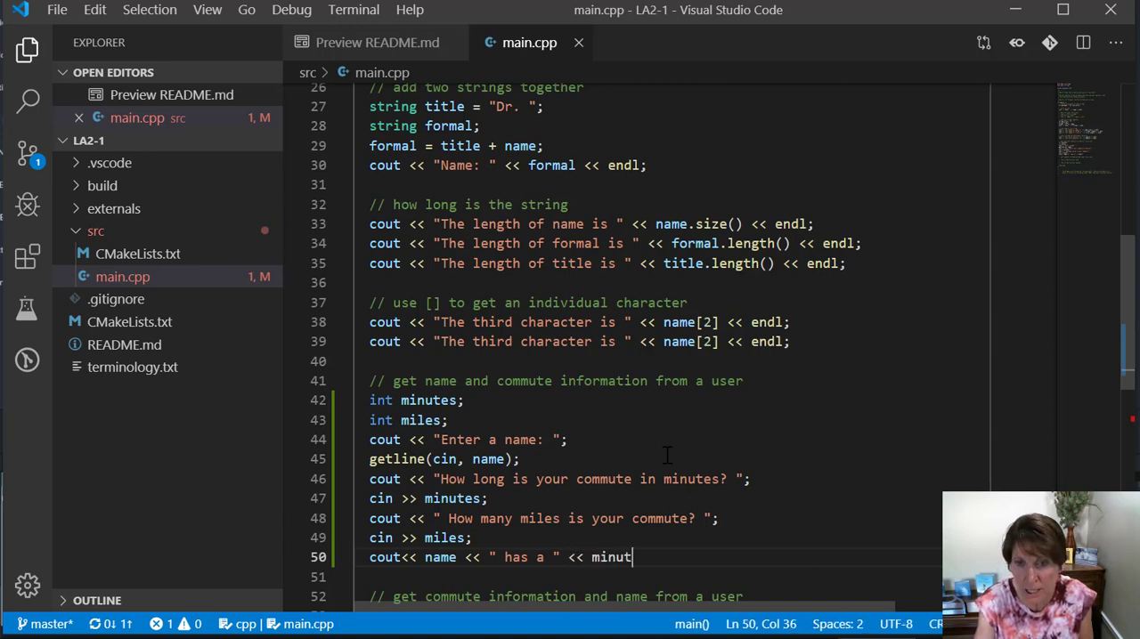
pyautogui.write('es <<')
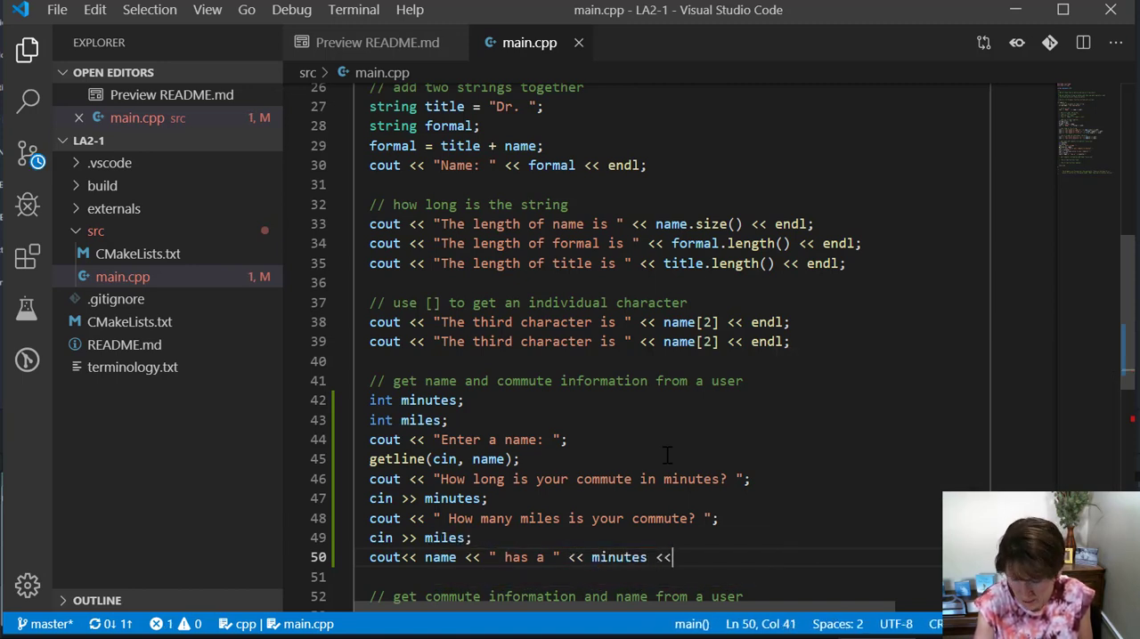
# Step: Finish the line with " minute, " << miles << "mile commute\n"; wrapped onto two lines
pyautogui.write('""')
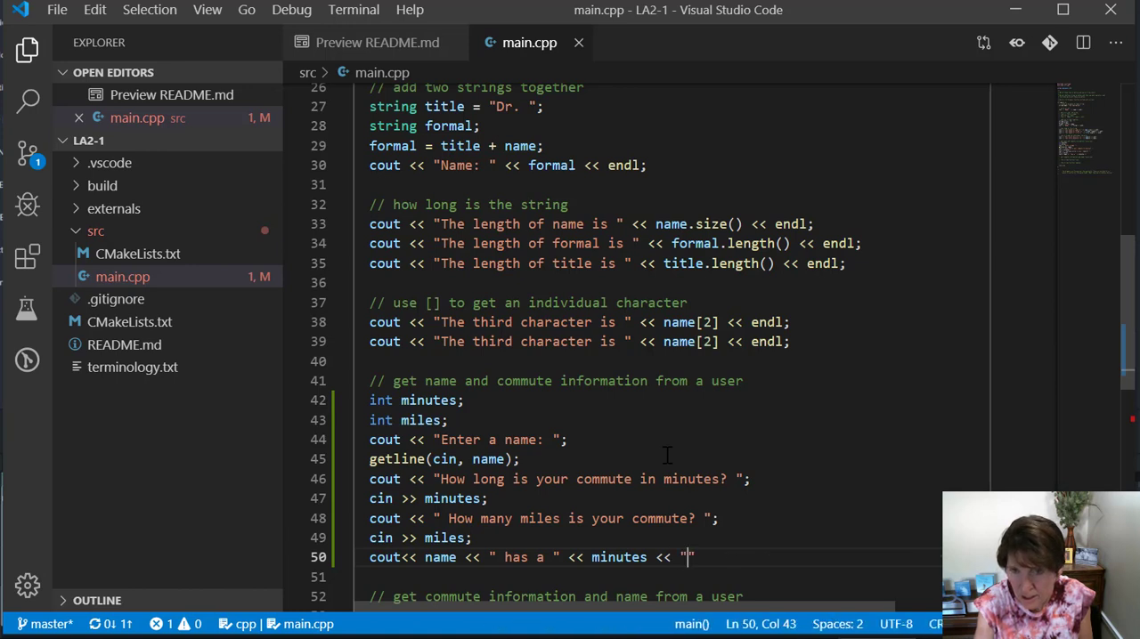
pyautogui.write('minute')
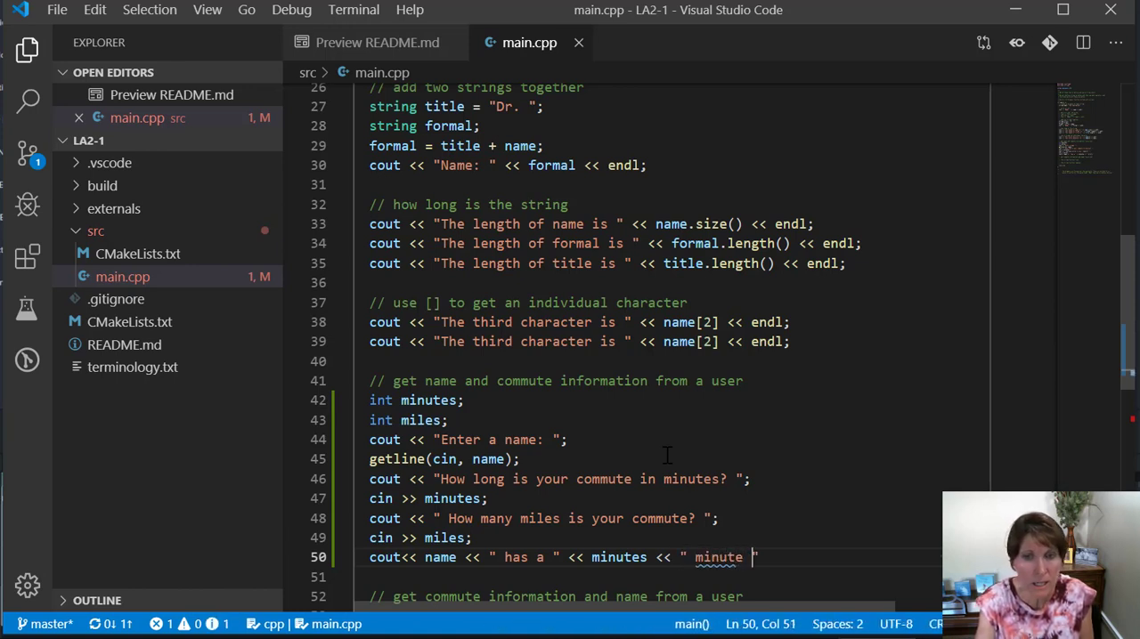
pyautogui.write('commi')
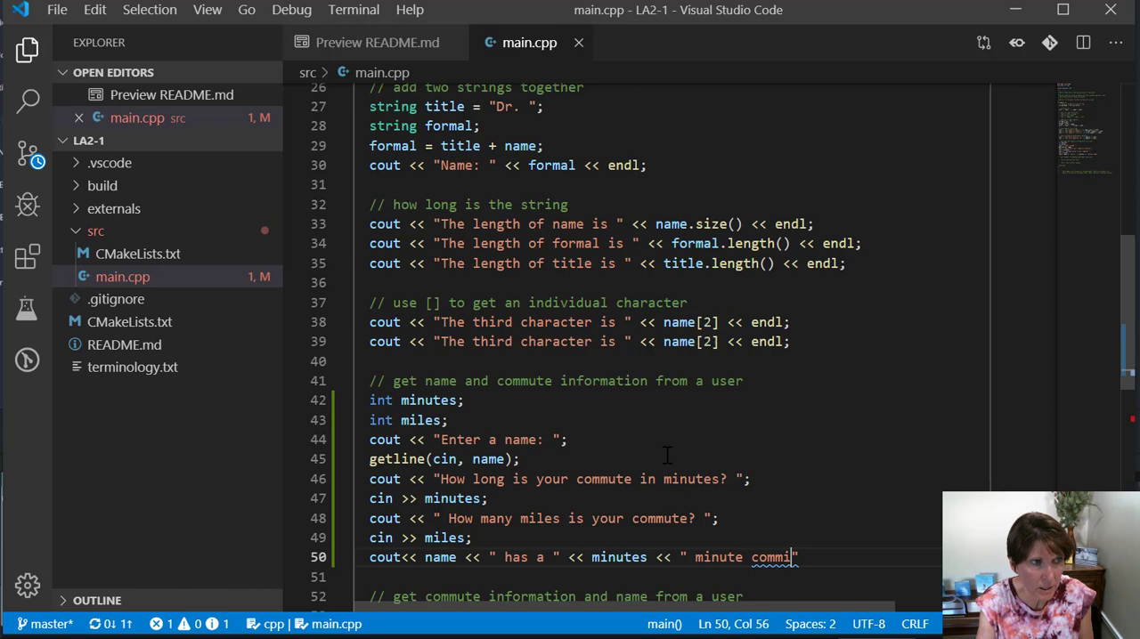
pyautogui.press('Backspace')
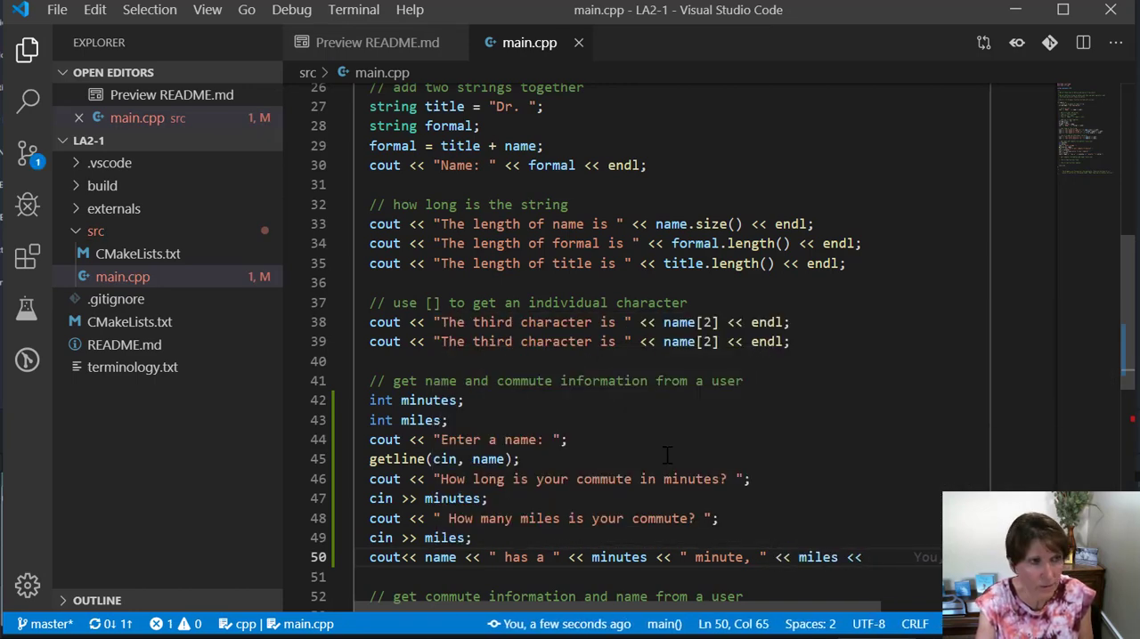
pyautogui.write('""')
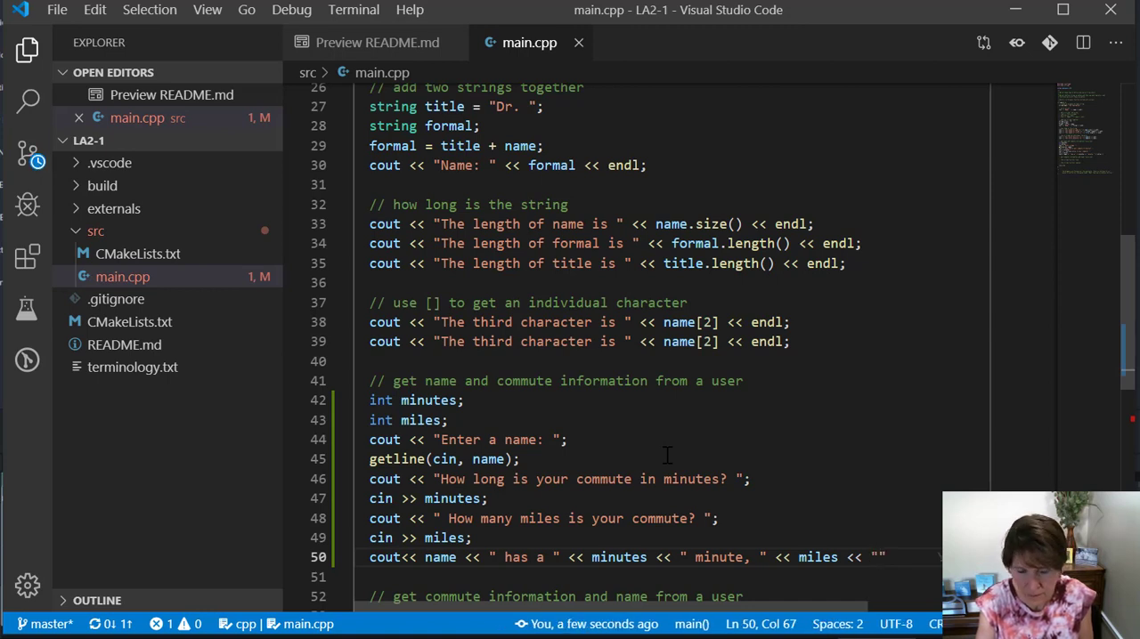
pyautogui.write('mil')
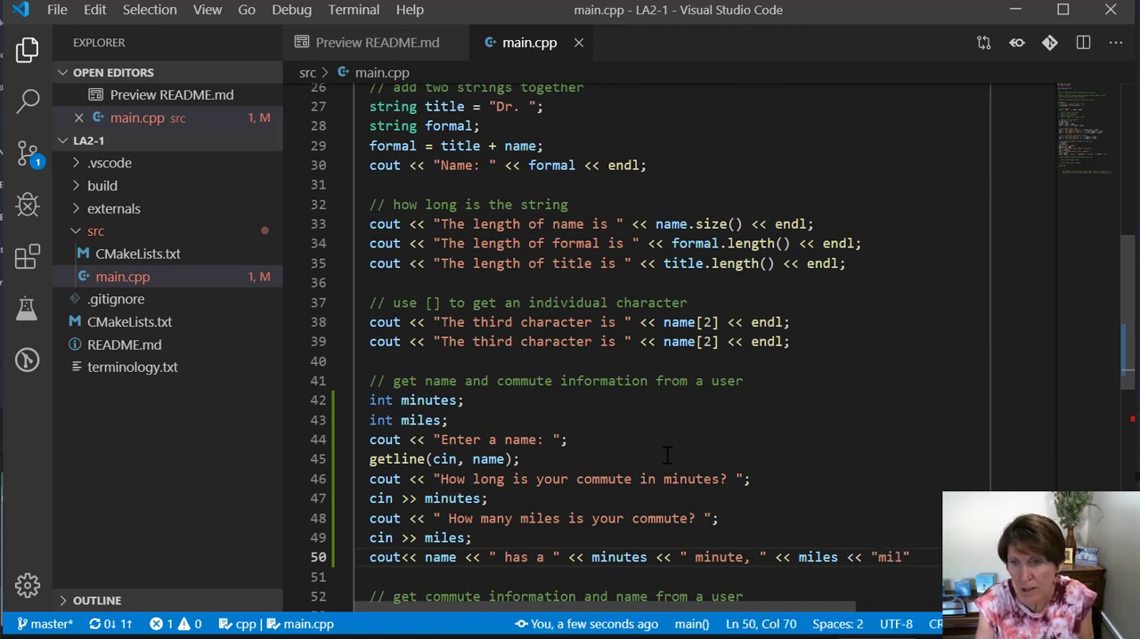
pyautogui.write('e commute\\n";')
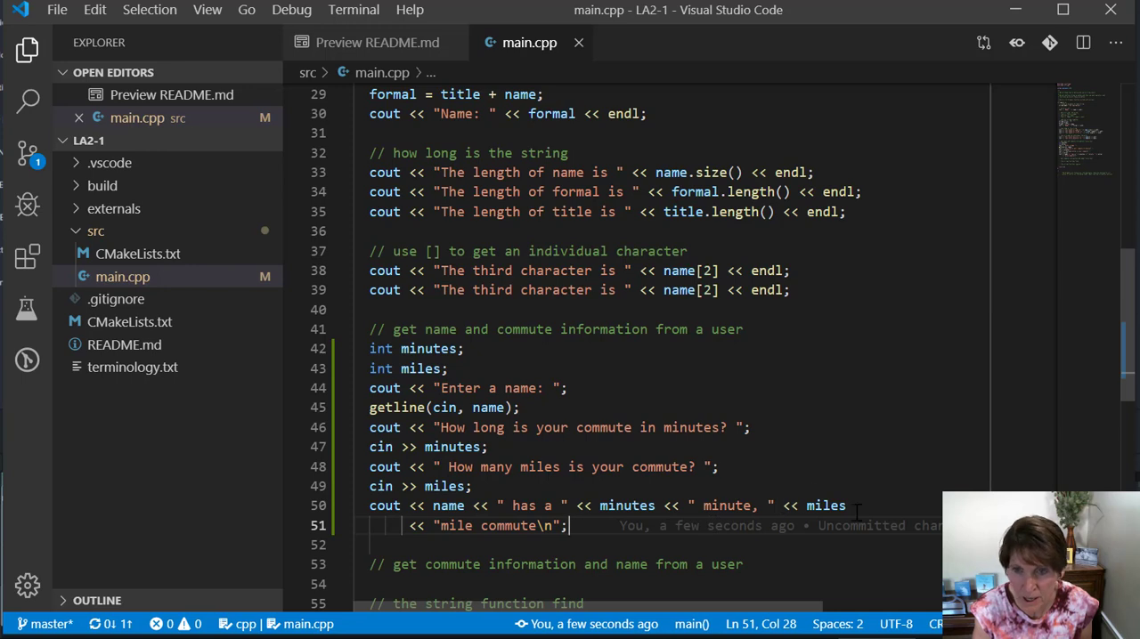
pyautogui.scroll(-3)
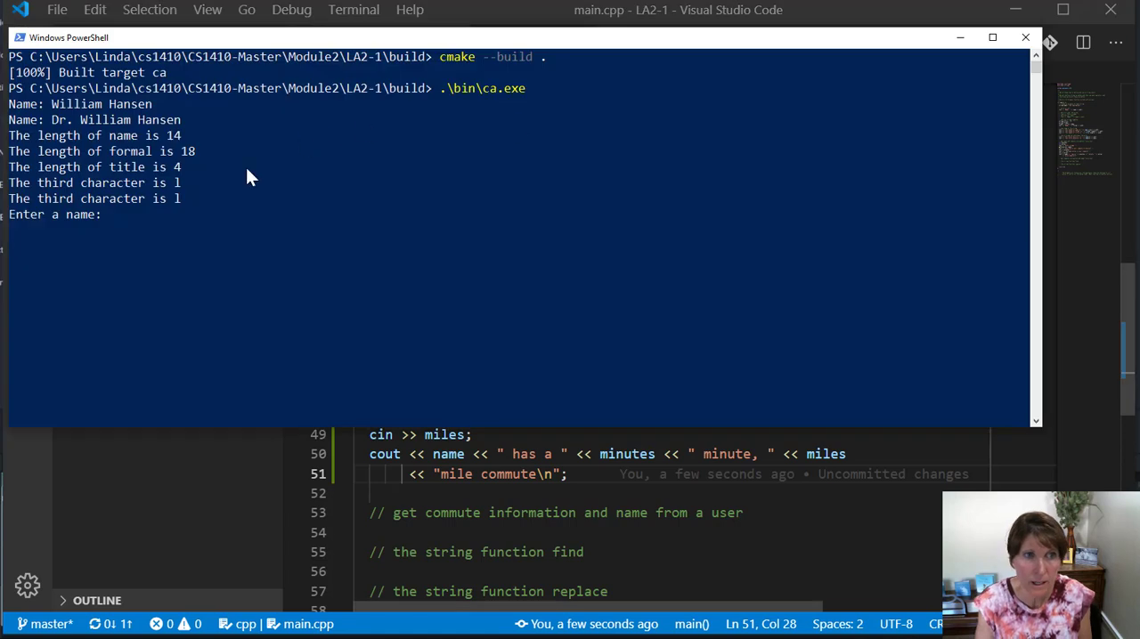
pyautogui.moveTo(103, 235)
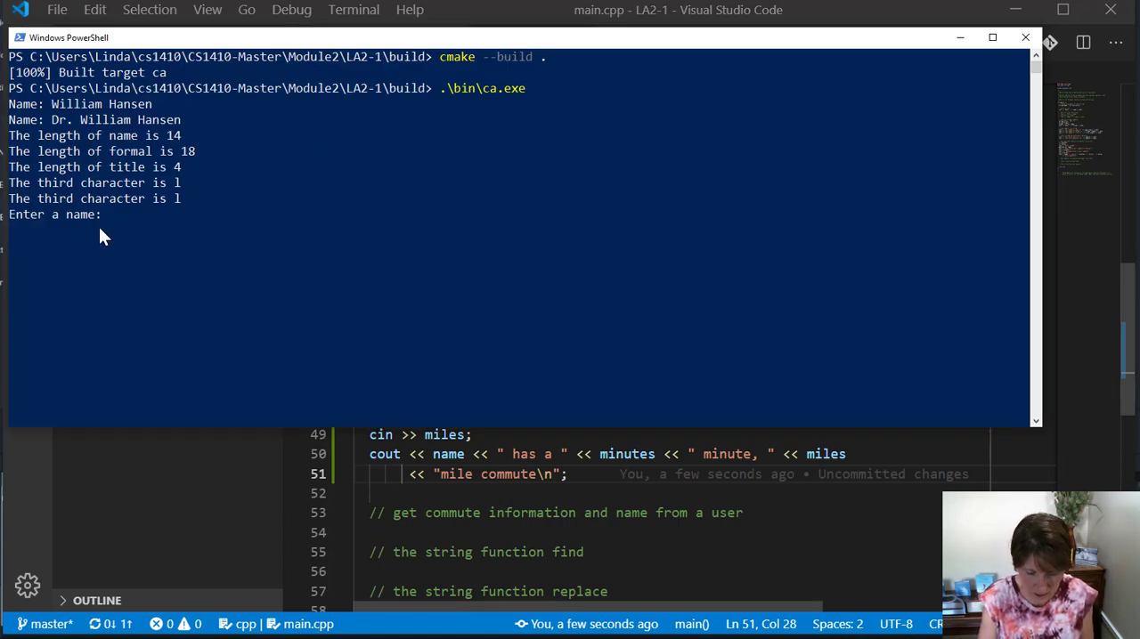
# Step: Answer the run with Sally Johnson, 53 minutes and 42 miles so the commute summary prints
pyautogui.write('Sally Johnson')
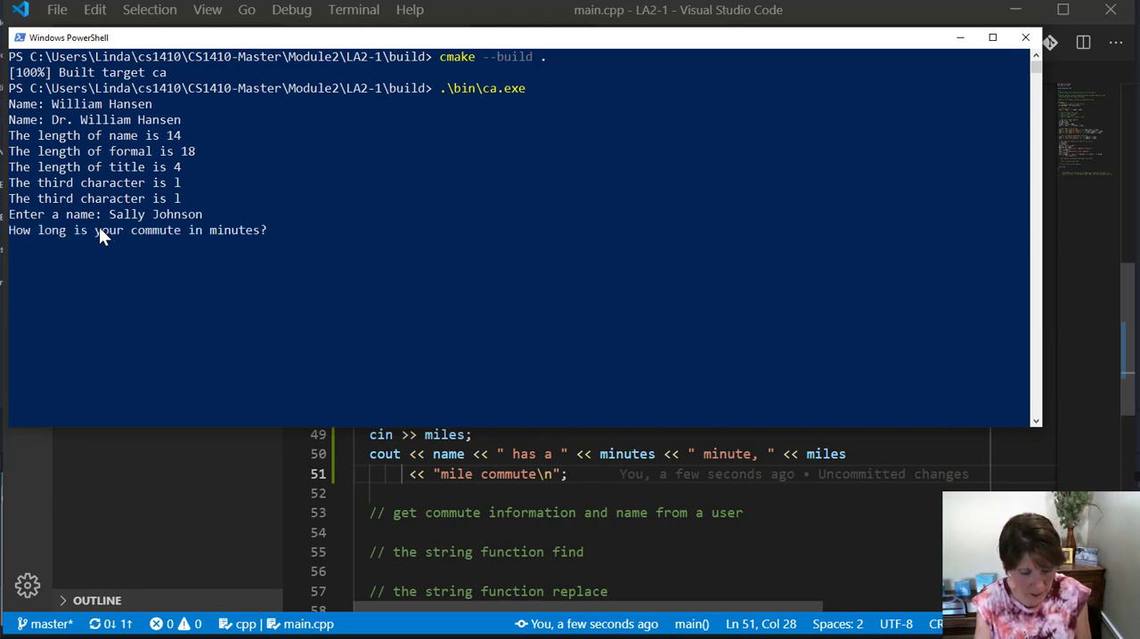
pyautogui.write('53')
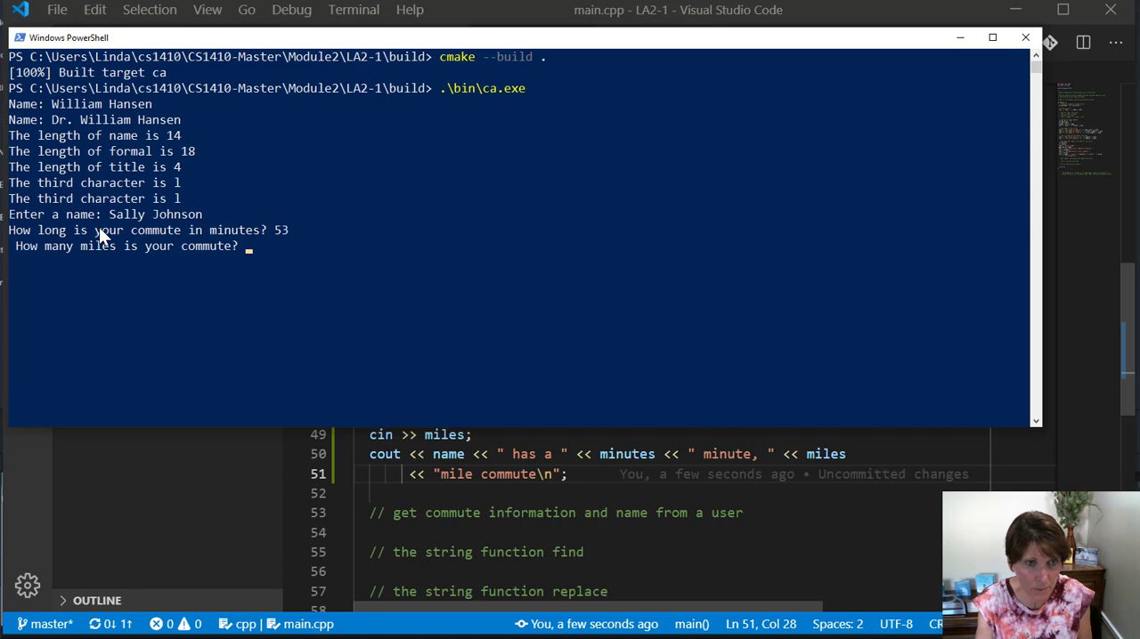
pyautogui.write('42')
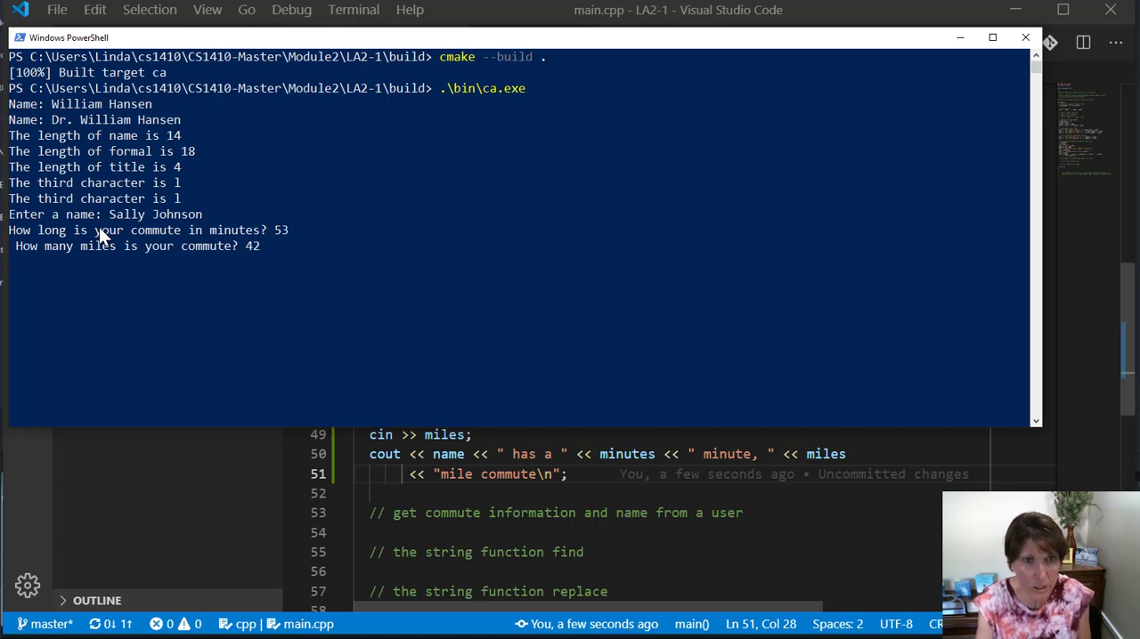
pyautogui.press('enter')
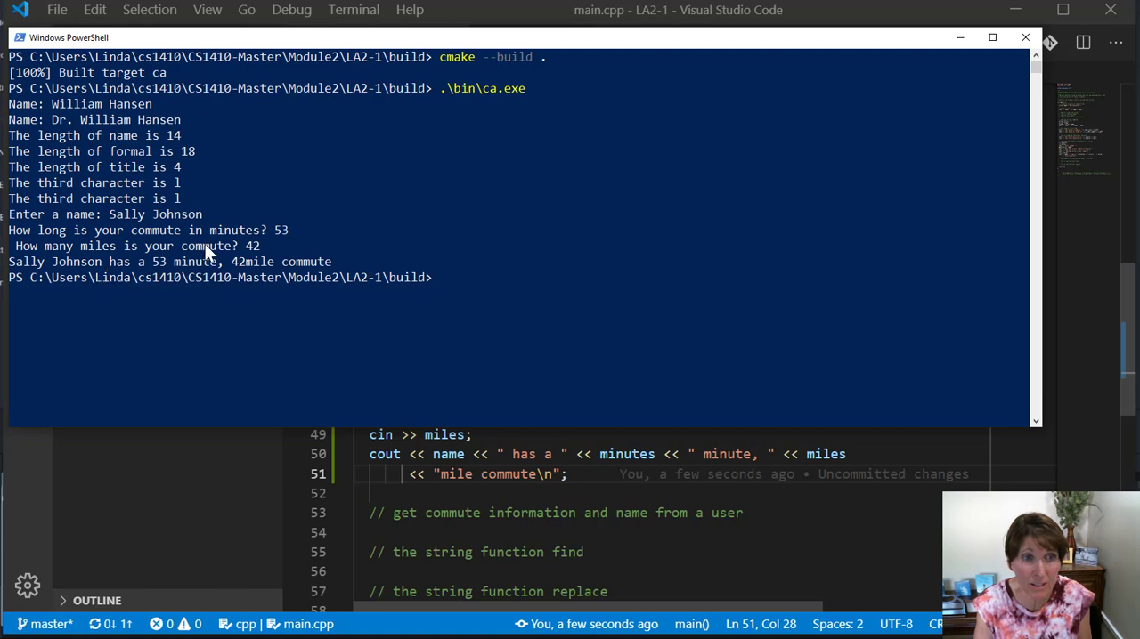
pyautogui.moveTo(86, 256)
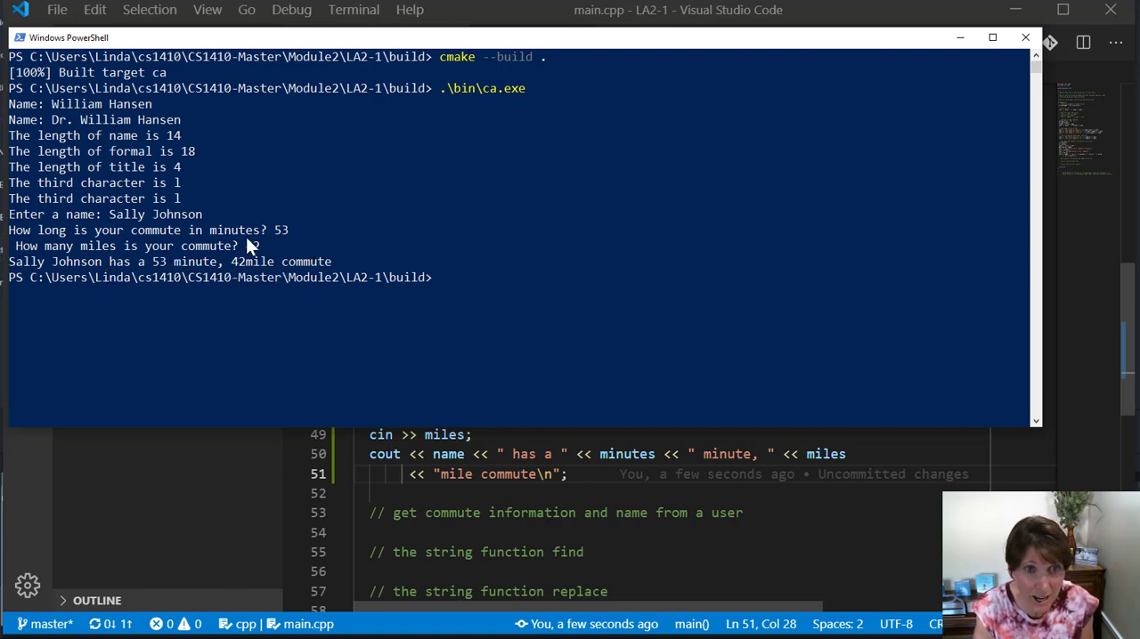
pyautogui.write('42')
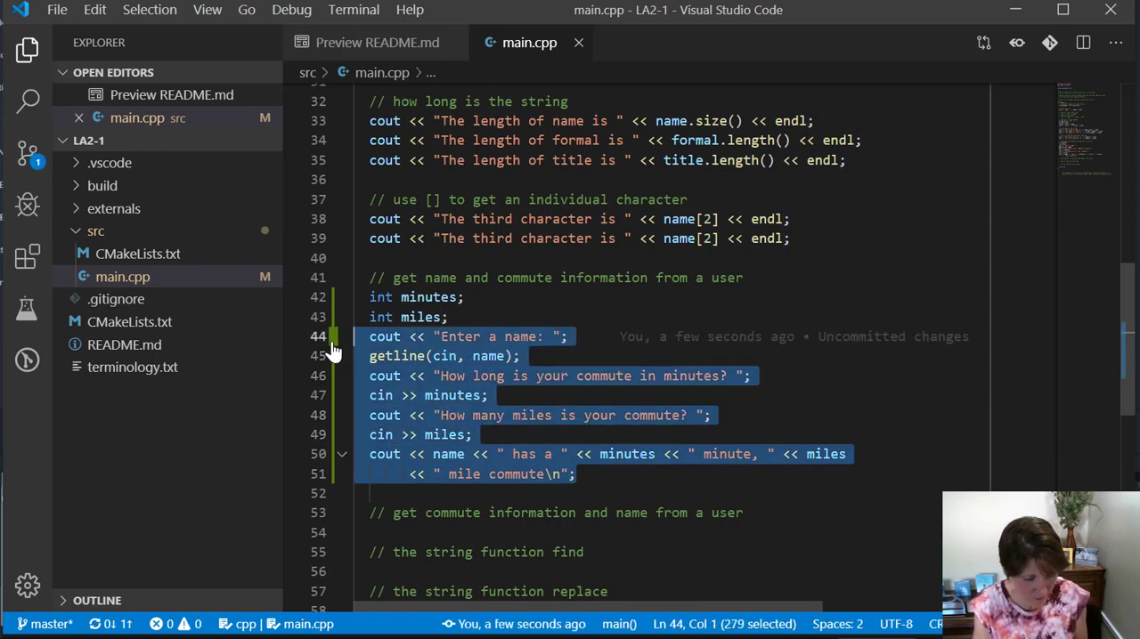
# Step: Duplicate the input block with the name prompt and getline moved after cin >> miles, adding \n to the prompt
pyautogui.scroll(-3)
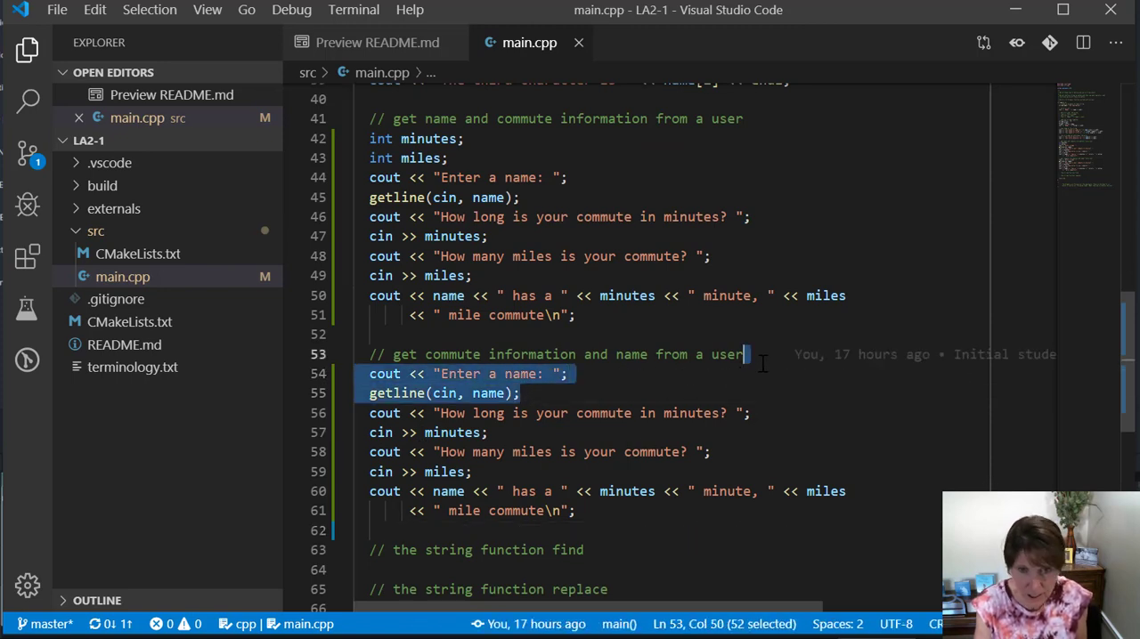
pyautogui.press('Delete')
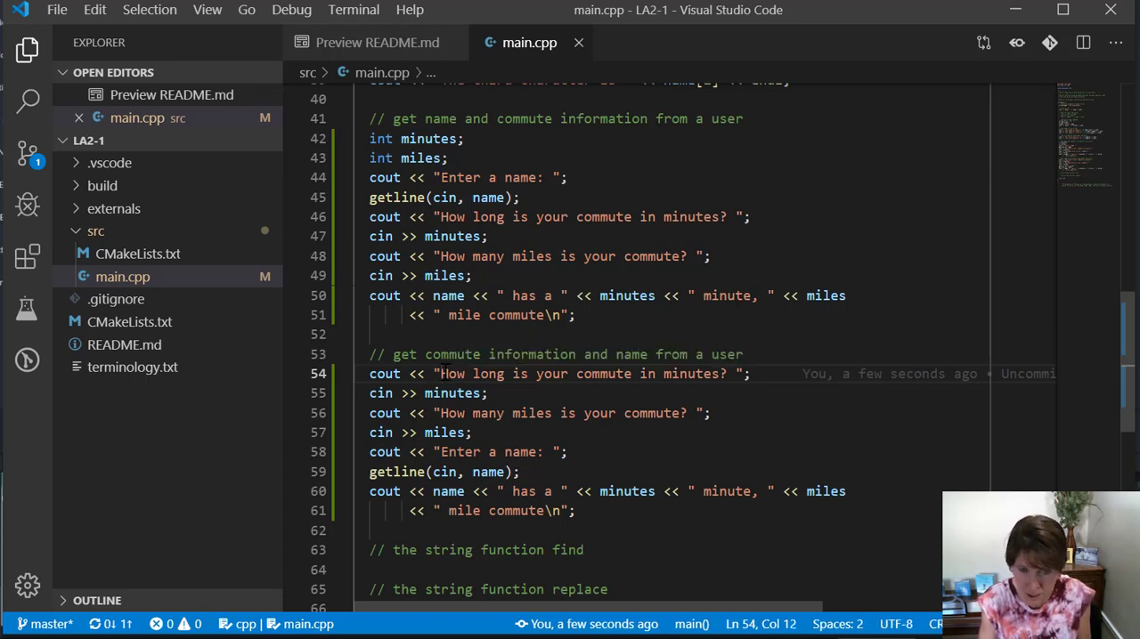
pyautogui.write('\\n')
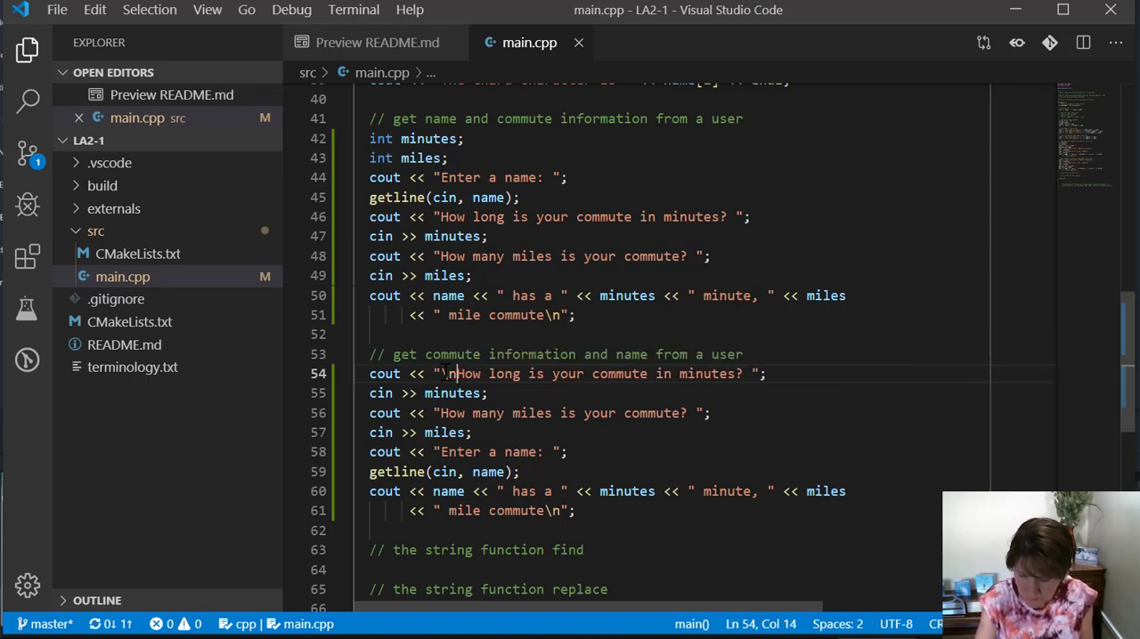
pyautogui.write('\\n')
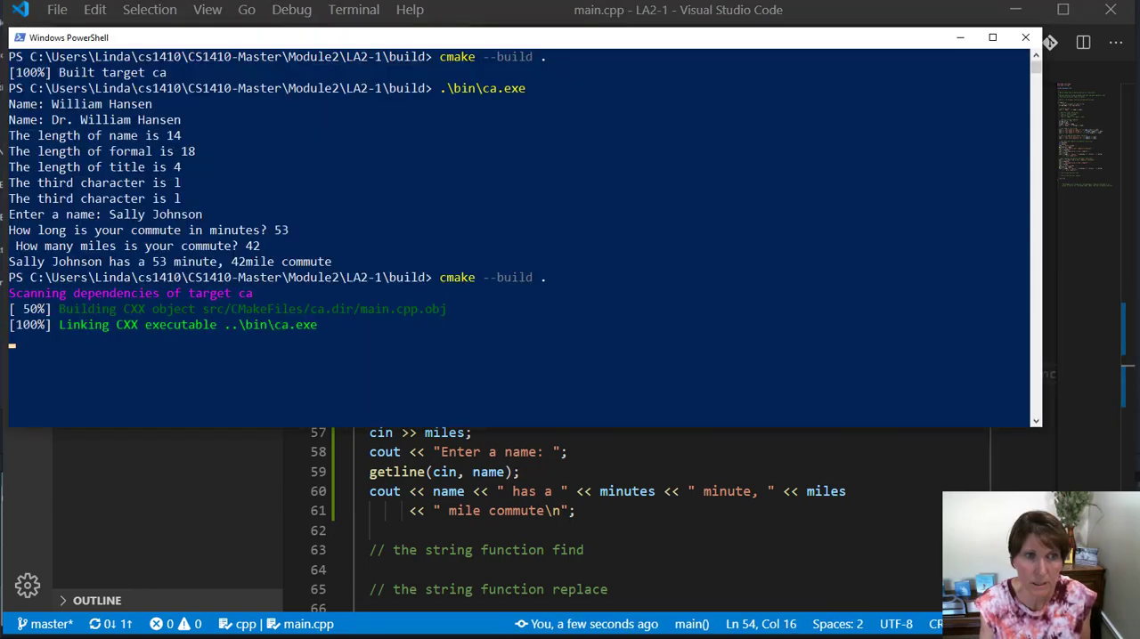
# Step: Rerun .\bin\ca.exe answering Sally and 53 for both blocks, showing the second block skips the name
pyautogui.write('.\\bin\\ca.exe')
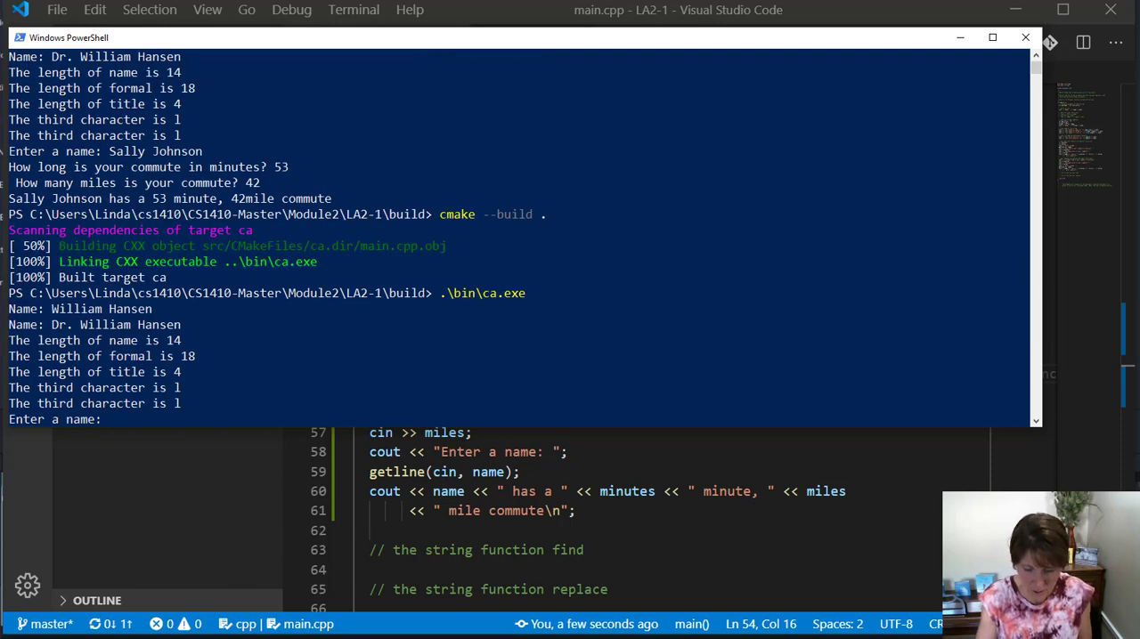
pyautogui.write('Sally Johnson')
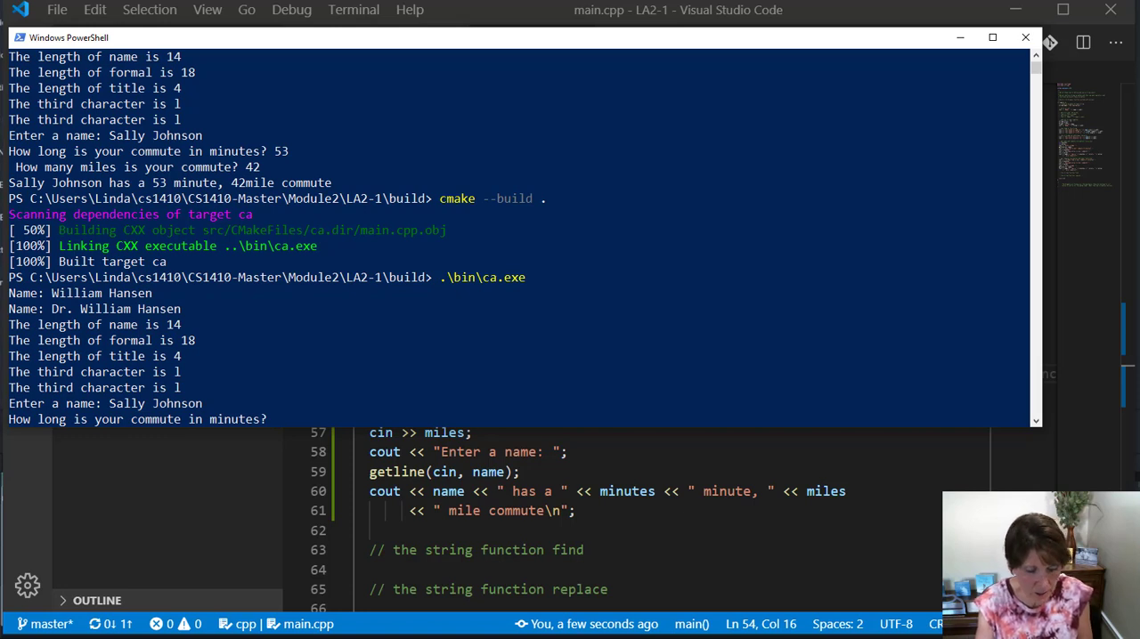
pyautogui.write('53')
pyautogui.write('42')
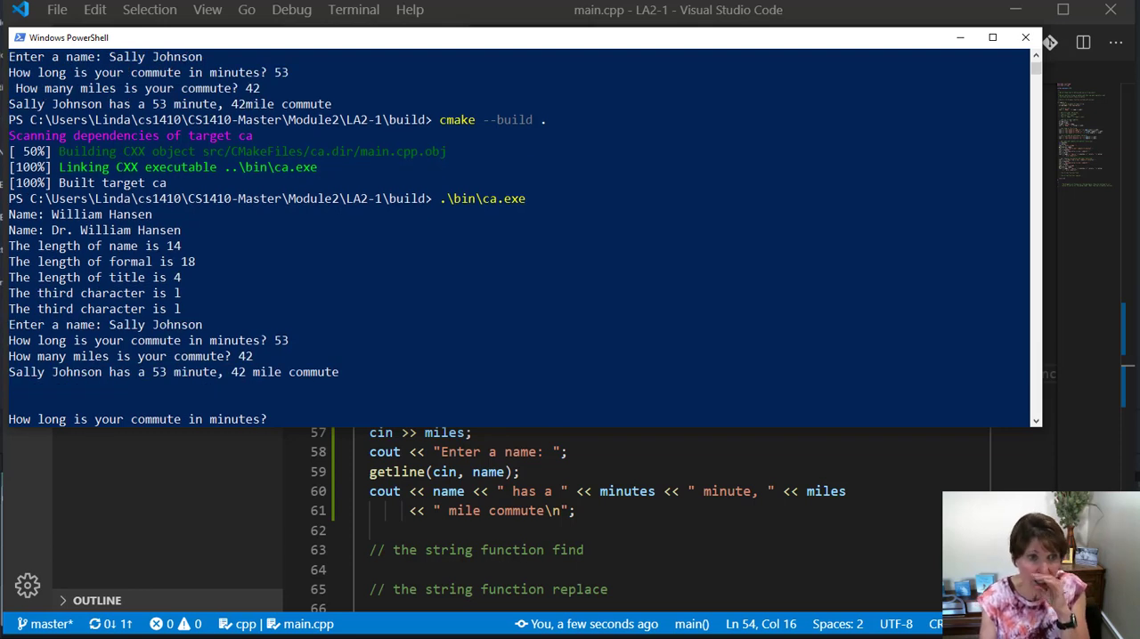
pyautogui.moveTo(286, 386)
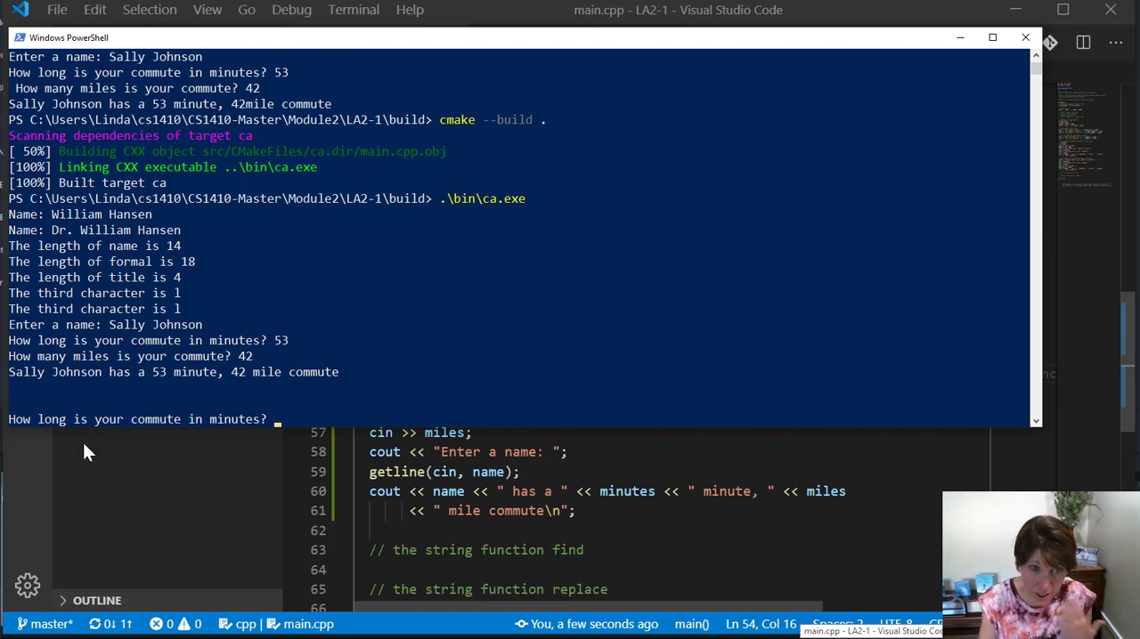
pyautogui.moveTo(276, 456)
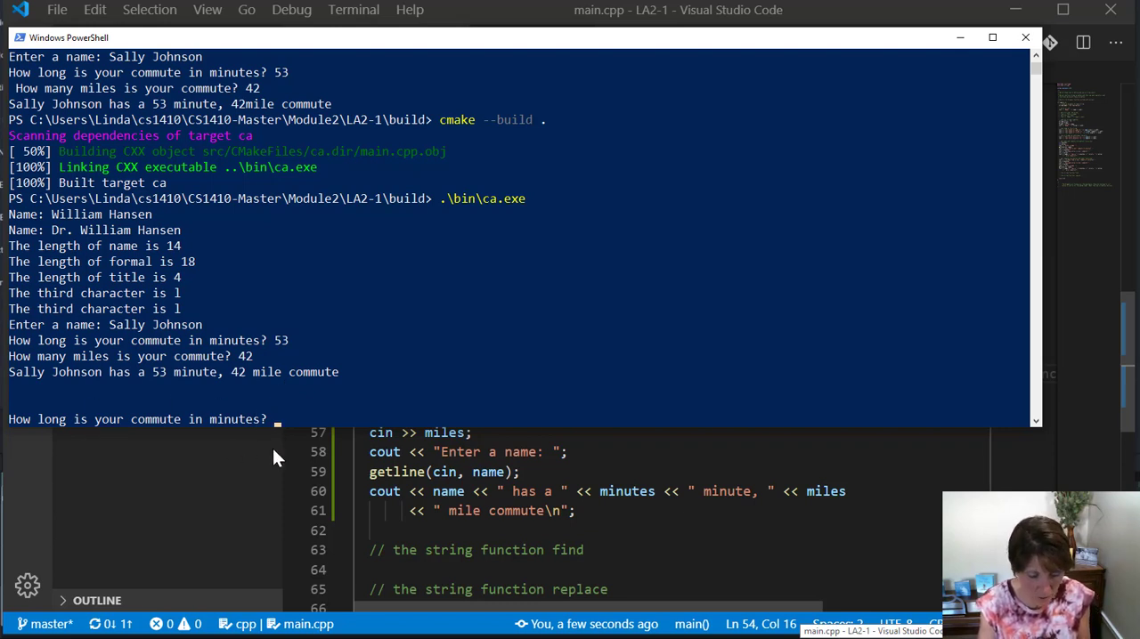
pyautogui.write('53')
pyautogui.write('42')
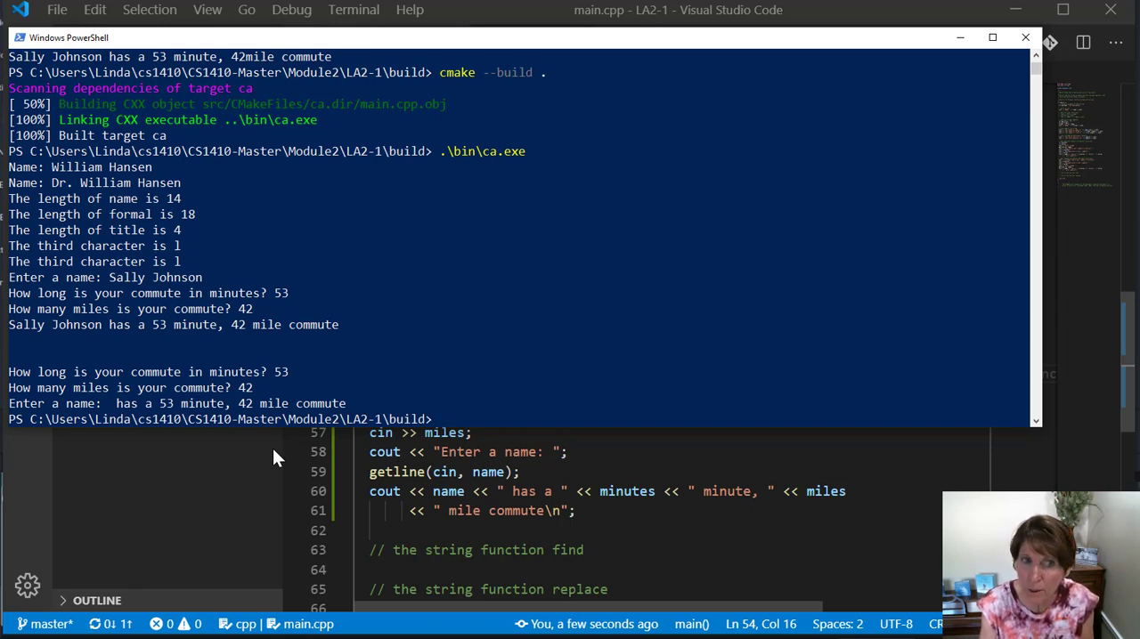
pyautogui.moveTo(16, 419)
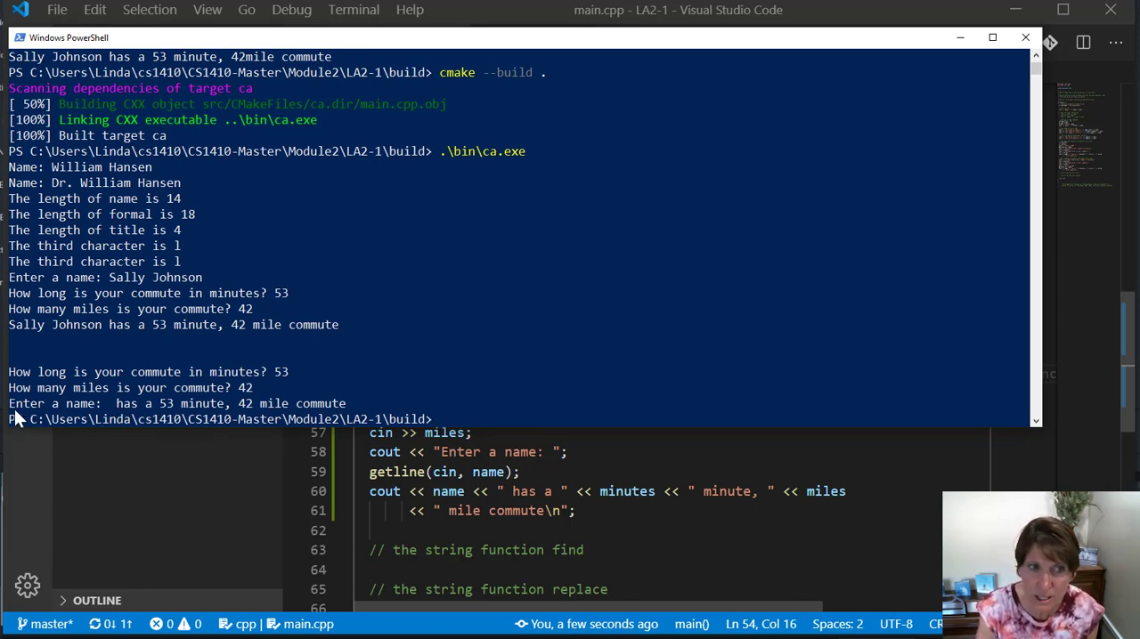
pyautogui.moveTo(71, 418)
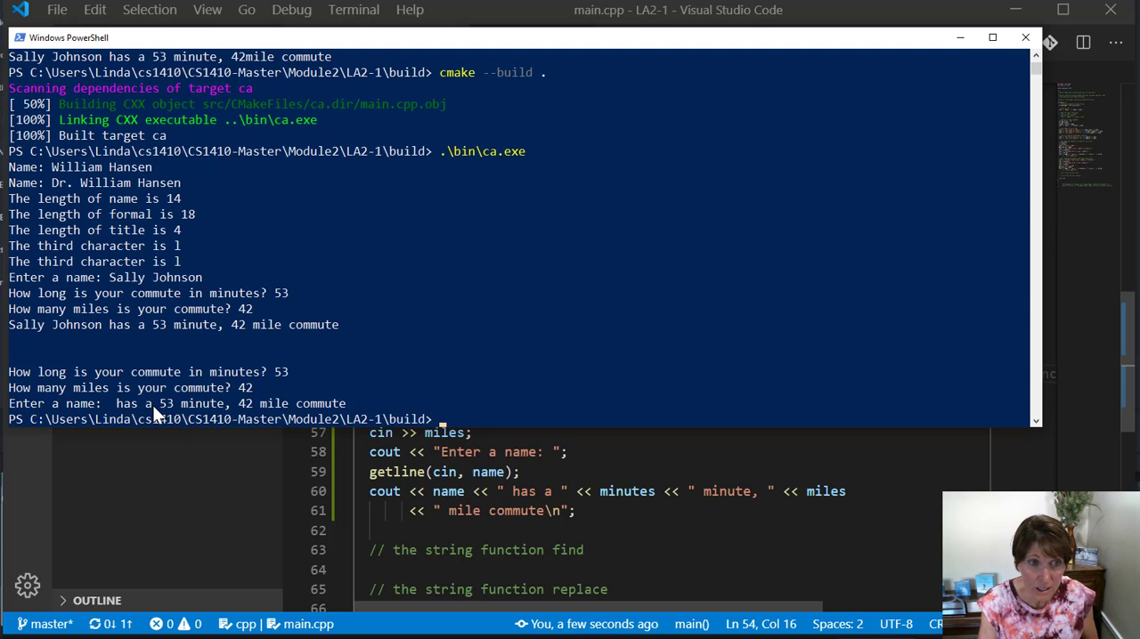
pyautogui.moveTo(107, 408)
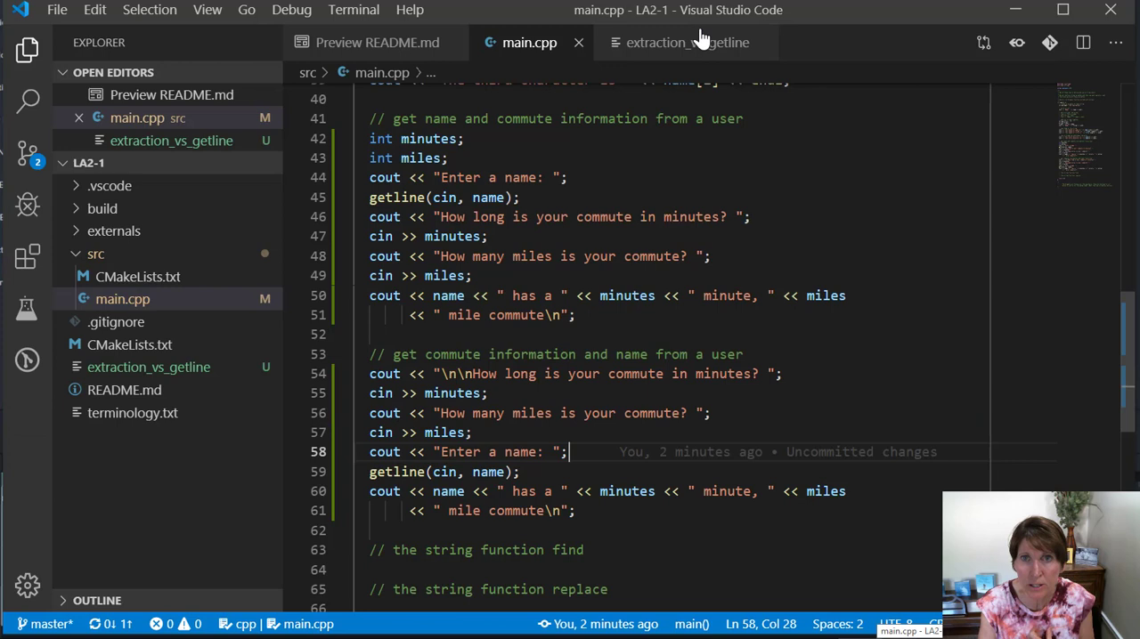
# Step: In extraction_vs_getline, note that >> ignores leading whitespace, gathers until first whitespace, and leaves the whitespace there
pyautogui.click(657, 43)
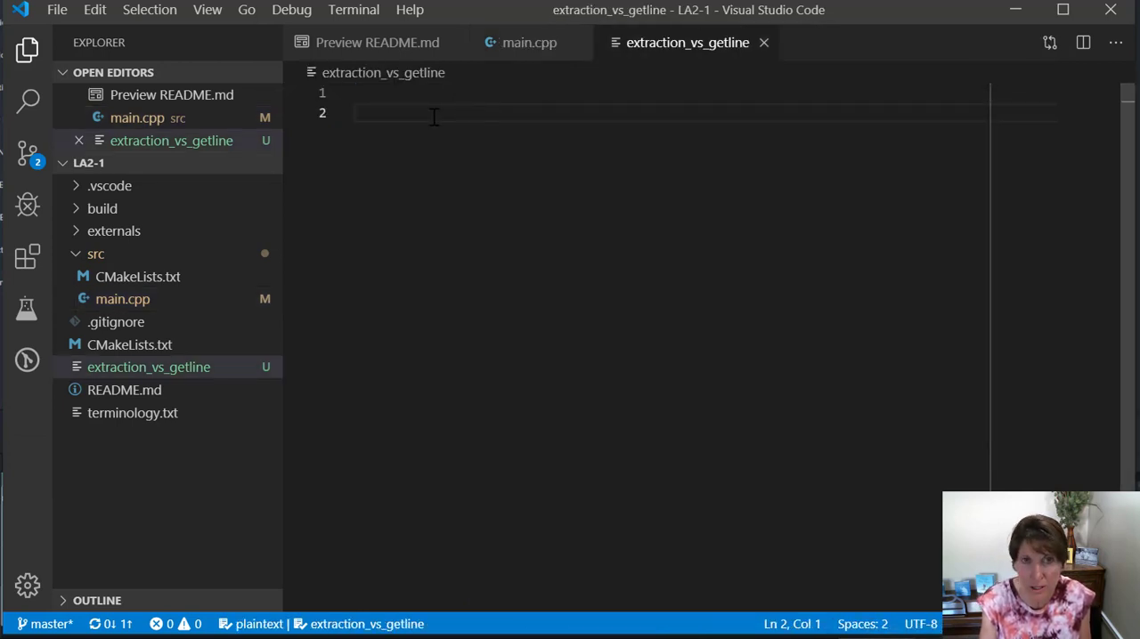
pyautogui.write('>>')
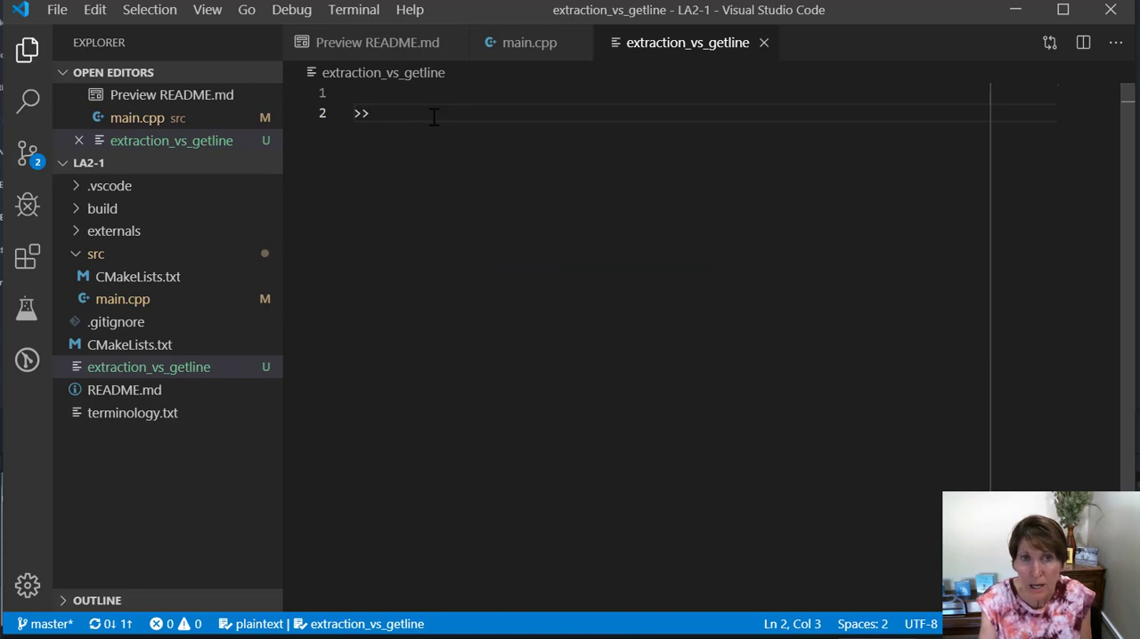
pyautogui.press('Enter')
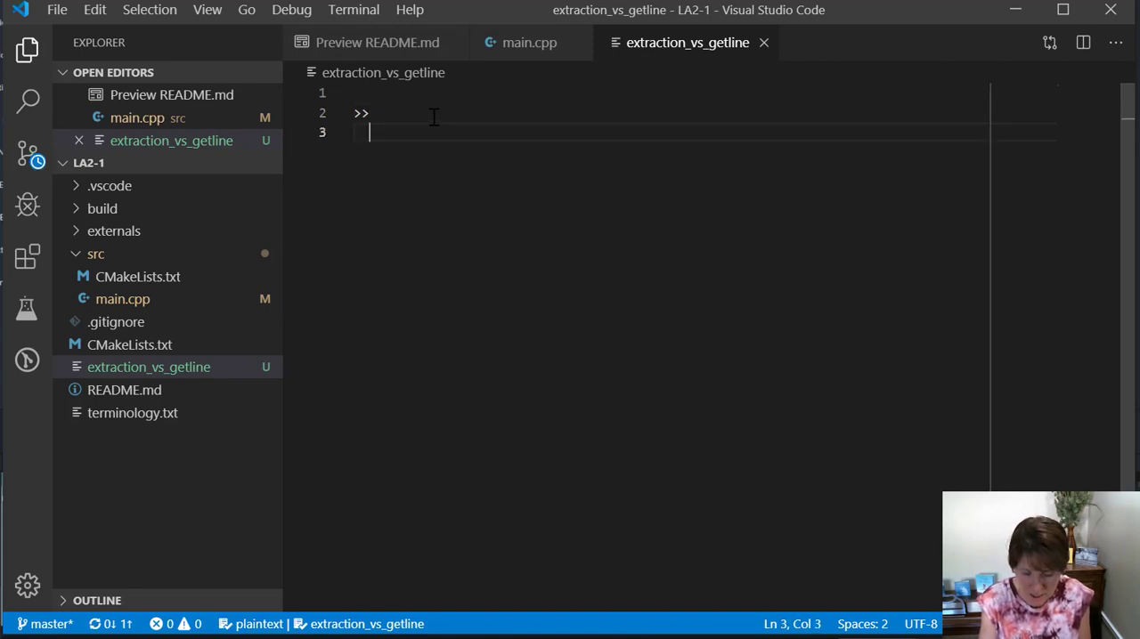
pyautogui.write('ignores')
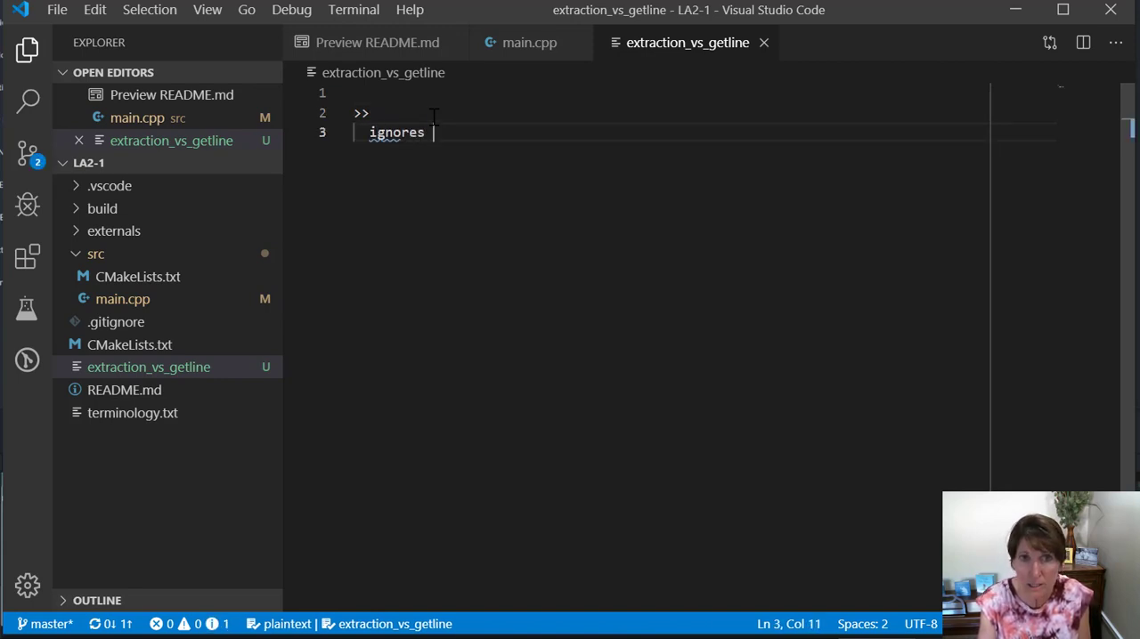
pyautogui.write('leading white')
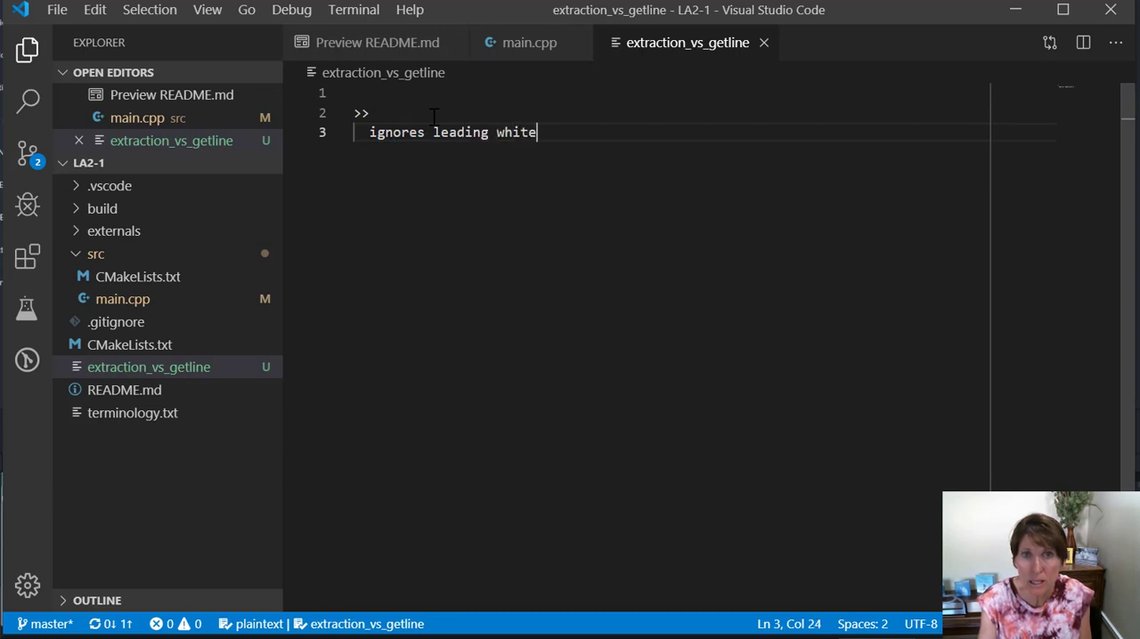
pyautogui.write('space')
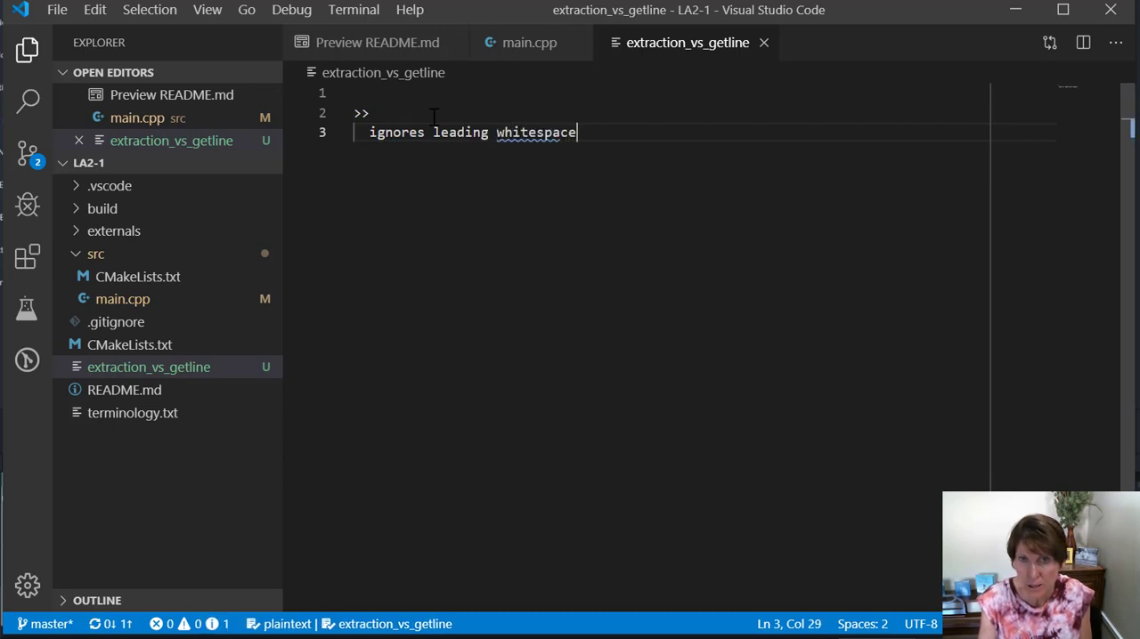
pyautogui.write('gathers u')
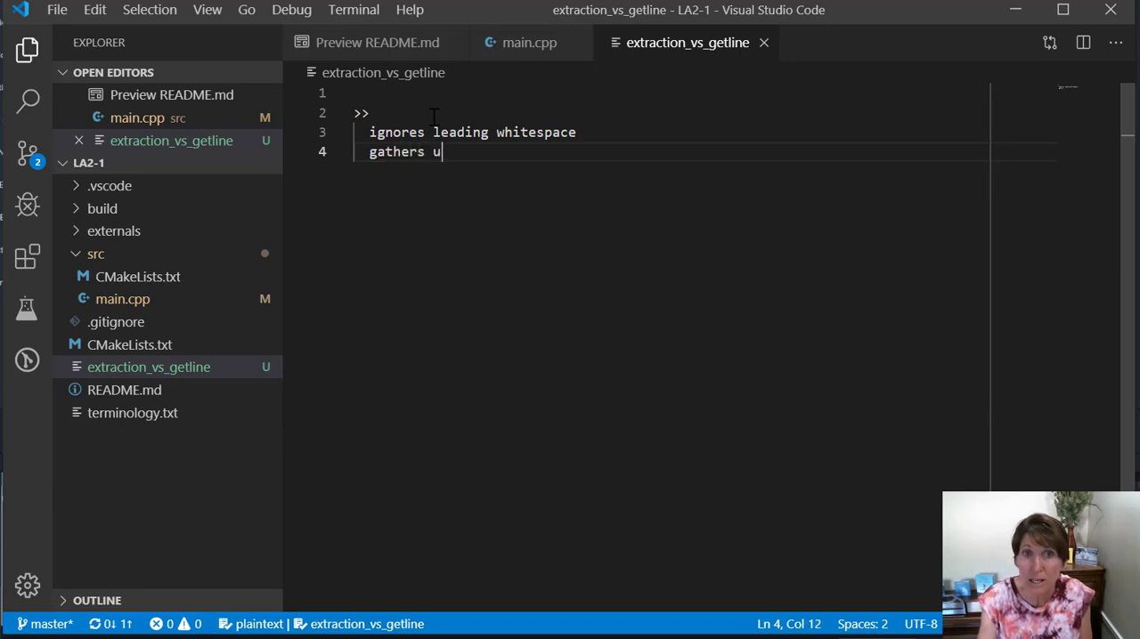
pyautogui.write('ntil')
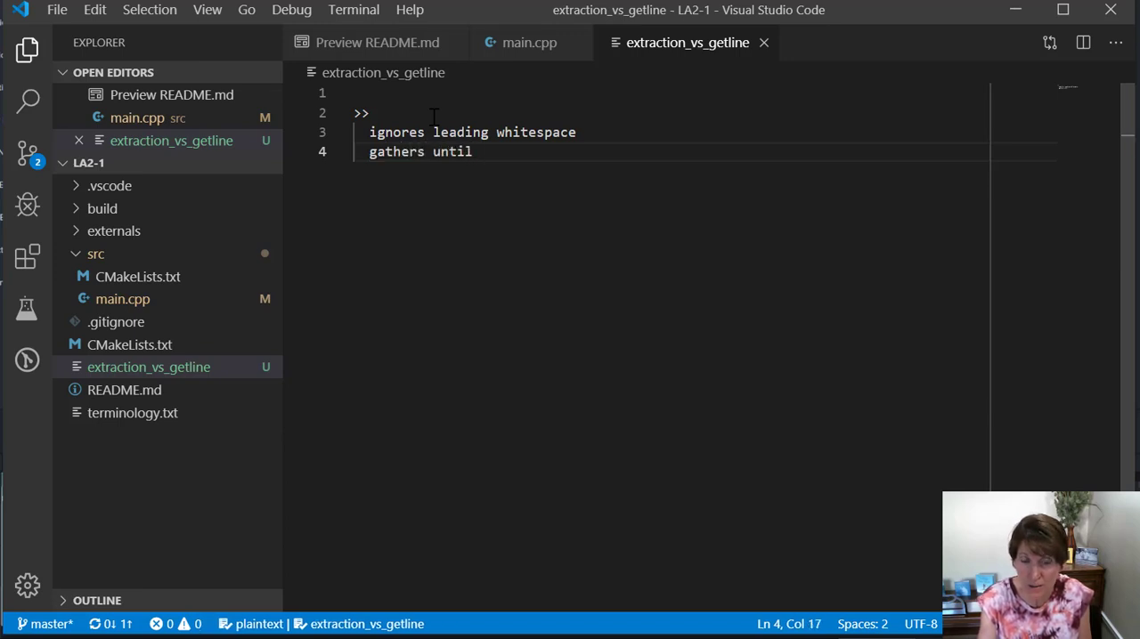
pyautogui.write('first whi')
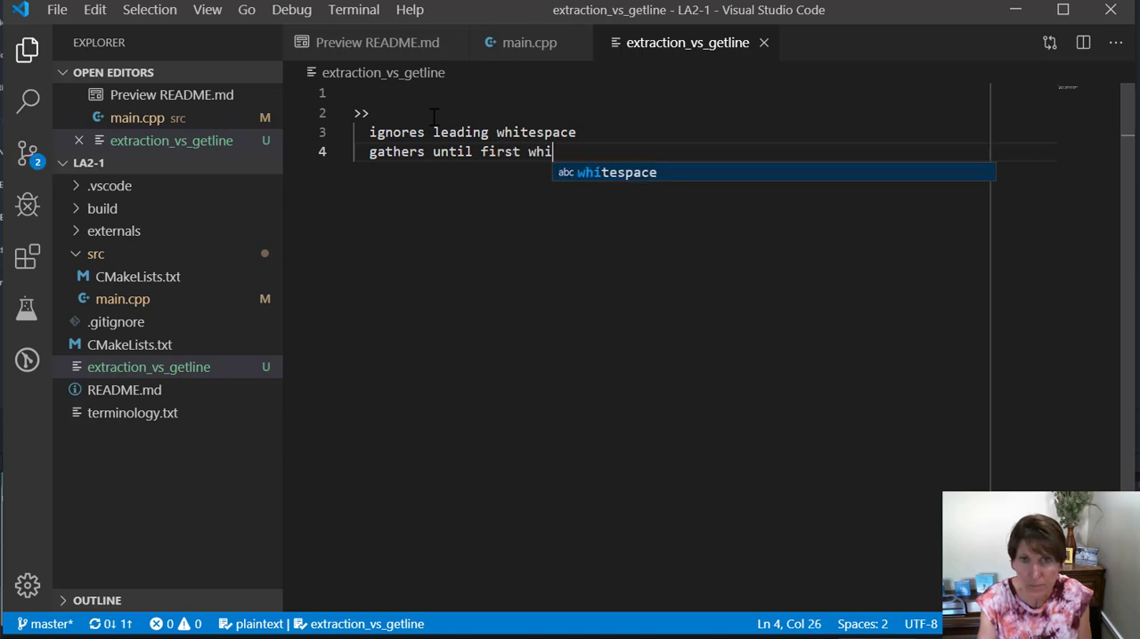
pyautogui.write('tespace')
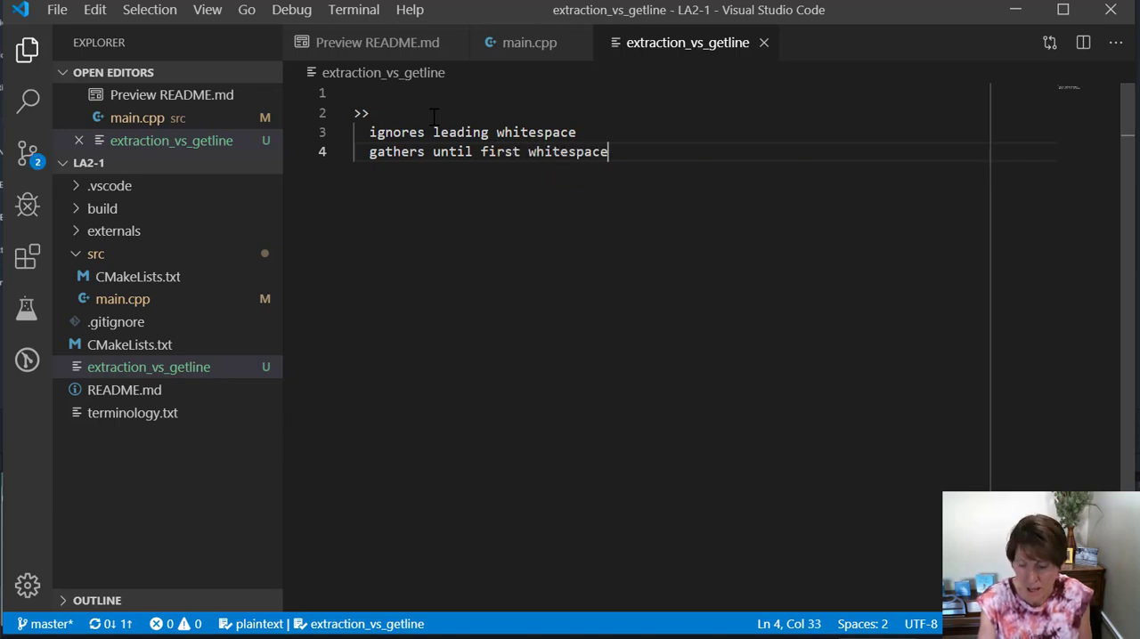
pyautogui.write('leav')
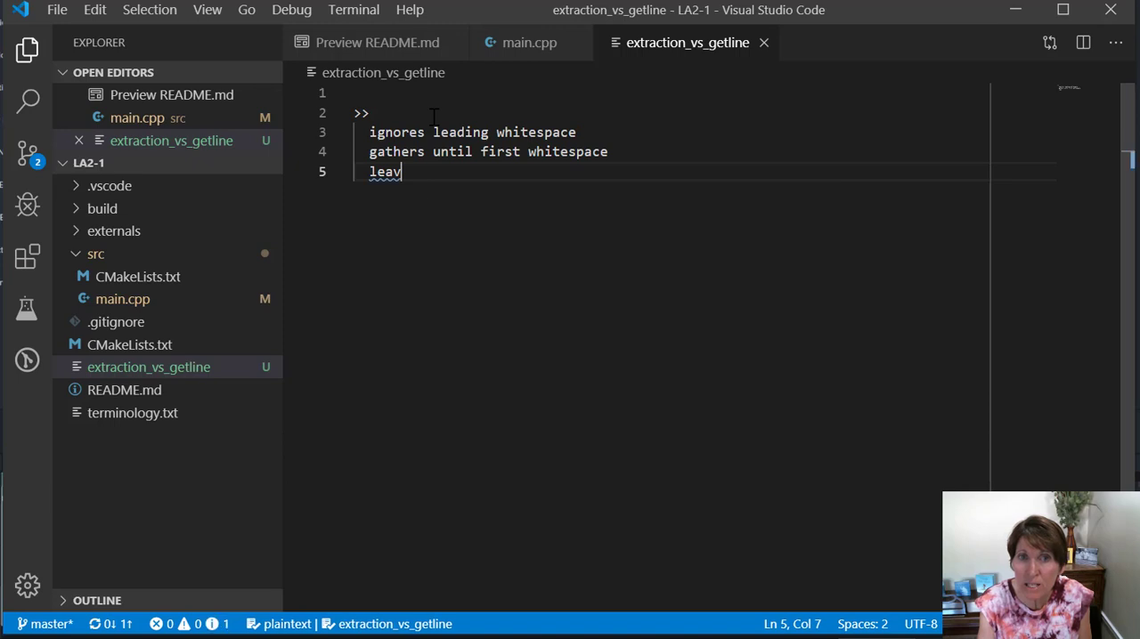
pyautogui.write('es the whitespace there')
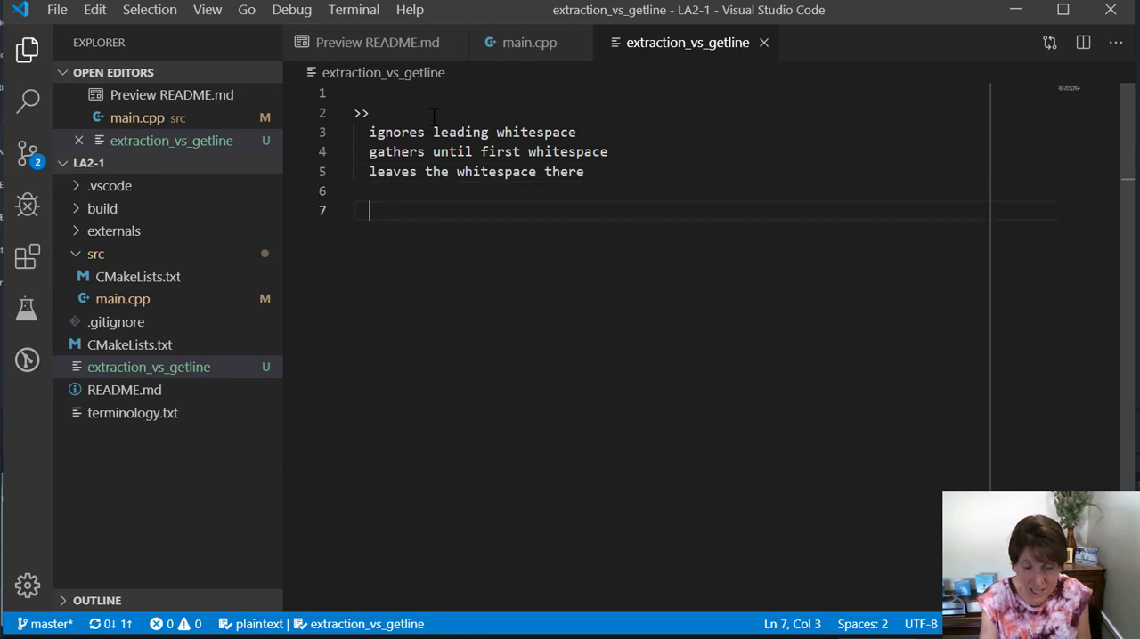
# Step: Add getline notes: starts where it is, gathers until a carriage return or other character
pyautogui.write('get')
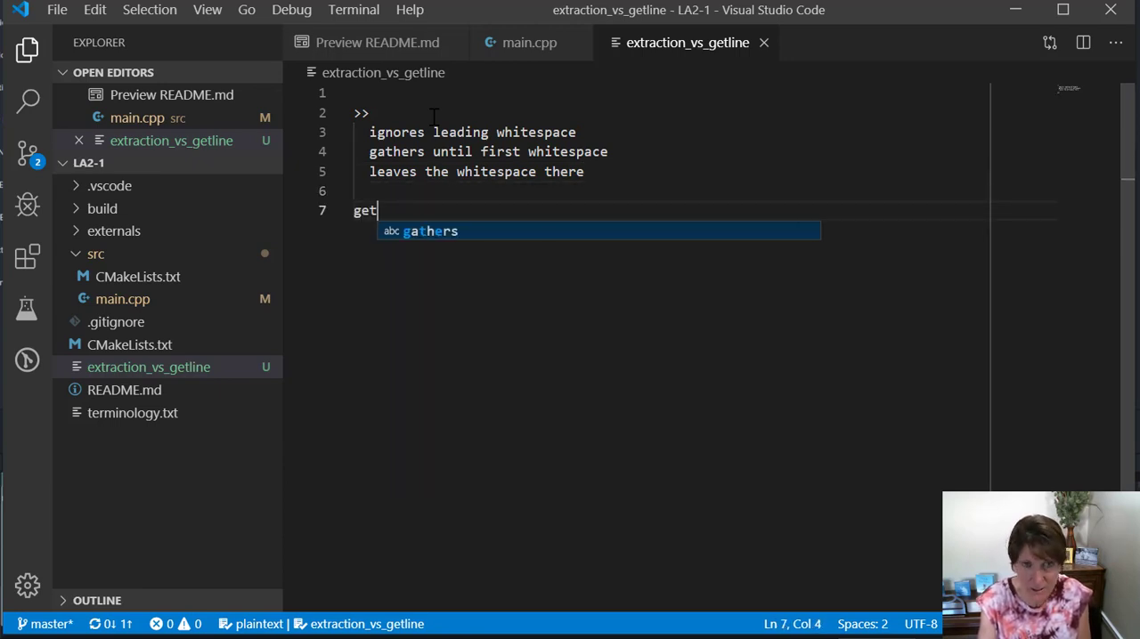
pyautogui.write('line')
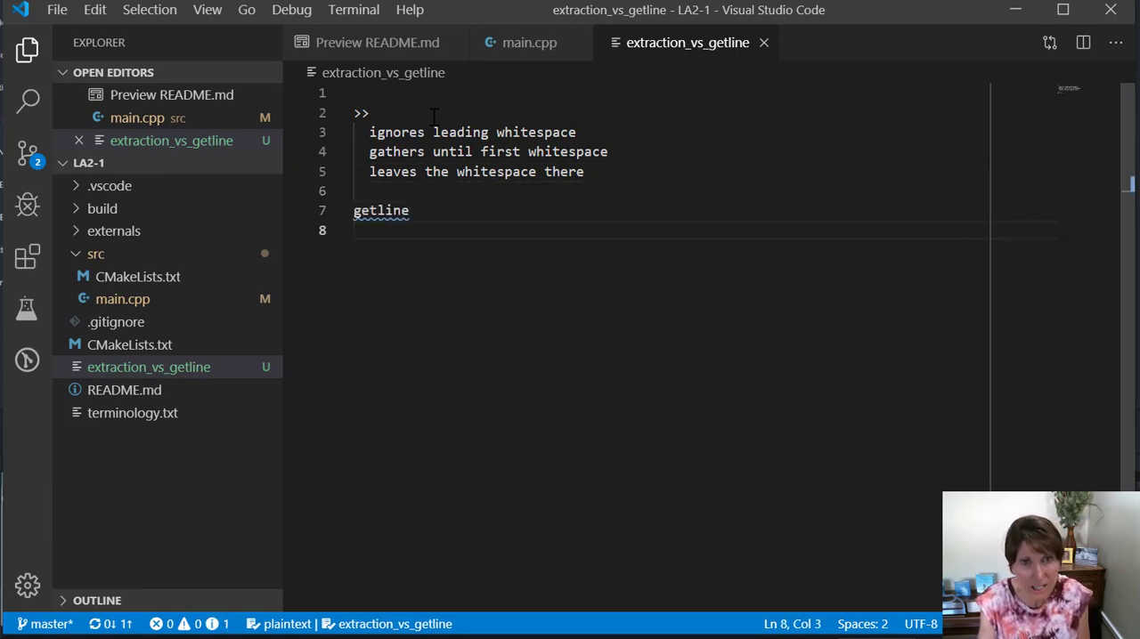
pyautogui.write('star')
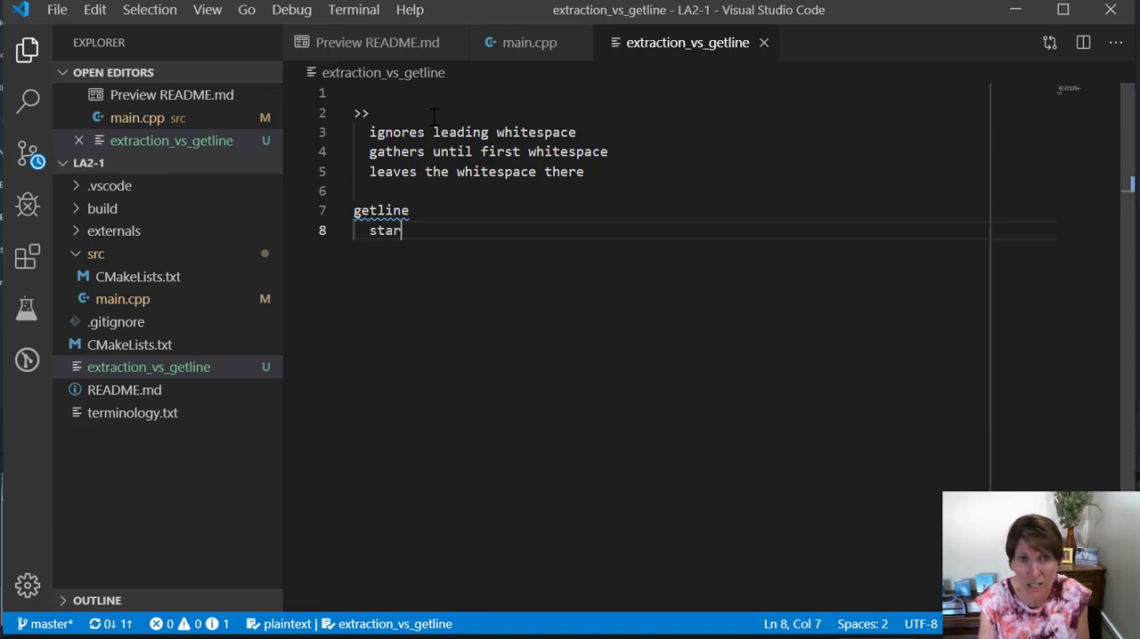
pyautogui.write('ts gath')
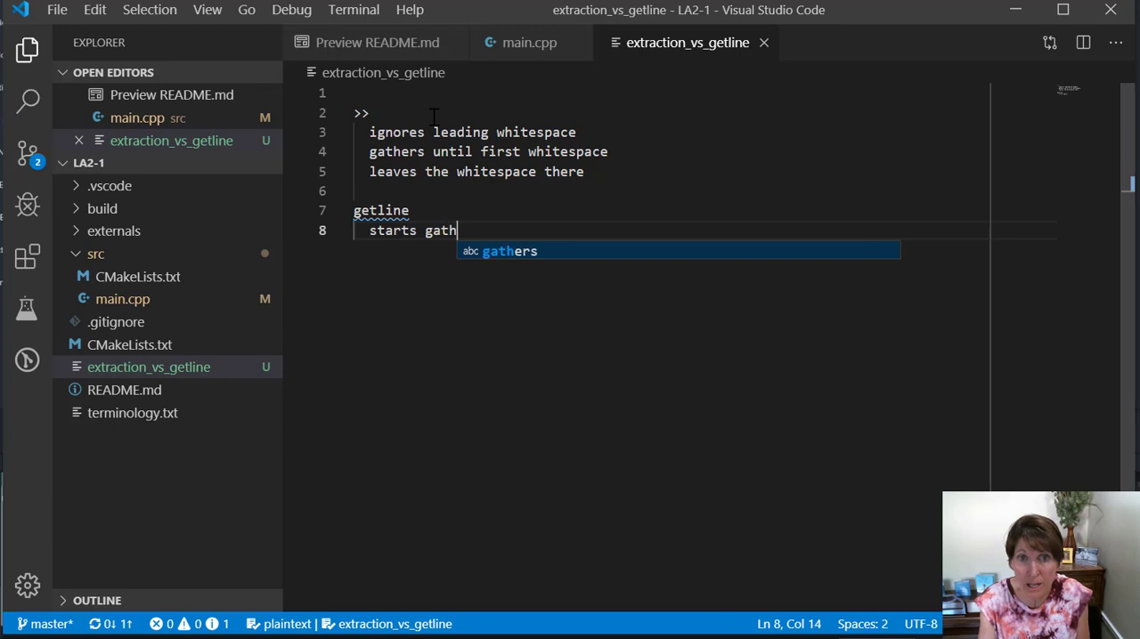
pyautogui.write('ering where it is')
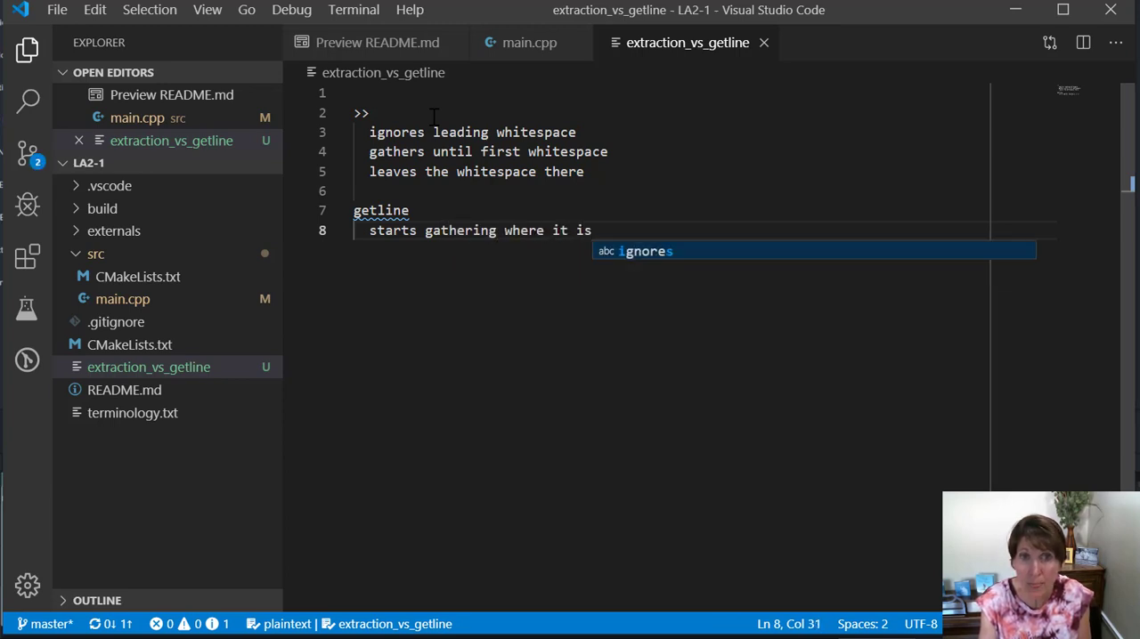
pyautogui.write('igno')
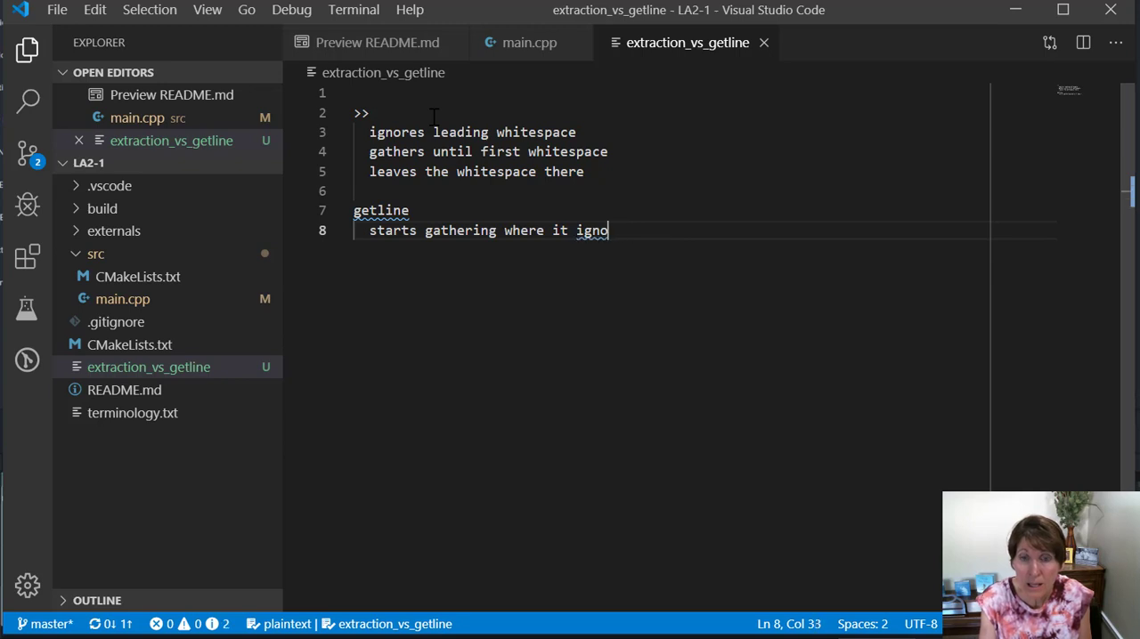
pyautogui.write('re')
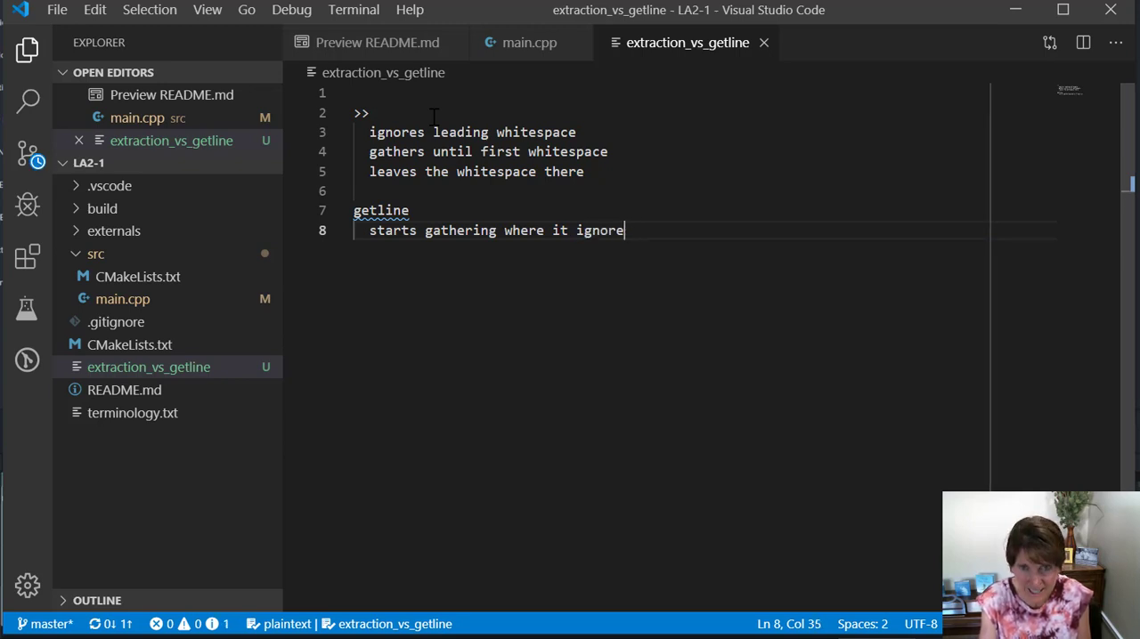
pyautogui.write('is')
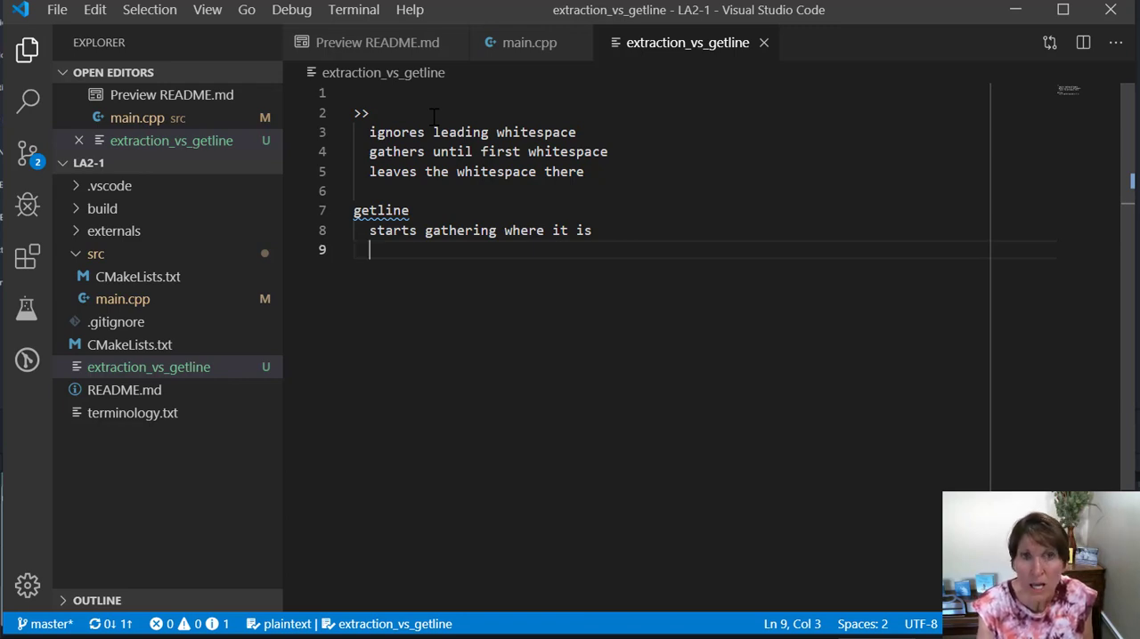
pyautogui.write('ga')
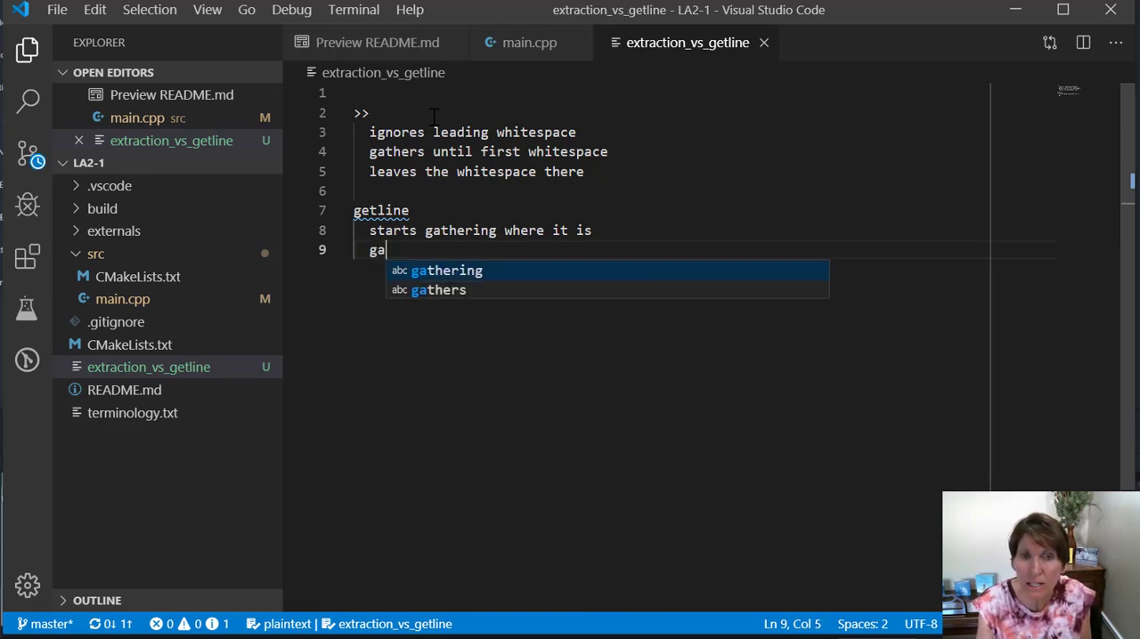
pyautogui.write('thers')
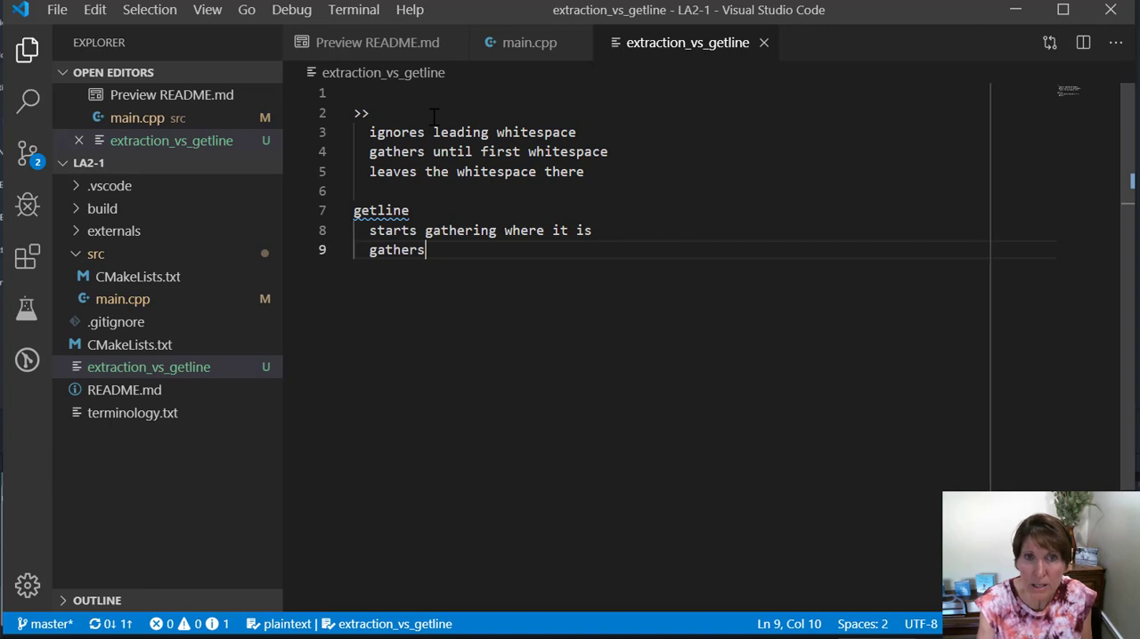
pyautogui.write('until is')
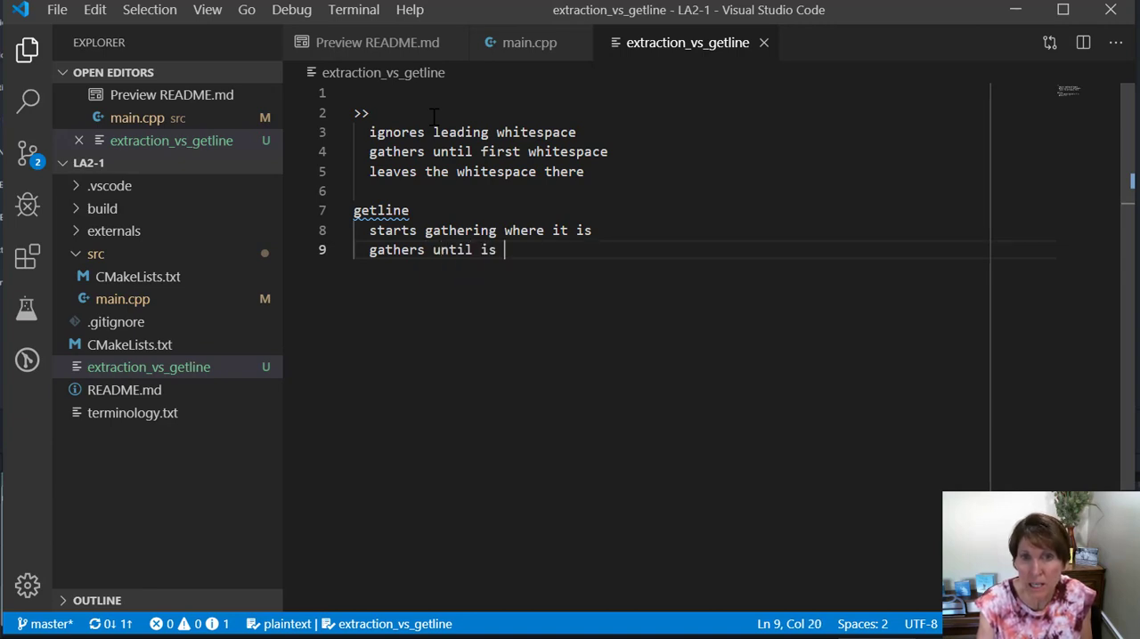
pyautogui.press('Backspace')
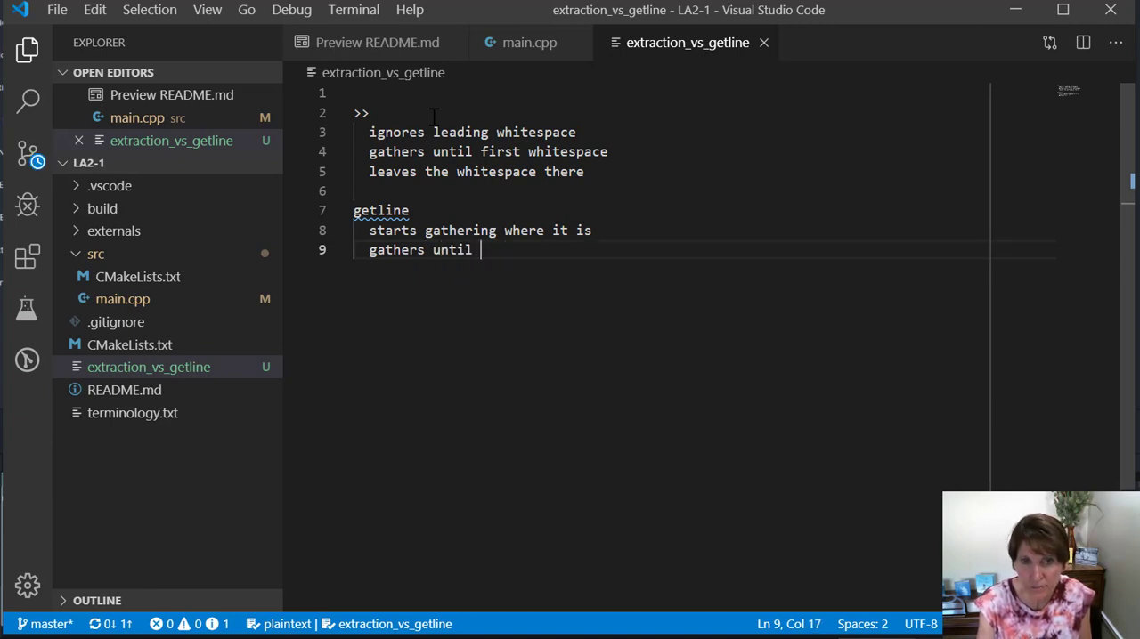
pyautogui.write('a carria')
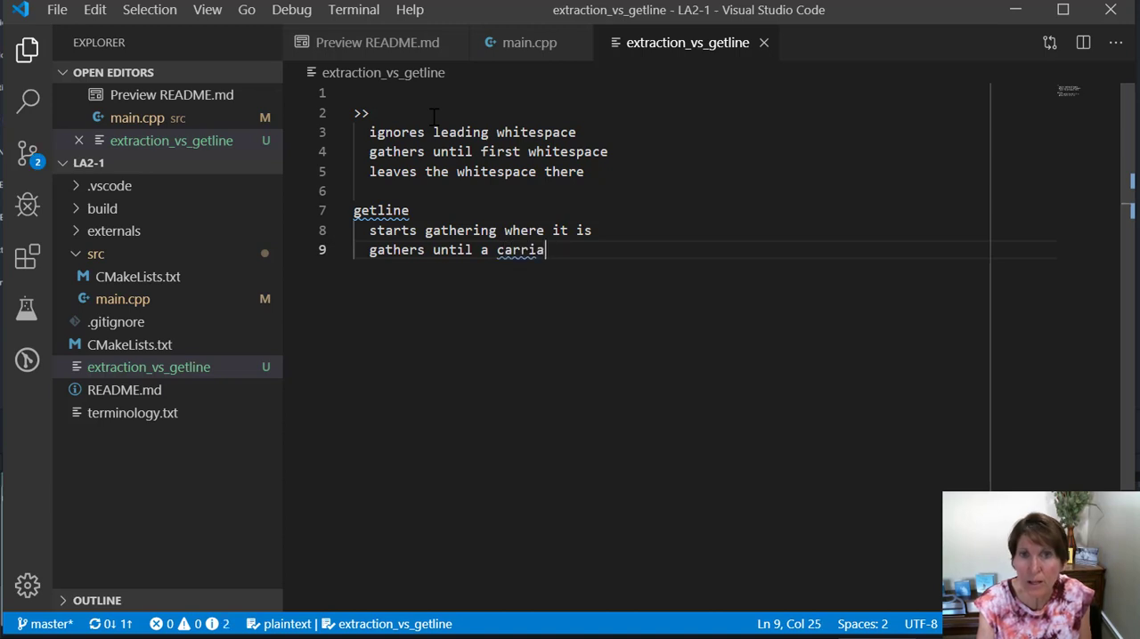
pyautogui.write('ge return (')
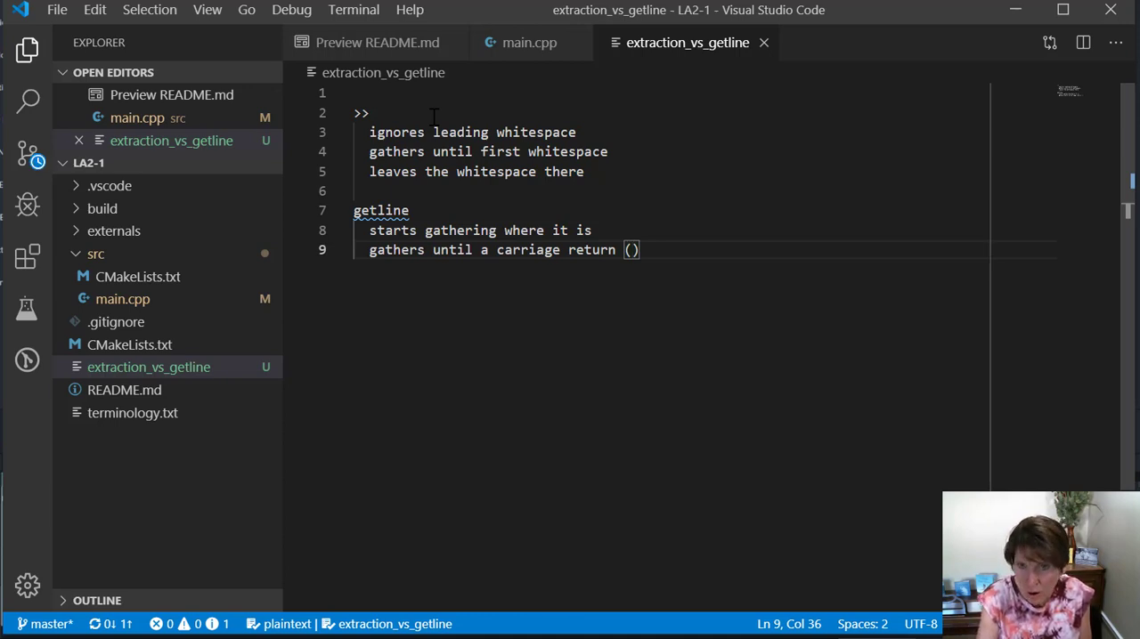
pyautogui.write('or other')
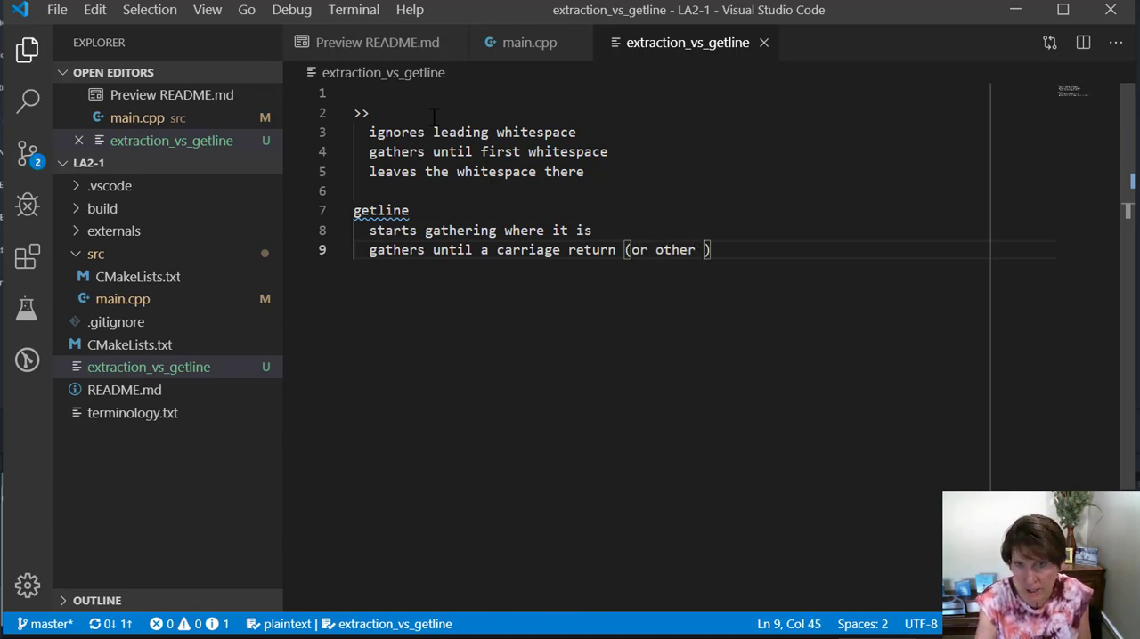
pyautogui.write('charact')
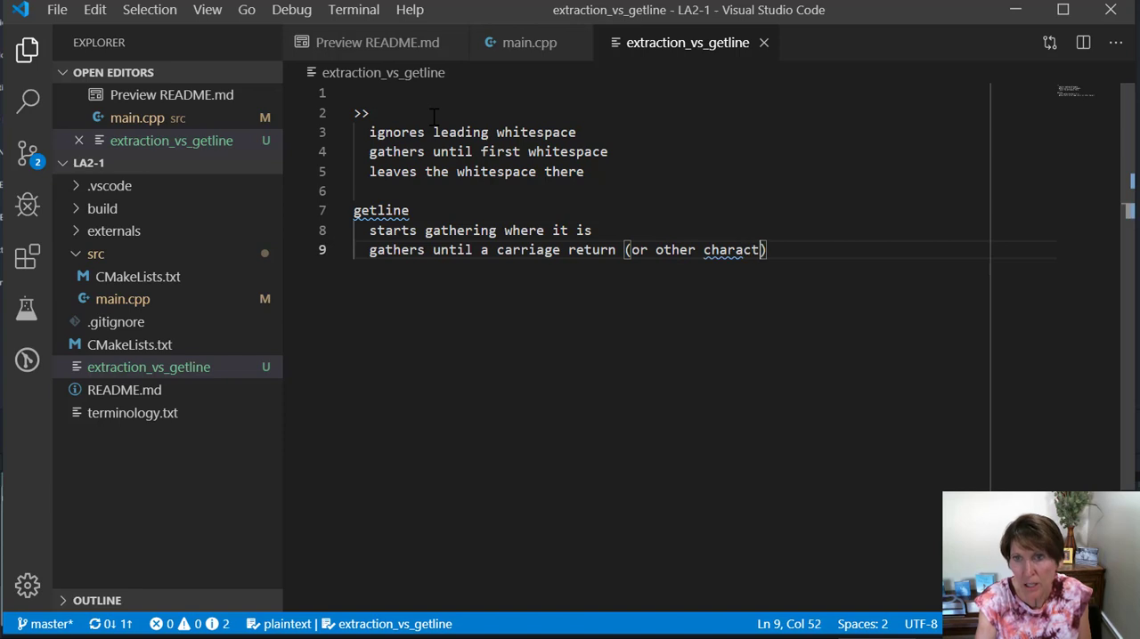
pyautogui.write('er')
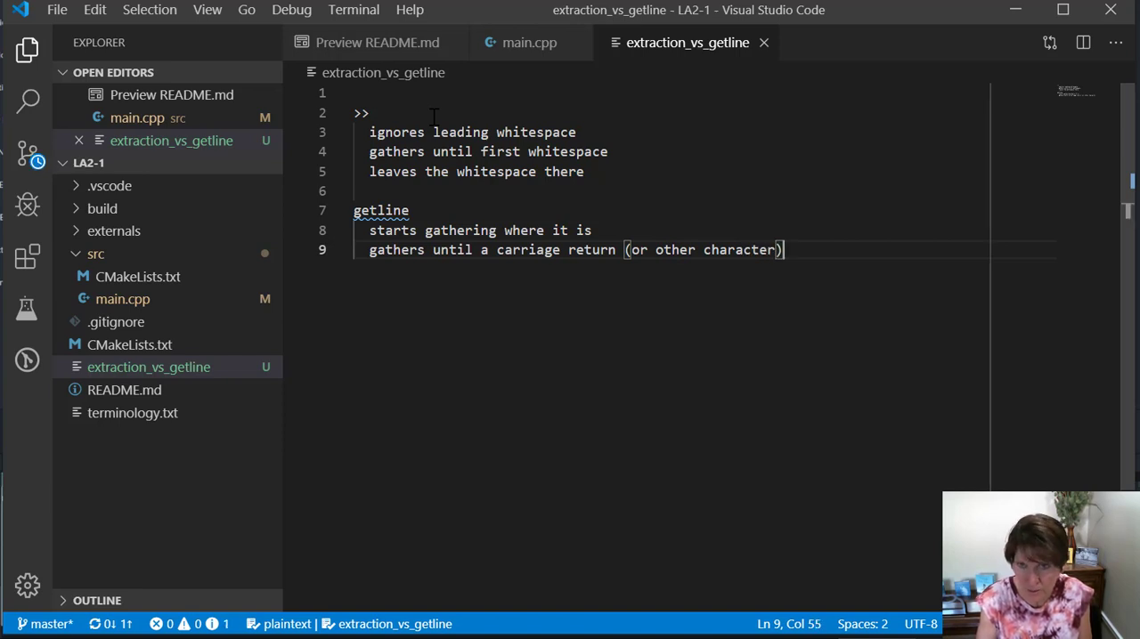
# Step: Add the note that getline gathers the carriage return
pyautogui.press('Enter')
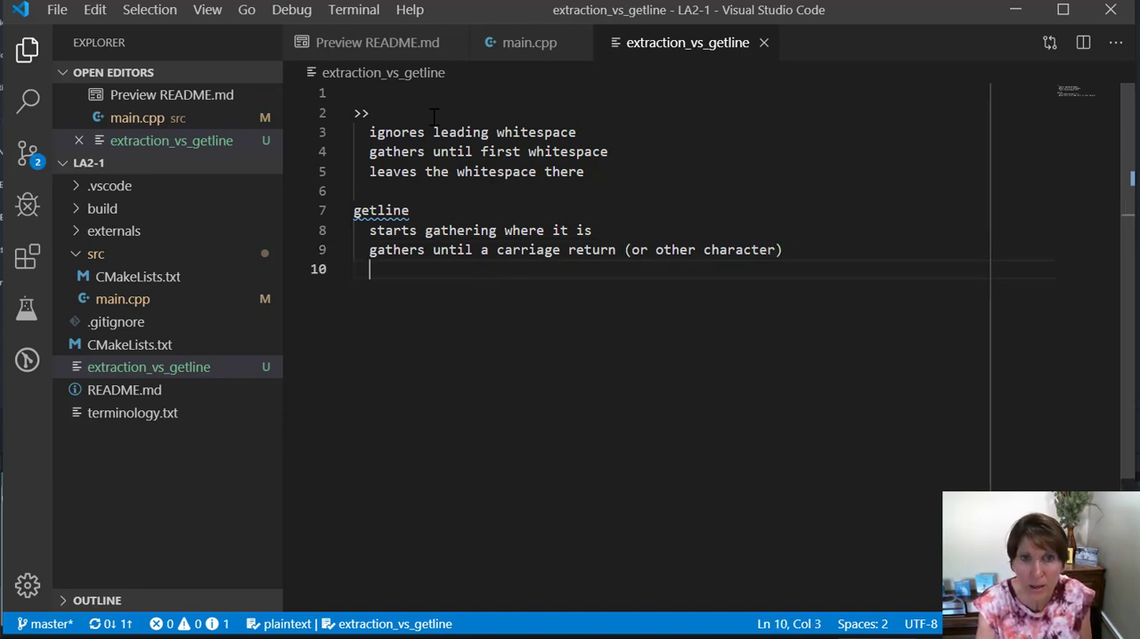
pyautogui.write('g')
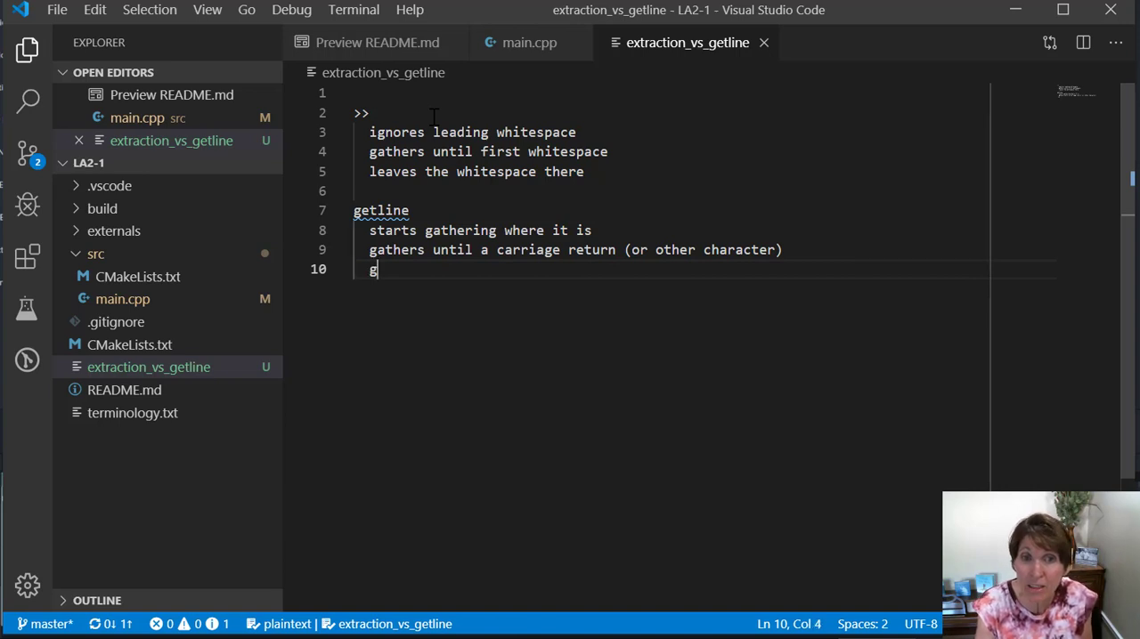
pyautogui.write('g')
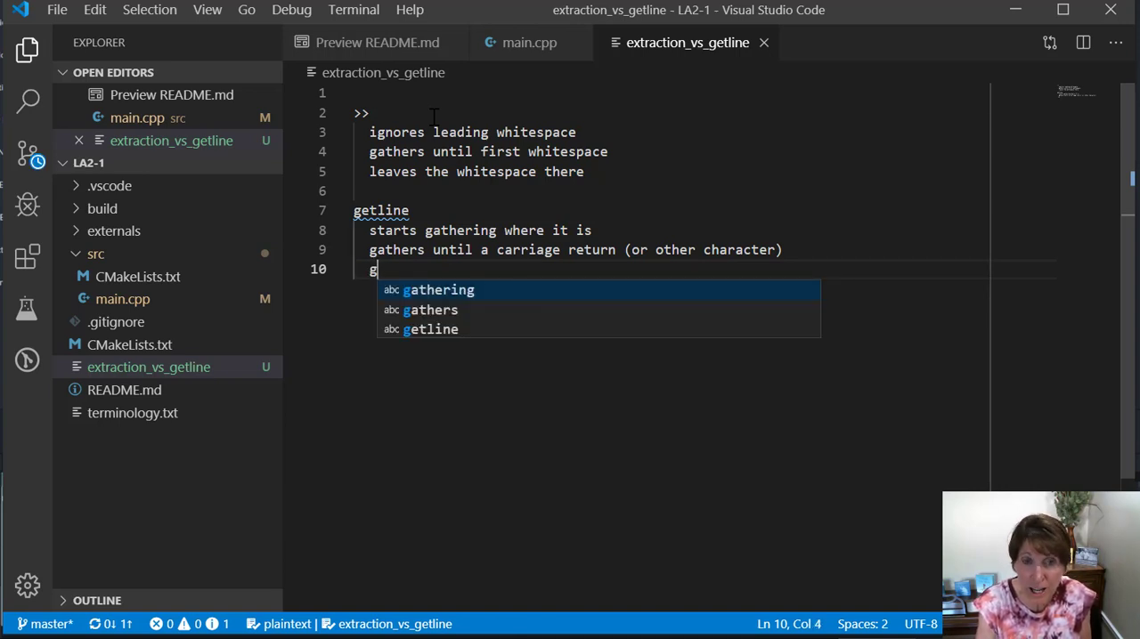
pyautogui.write('athers ca')
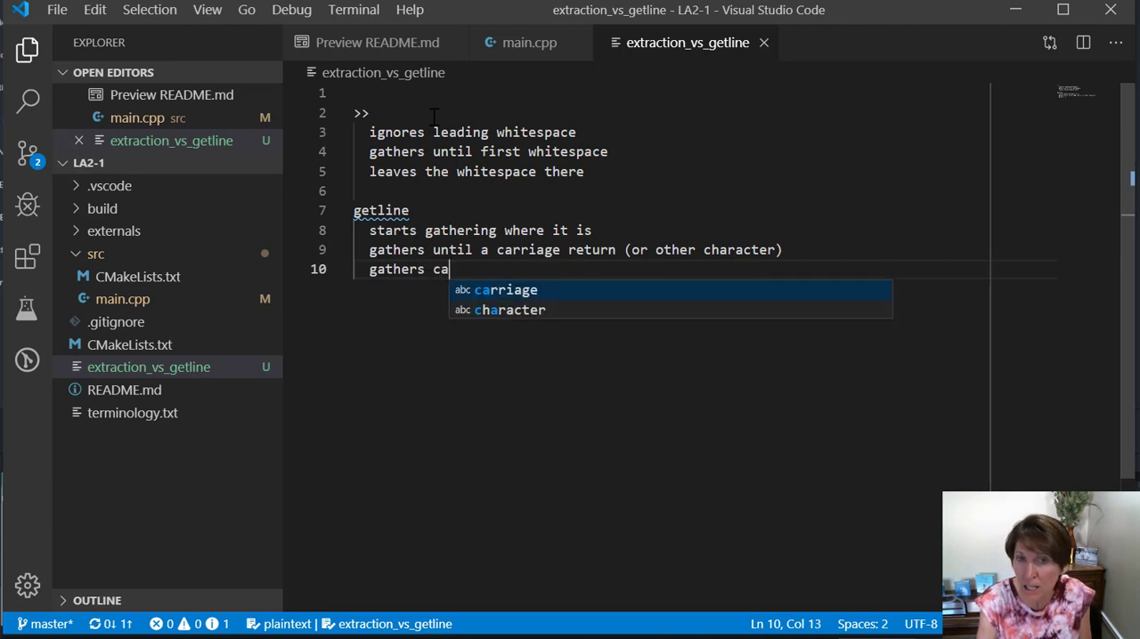
pyautogui.write('rriage return')
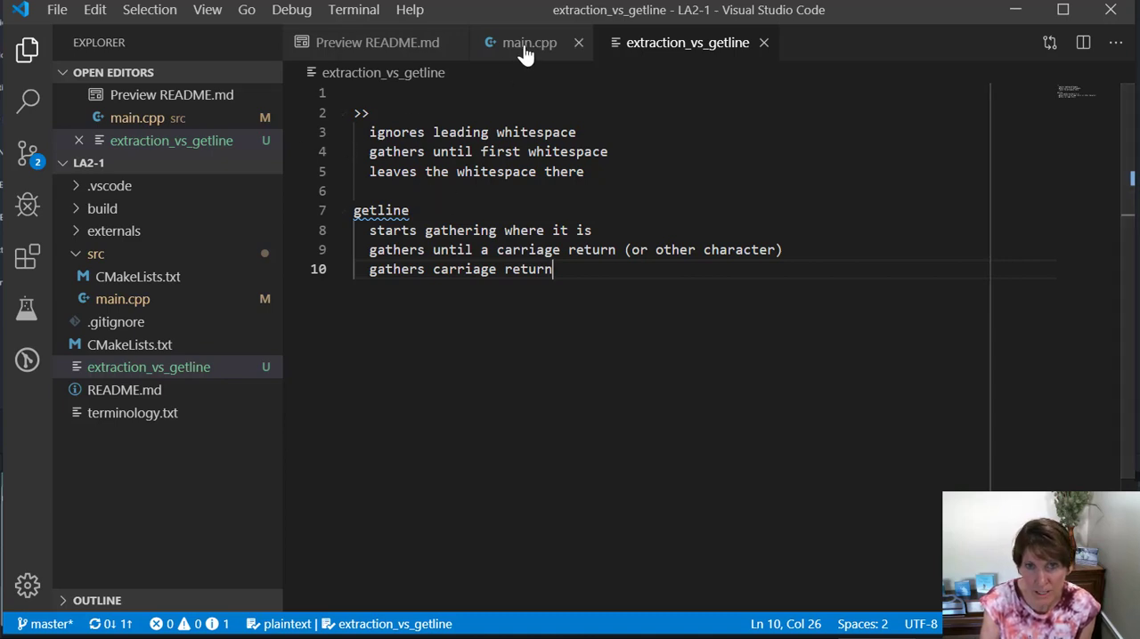
# Step: Return to main.cpp to review its two name-and-commute input sections
pyautogui.click(527, 43)
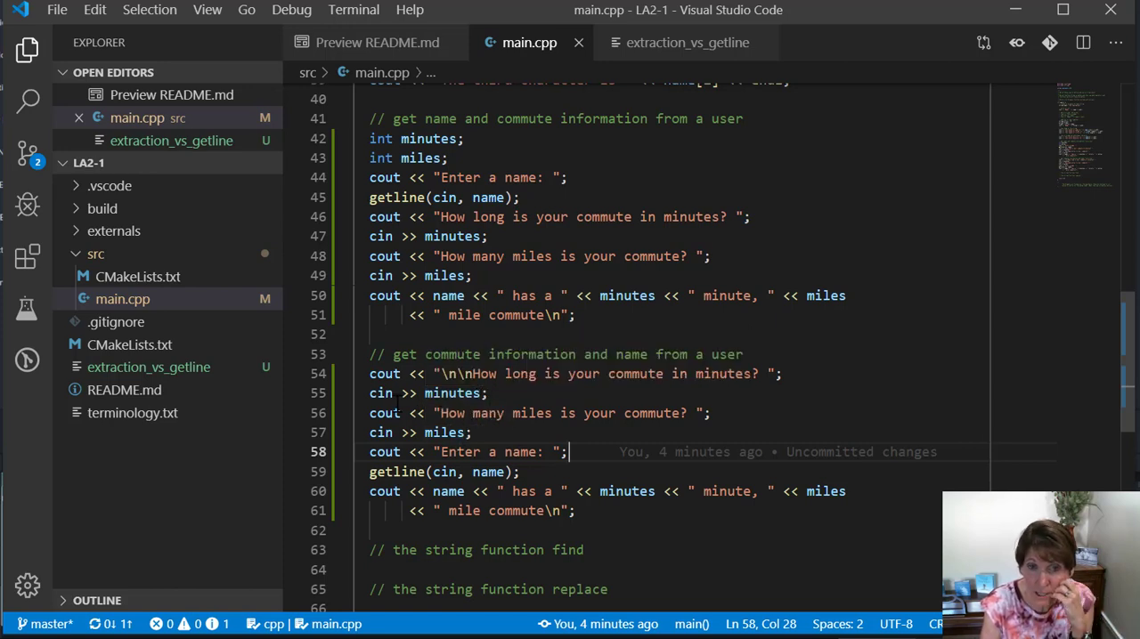
pyautogui.moveTo(413, 394)
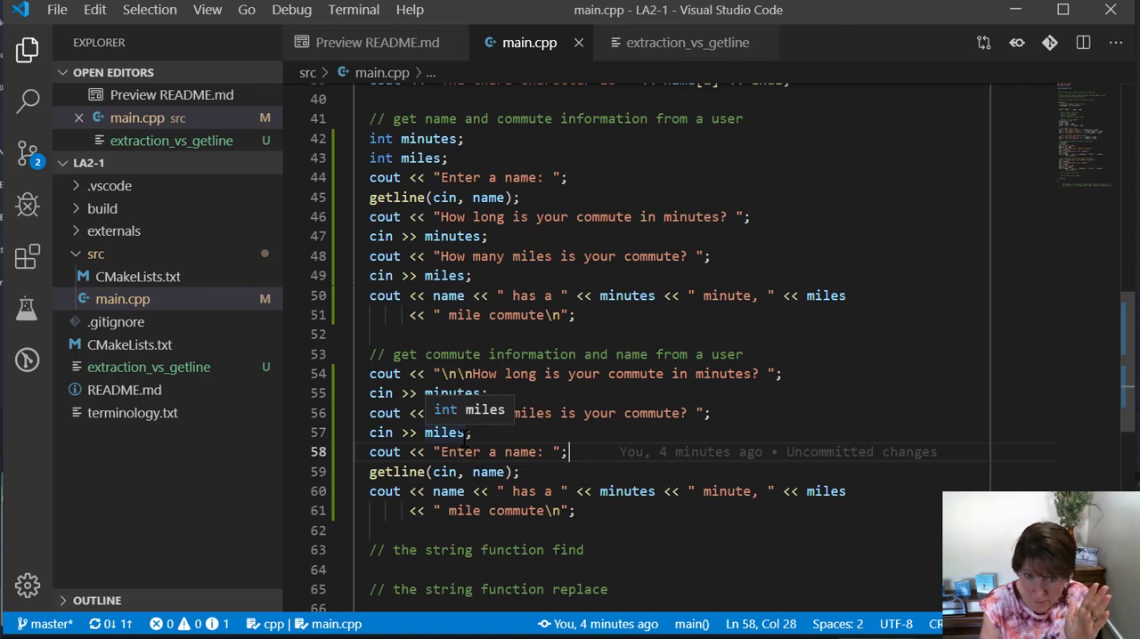
pyautogui.moveTo(398, 471)
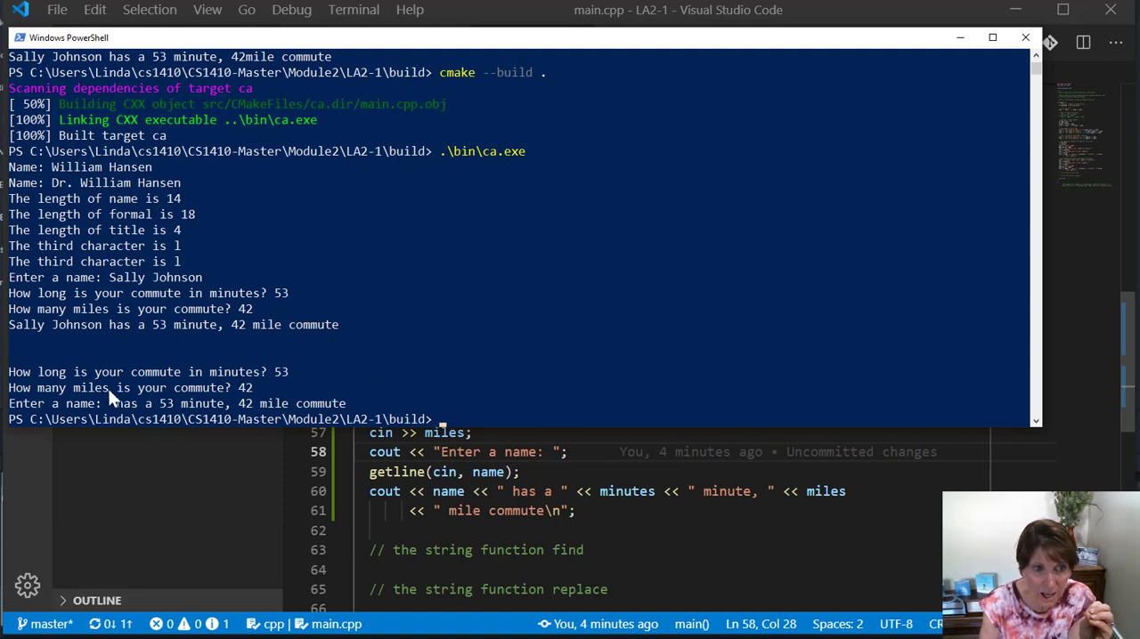
pyautogui.moveTo(107, 406)
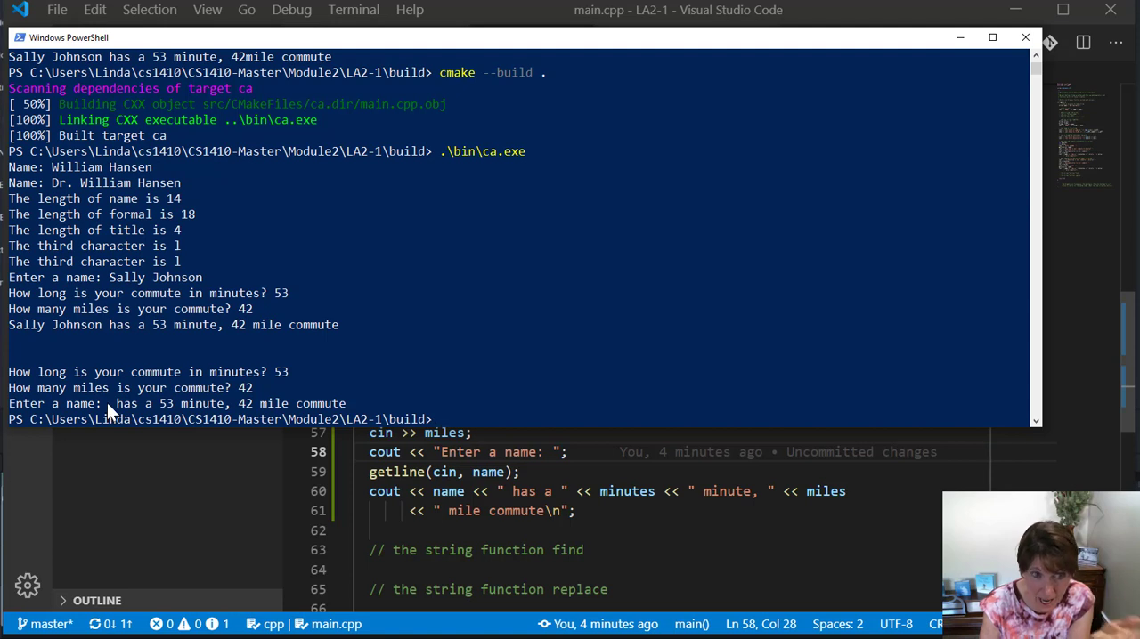
pyautogui.moveTo(111, 408)
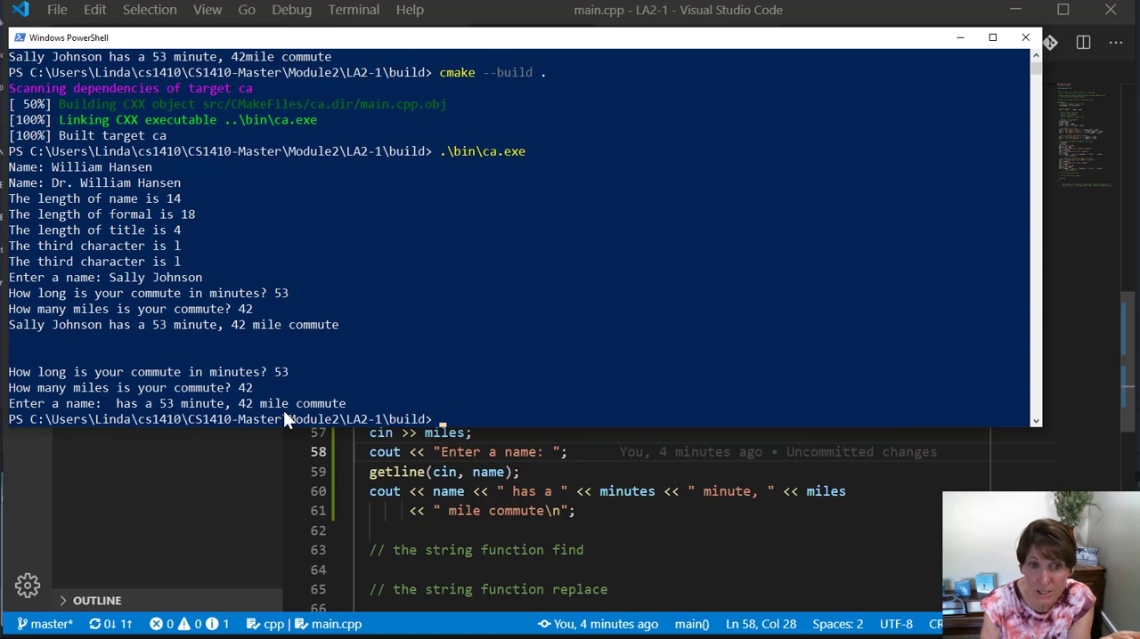
pyautogui.moveTo(116, 406)
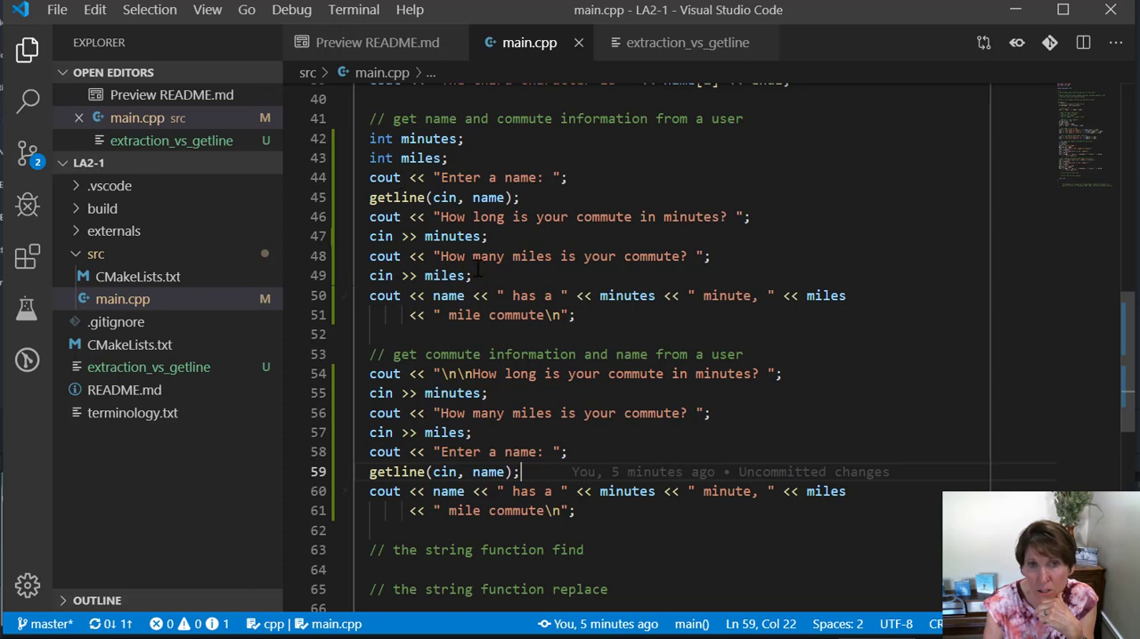
pyautogui.moveTo(396, 196)
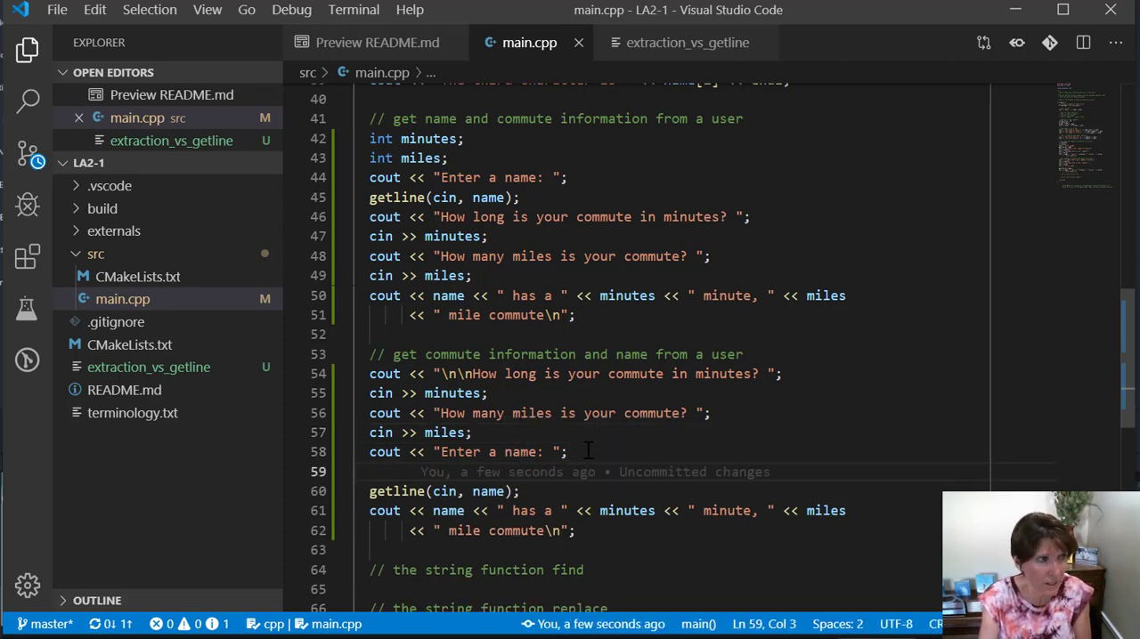
# Step: Insert cin.ignore() just before getline(cin, name) in the second input block
pyautogui.write('cin')
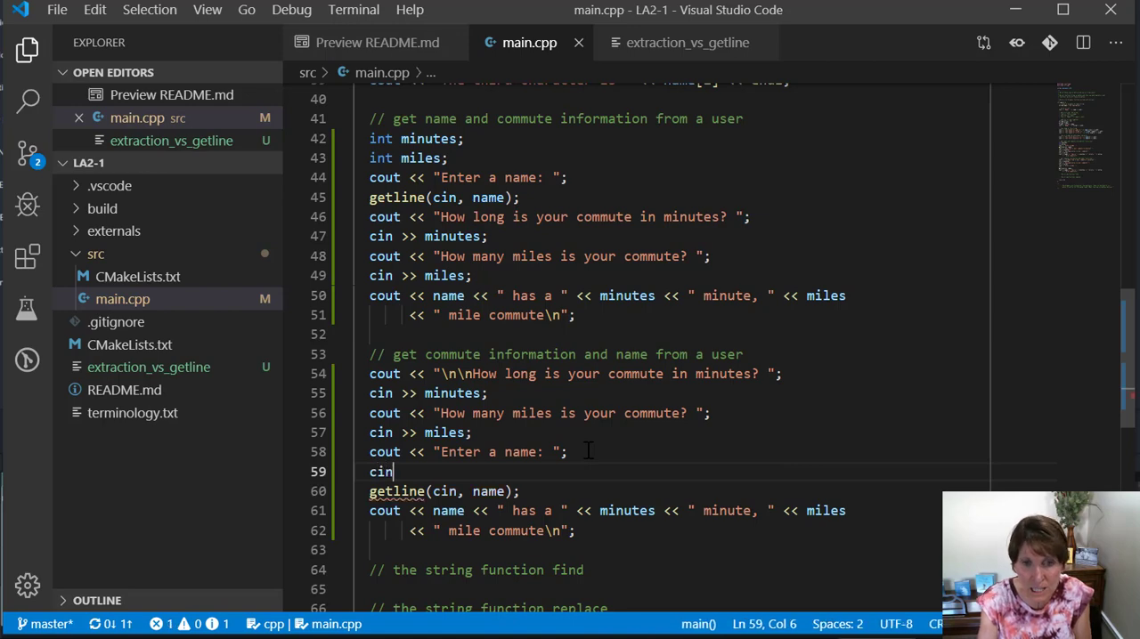
pyautogui.write('.')
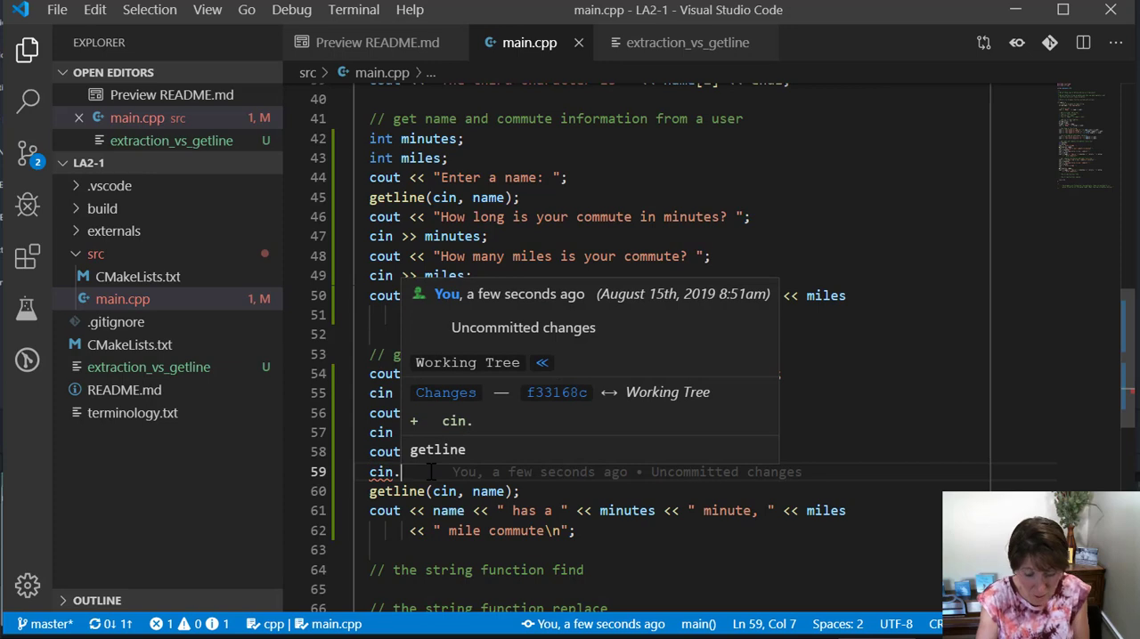
pyautogui.write('ign')
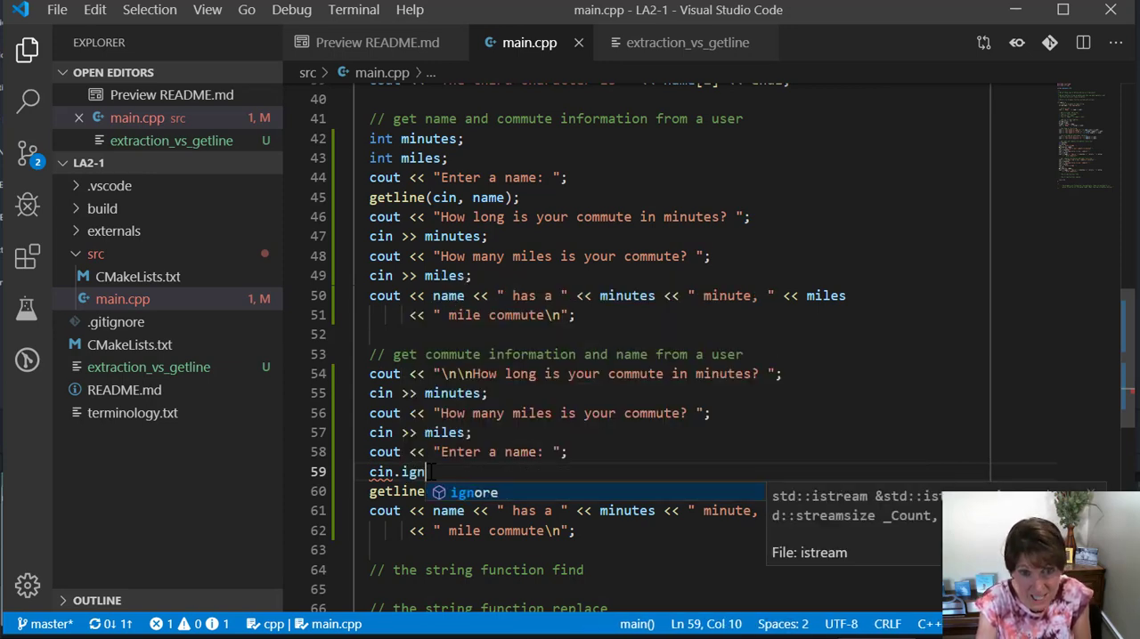
pyautogui.write('or')
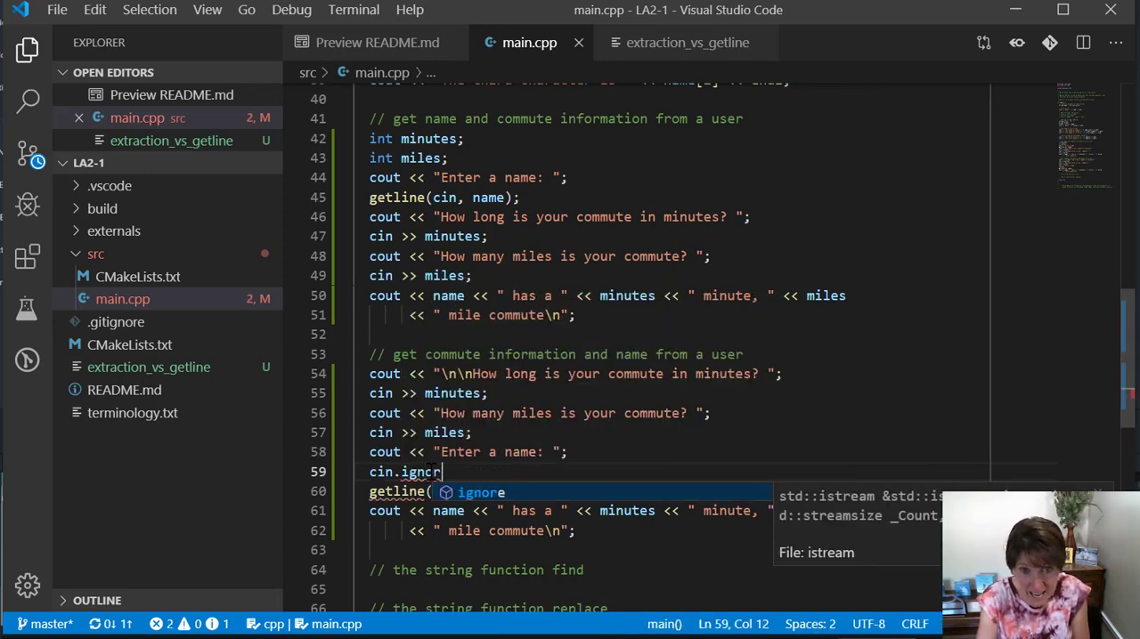
pyautogui.write('e')
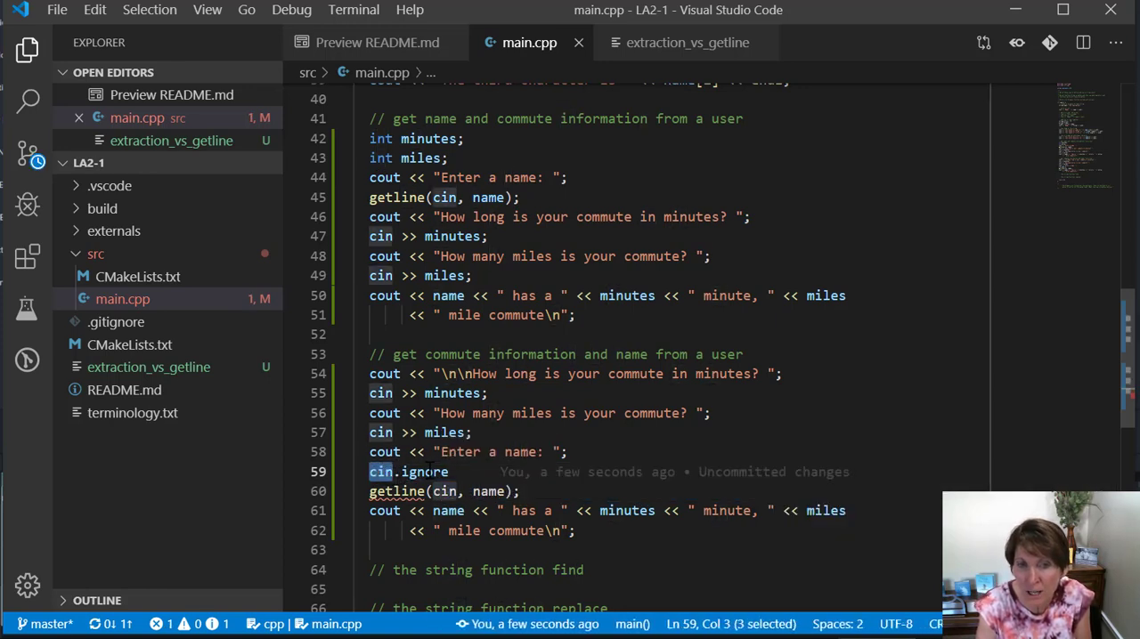
pyautogui.click(449, 472)
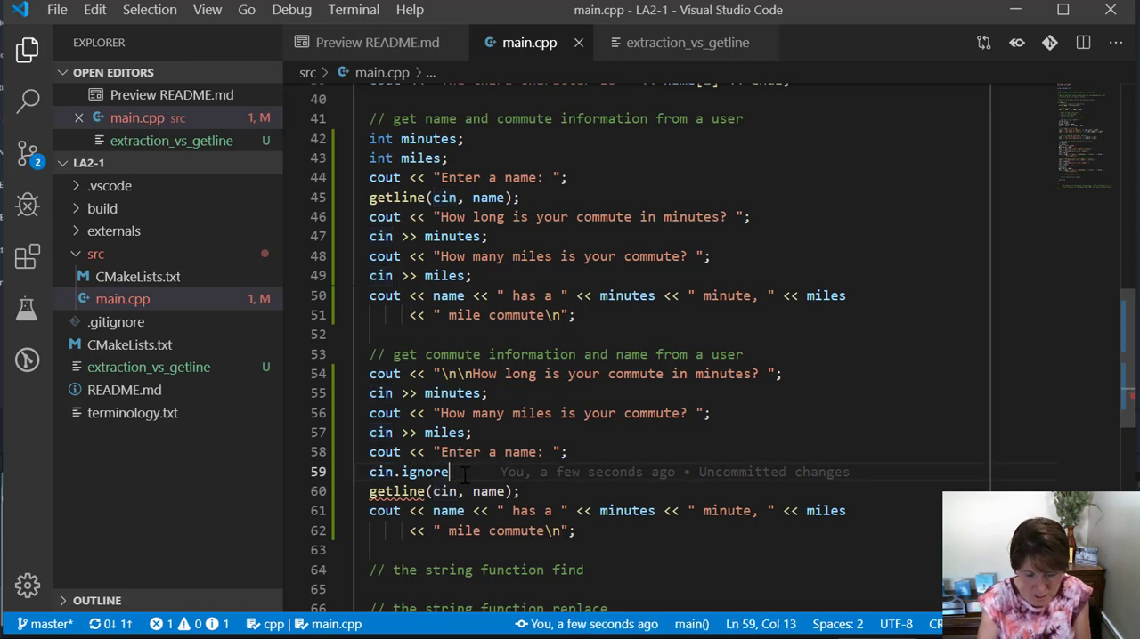
pyautogui.write('();')
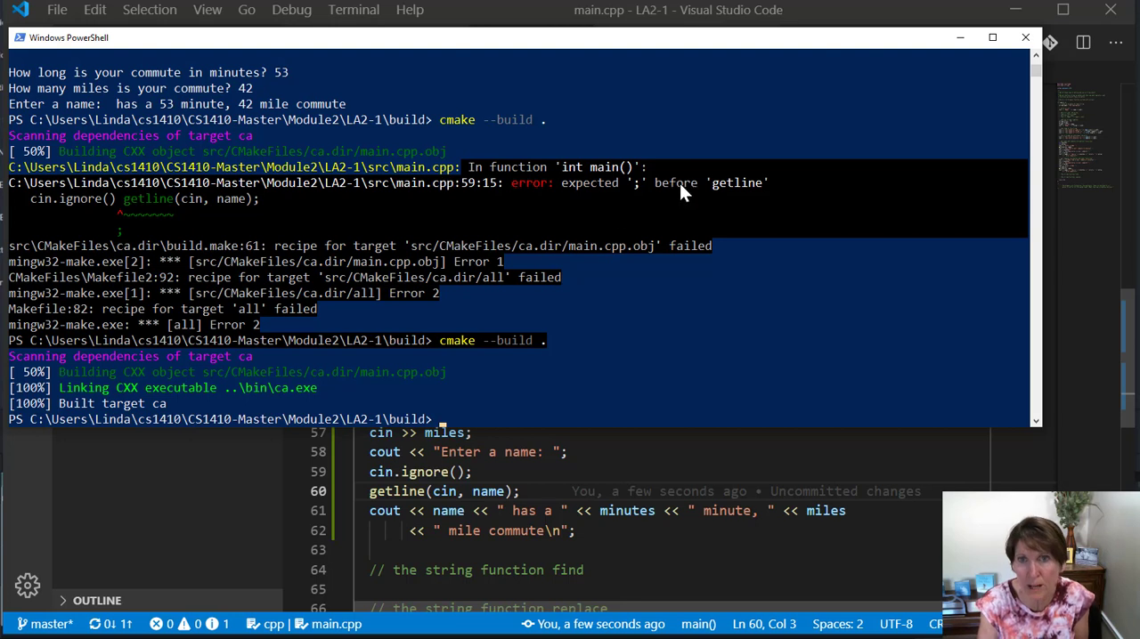
pyautogui.moveTo(679, 190)
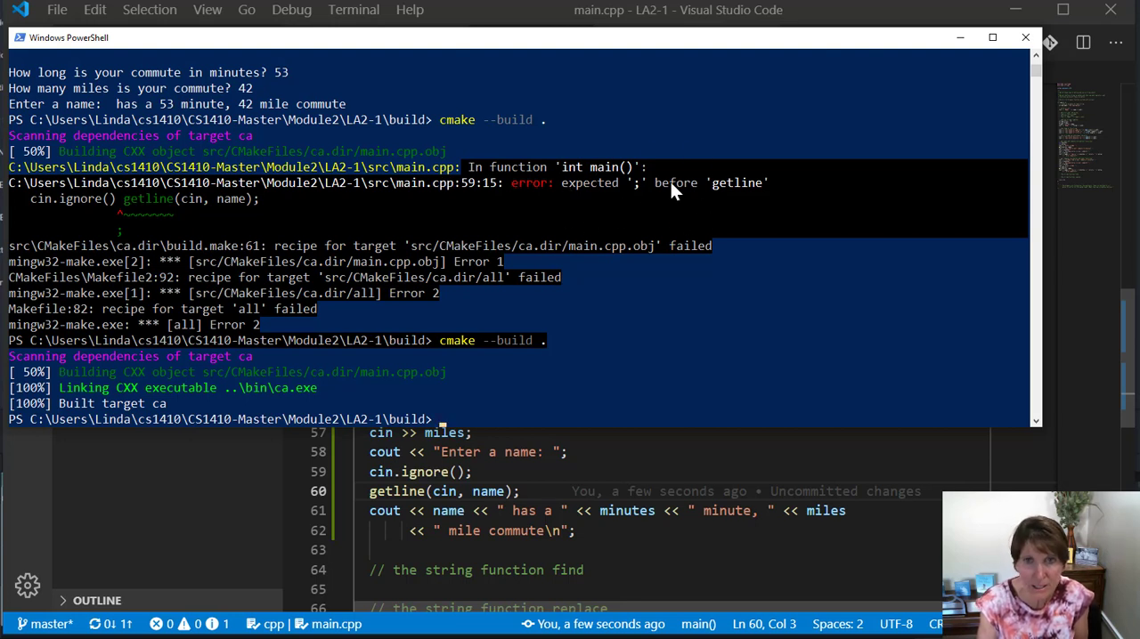
pyautogui.moveTo(675, 319)
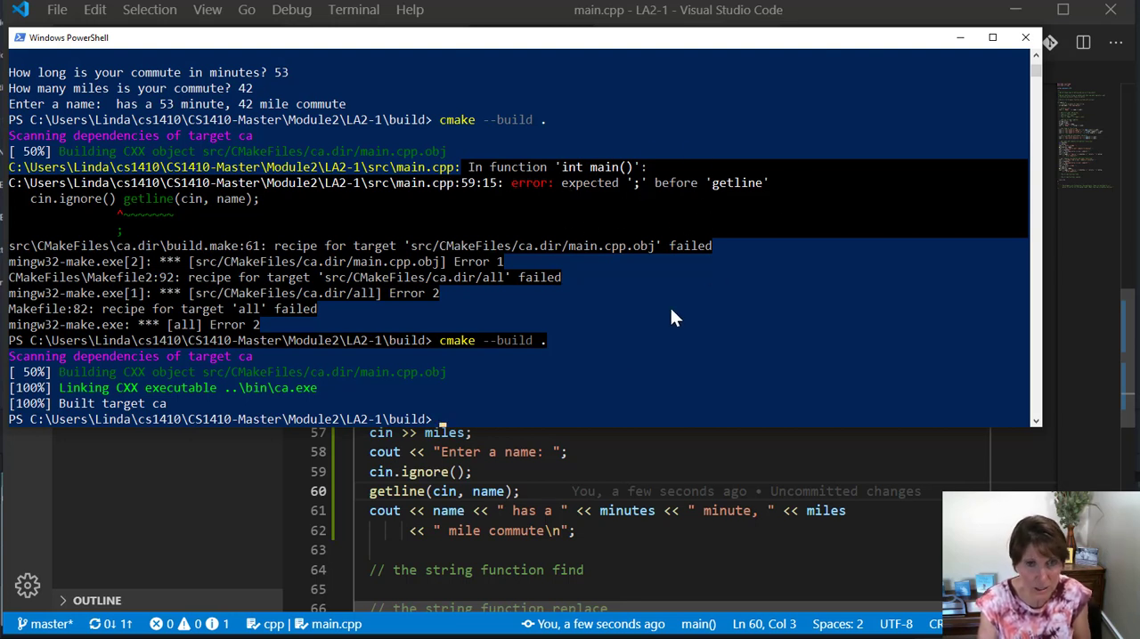
pyautogui.moveTo(477, 420)
pyautogui.write('.\\bin\\ca.exe')
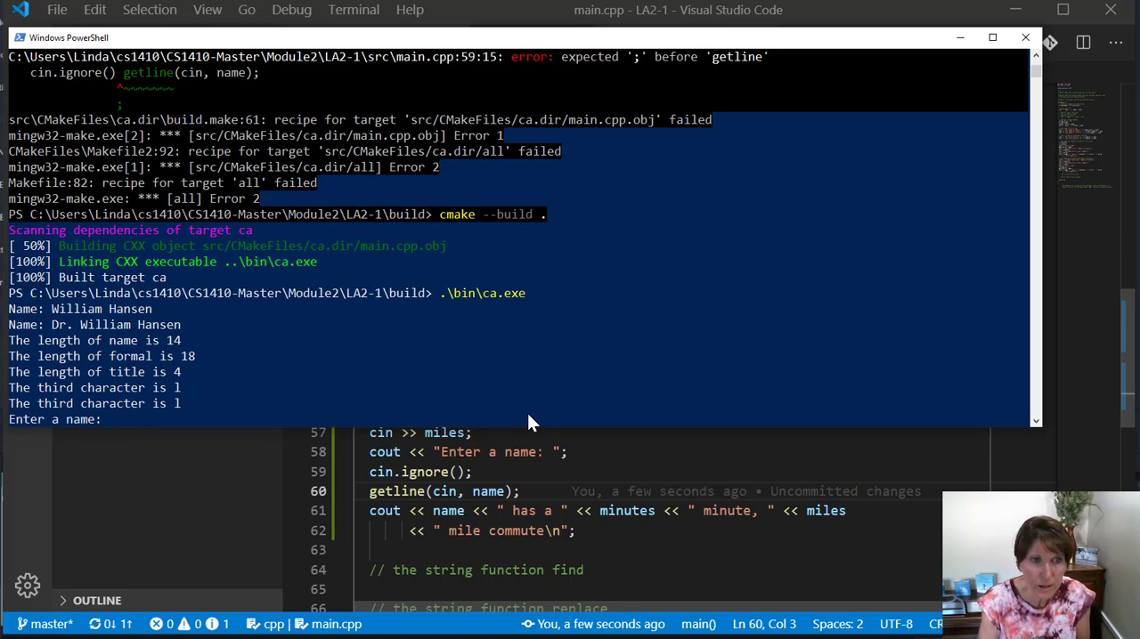
# Step: Answer the first prompt block with Sally Johnson, 53 and 42 in PowerShell
pyautogui.write('Sall')
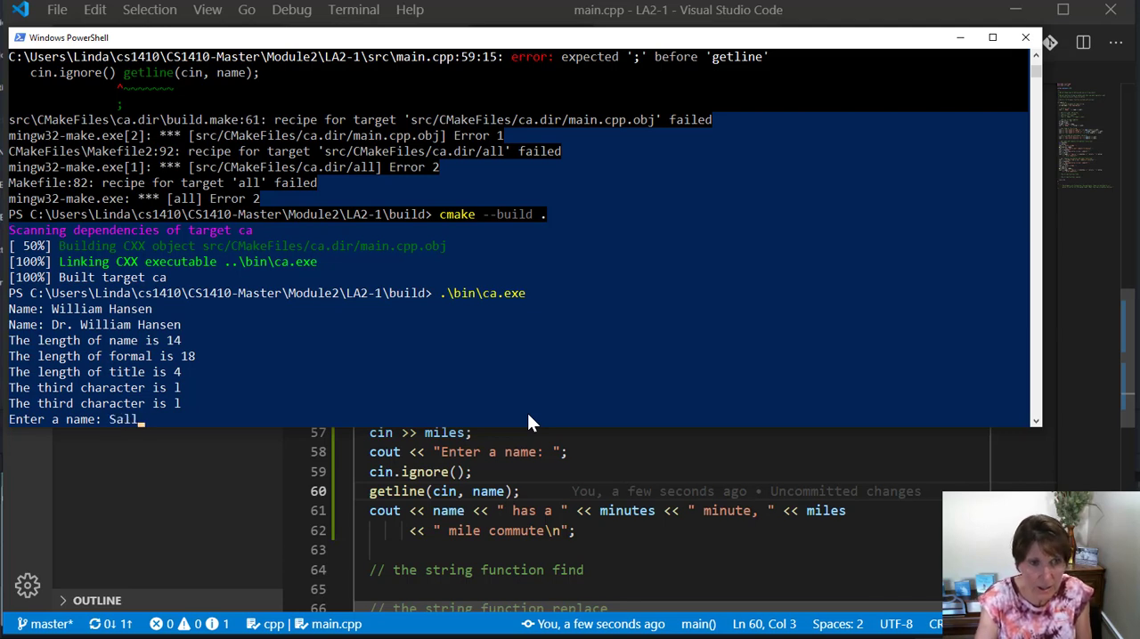
pyautogui.write('y')
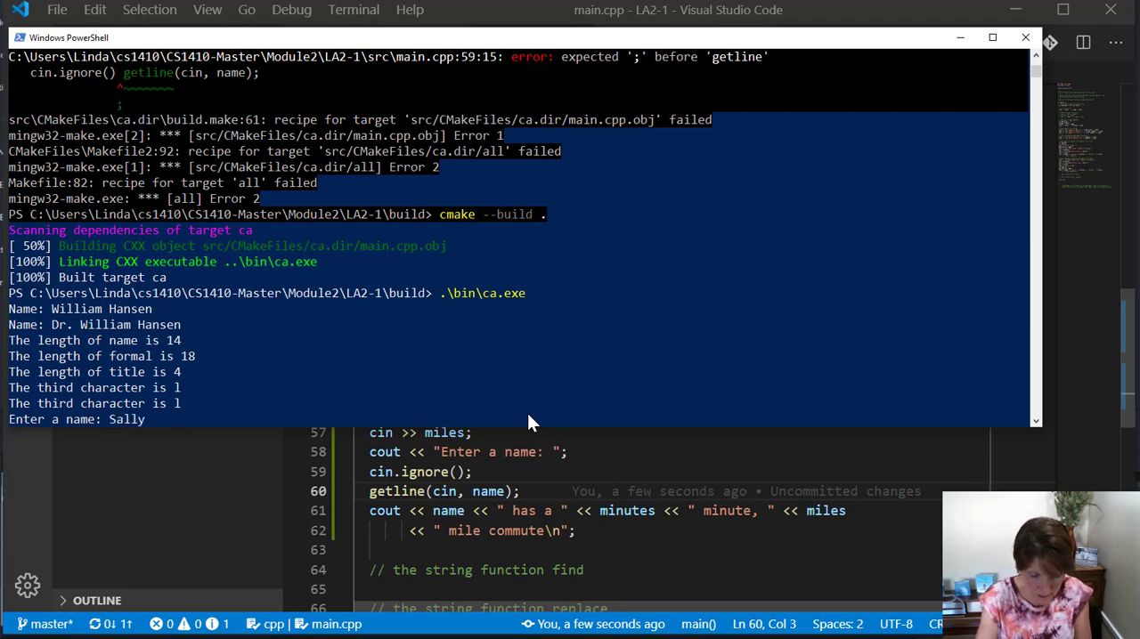
pyautogui.write('Johnsao')
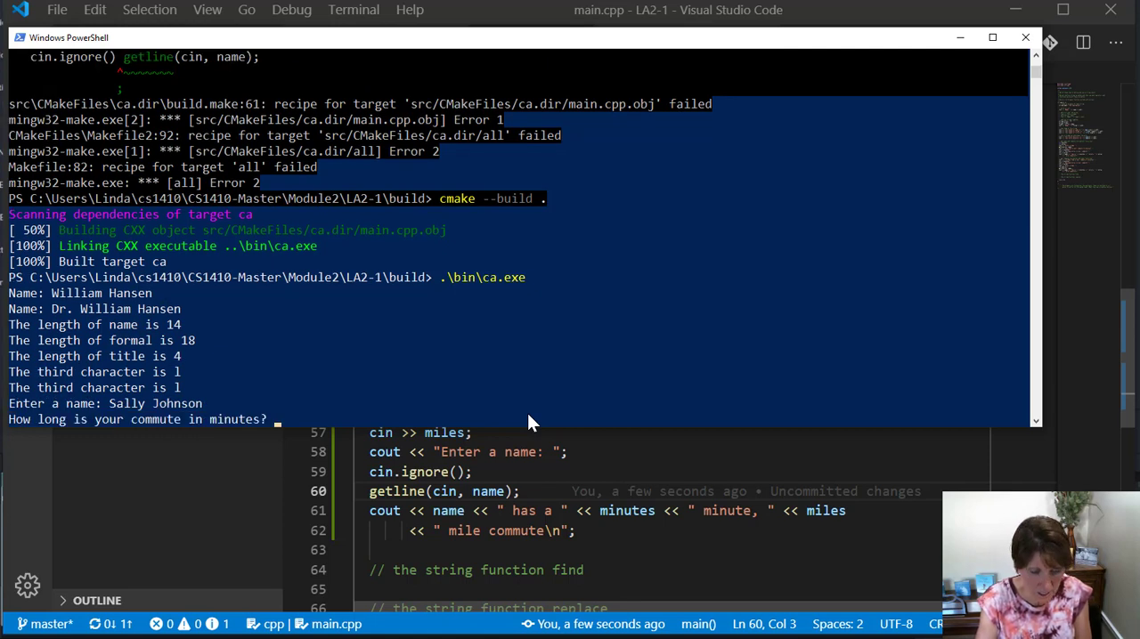
pyautogui.write('53')
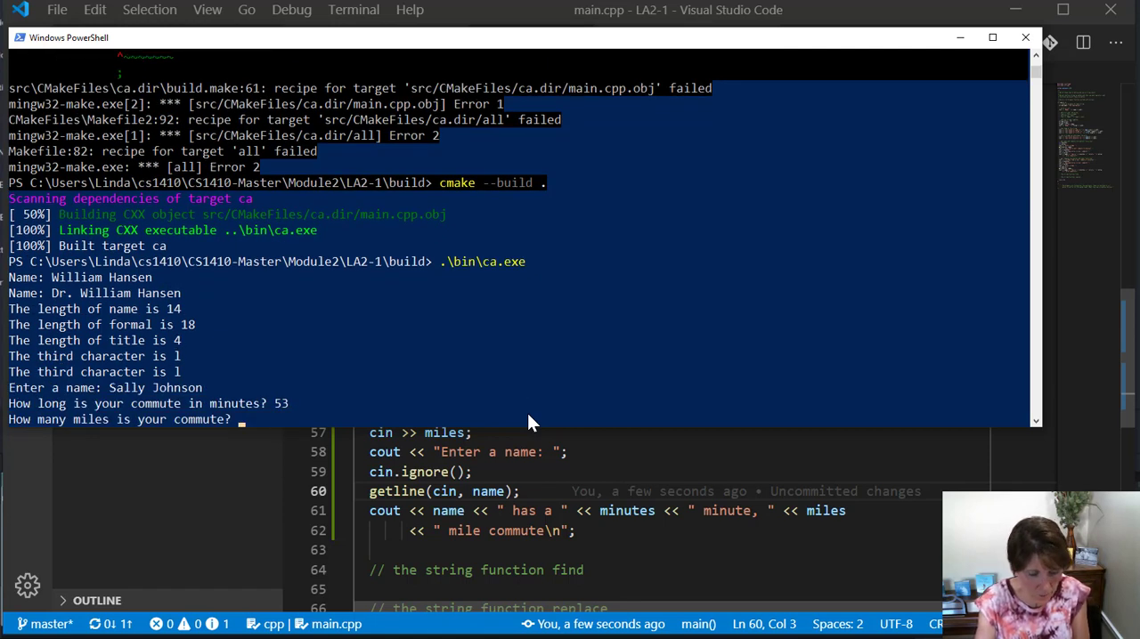
pyautogui.write('42')
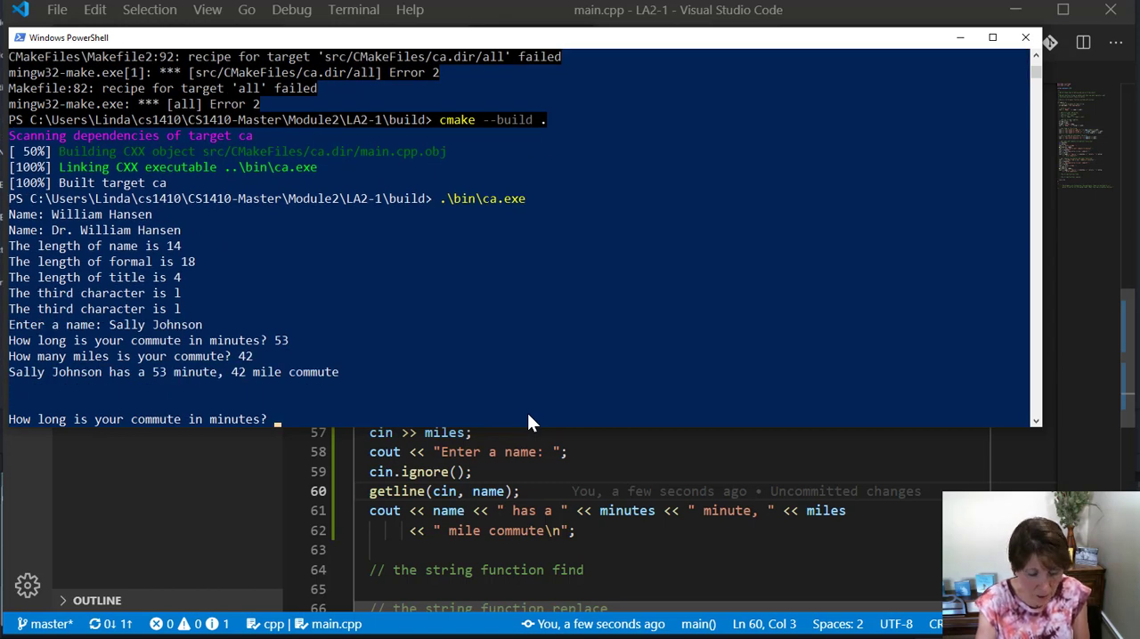
# Step: Answer the second block with 53, 42 and Sally Johnson, the name prompt now accepting input
pyautogui.write('53')
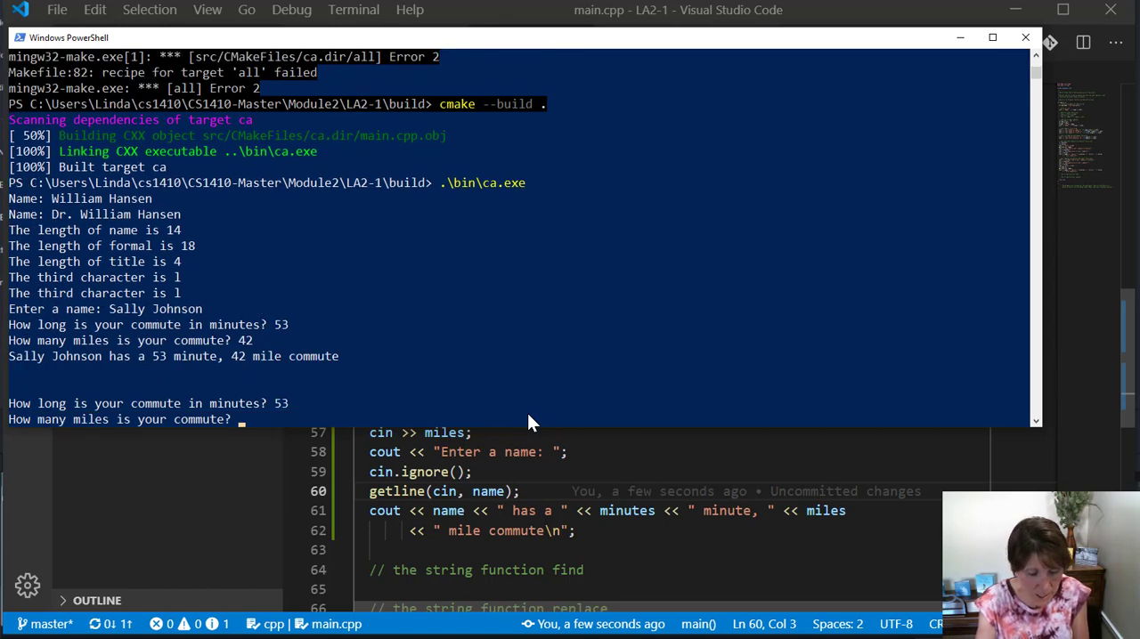
pyautogui.write('42')
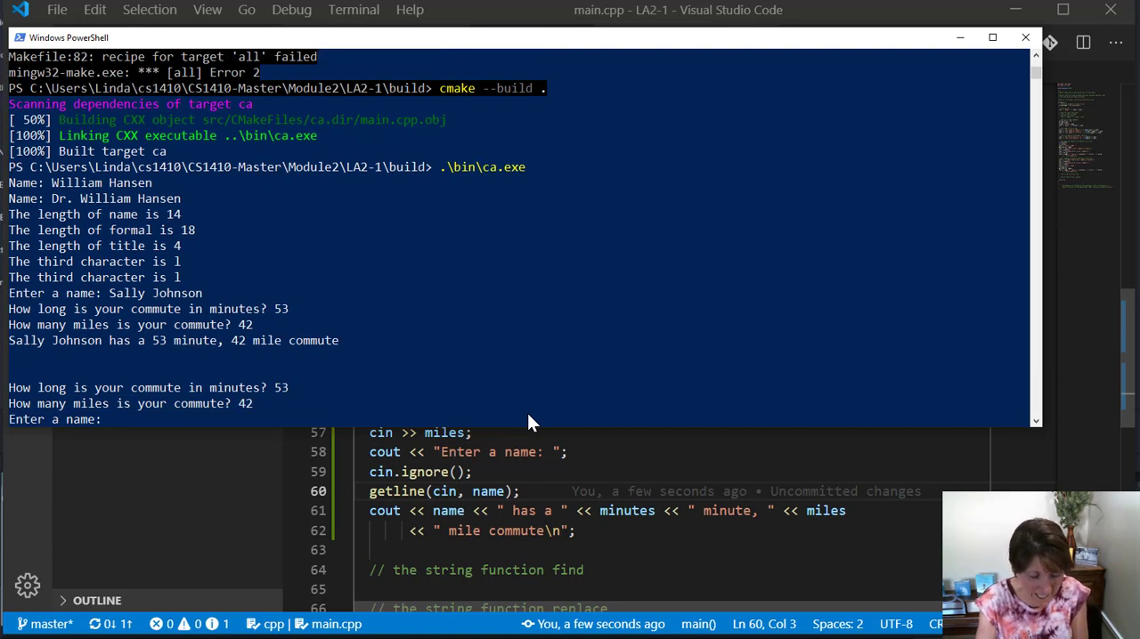
pyautogui.write('Sally')
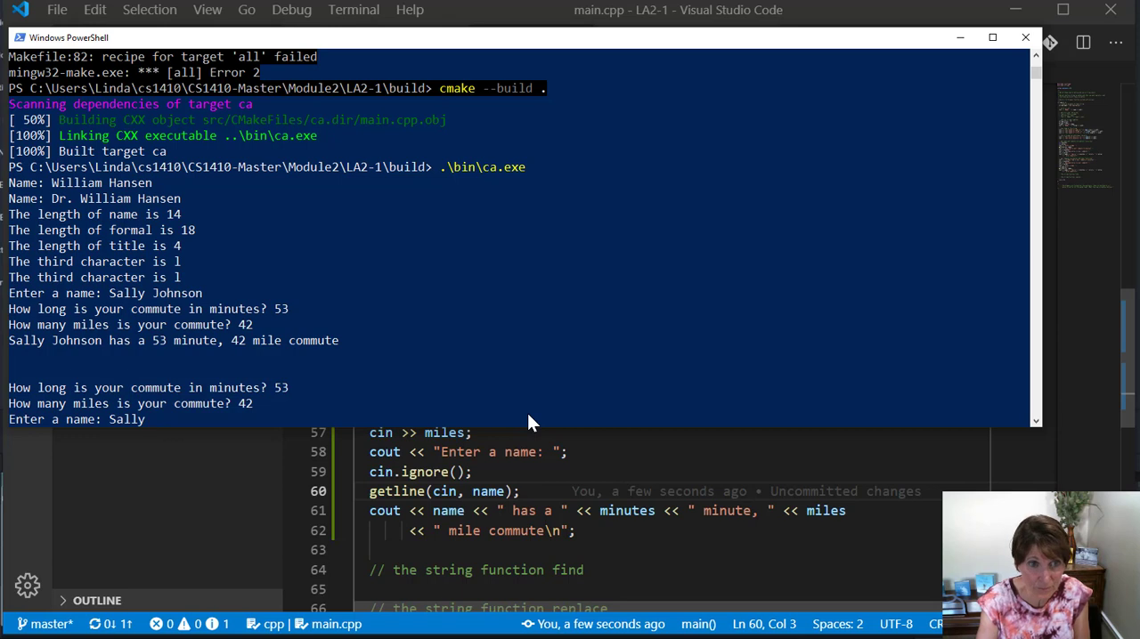
pyautogui.write('Johnson')
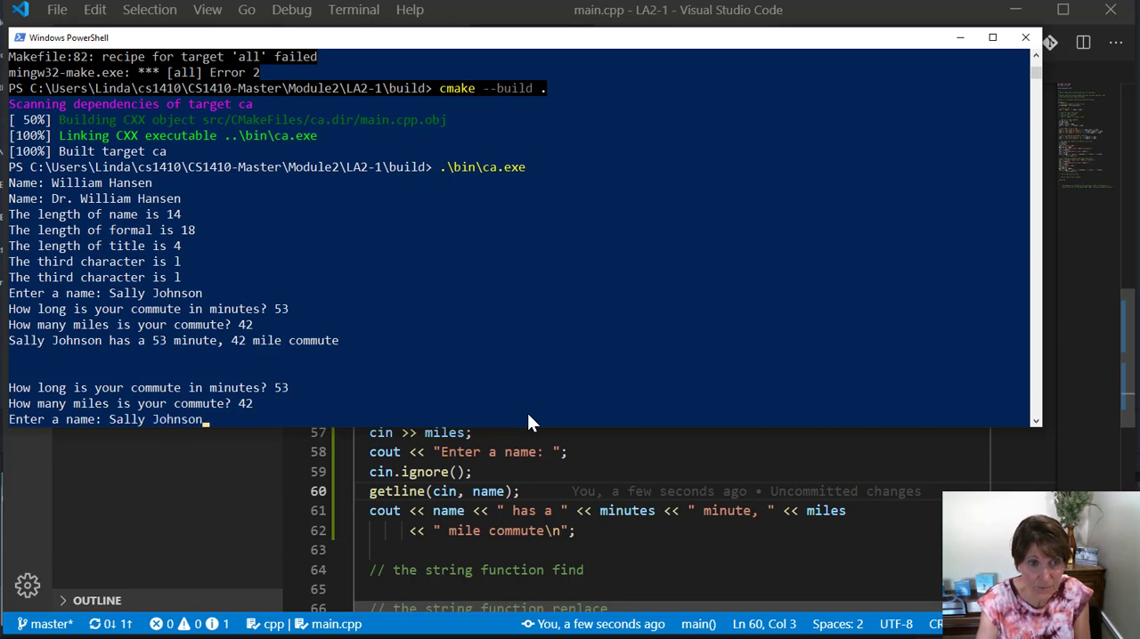